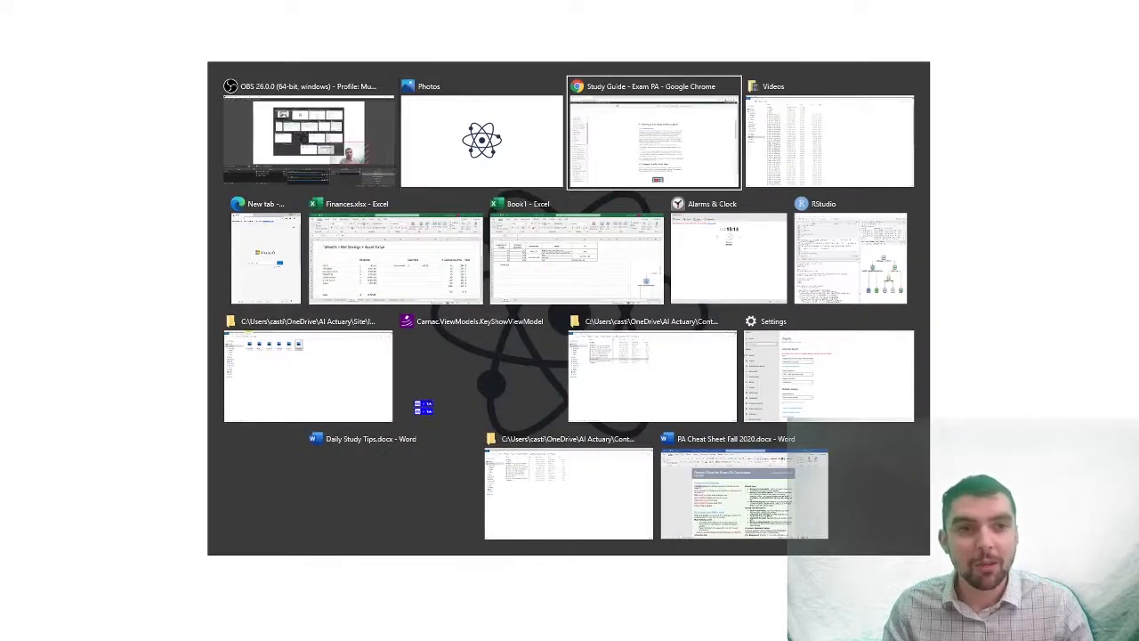
mouse_move(728, 258)
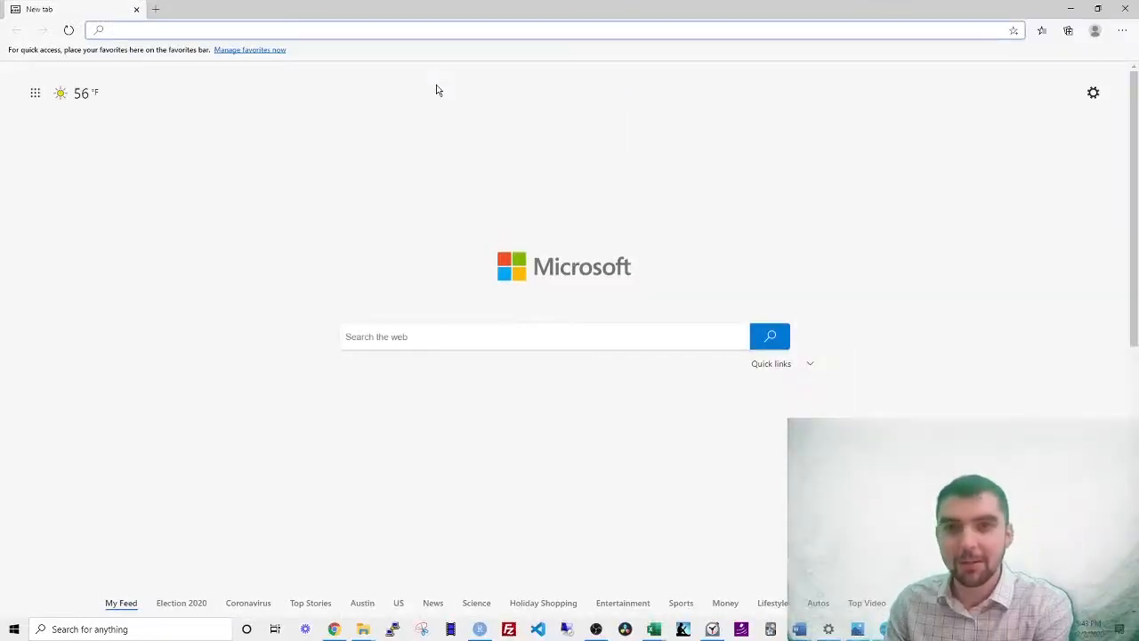
- Search the web for 'download r' and open The R Project for Statistical Computing site
type("download r")
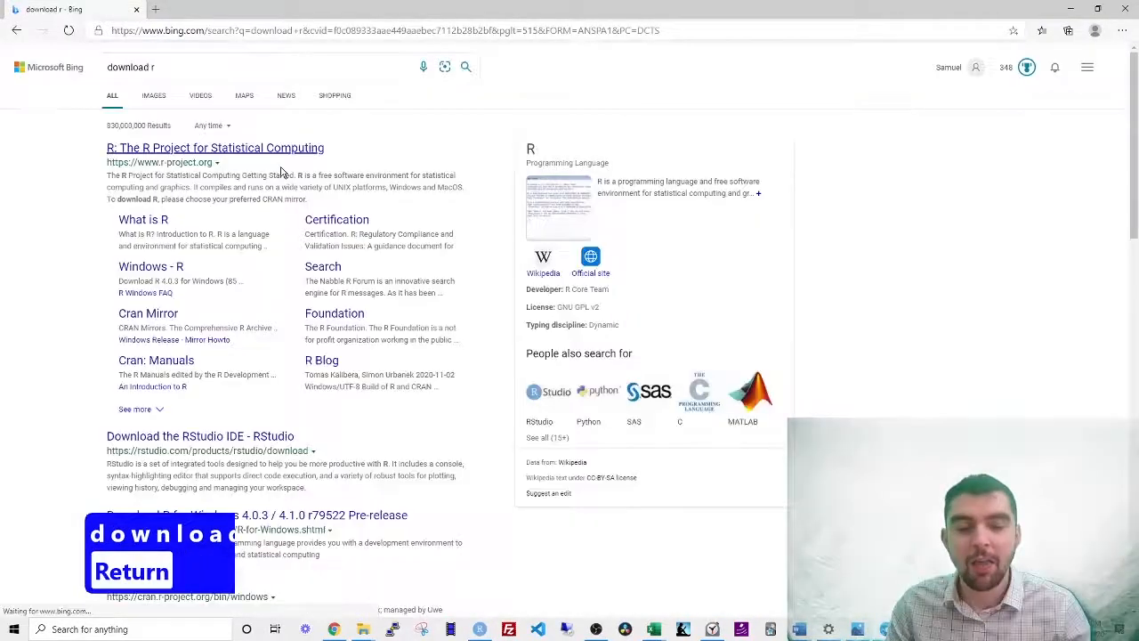
left_click(216, 147)
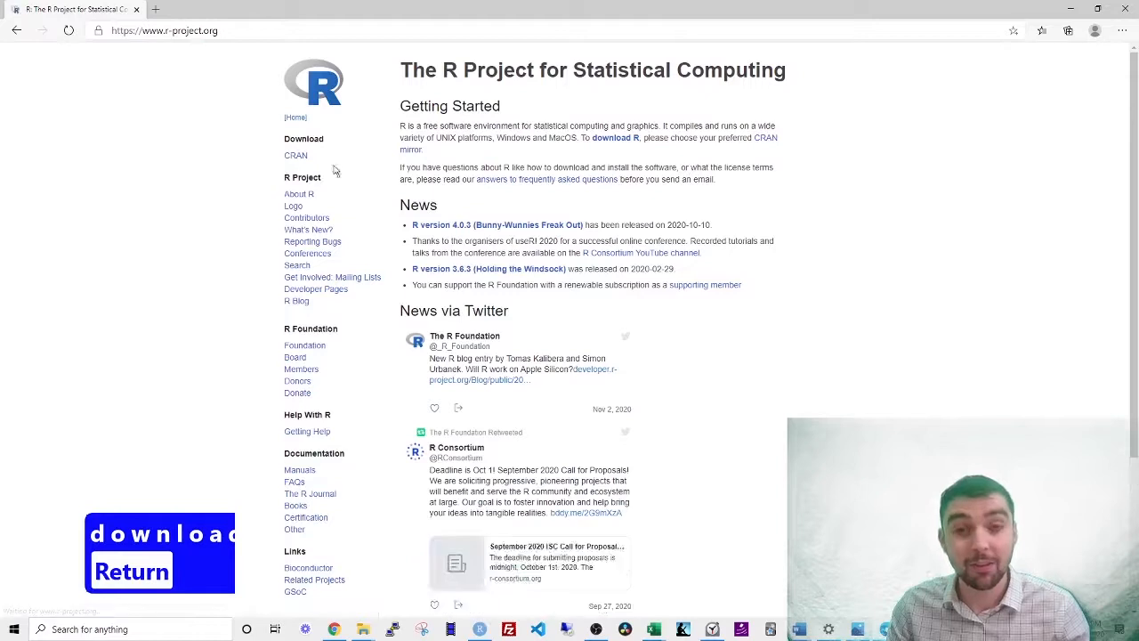
mouse_move(612, 148)
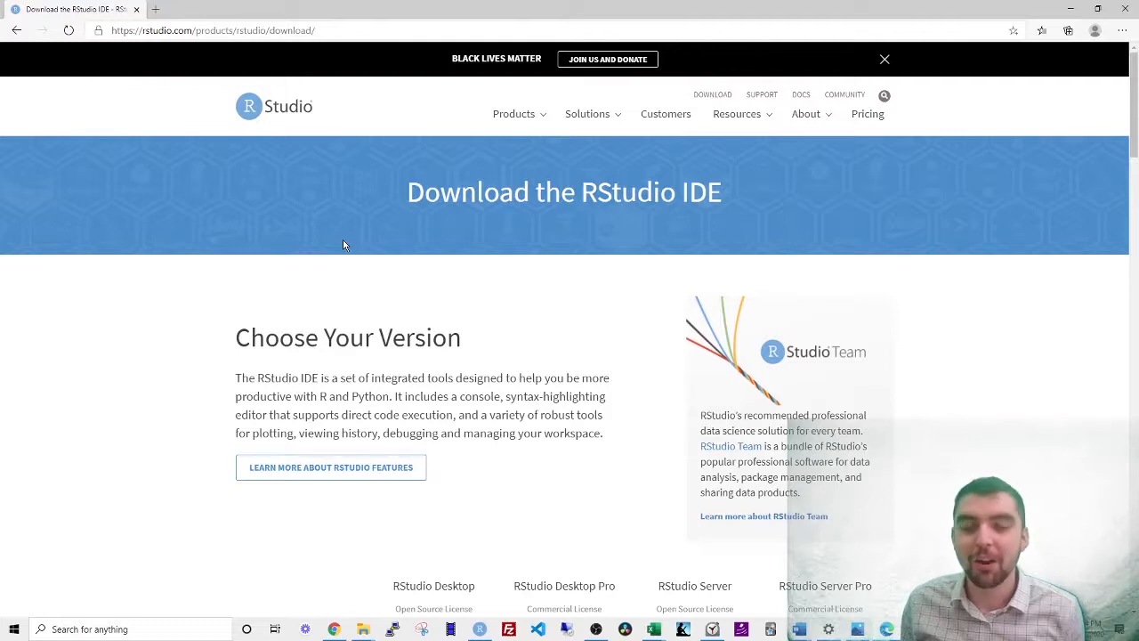
mouse_move(285, 273)
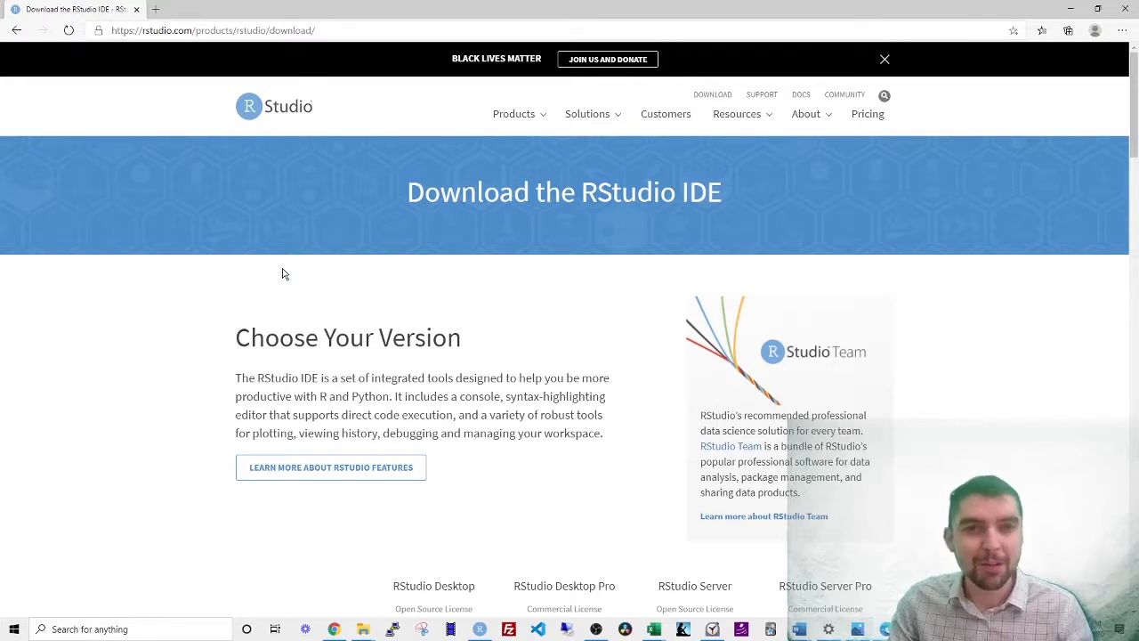
- Navigate from Products to the RStudio IDE page and on to the RStudio Desktop download page
left_click(514, 113)
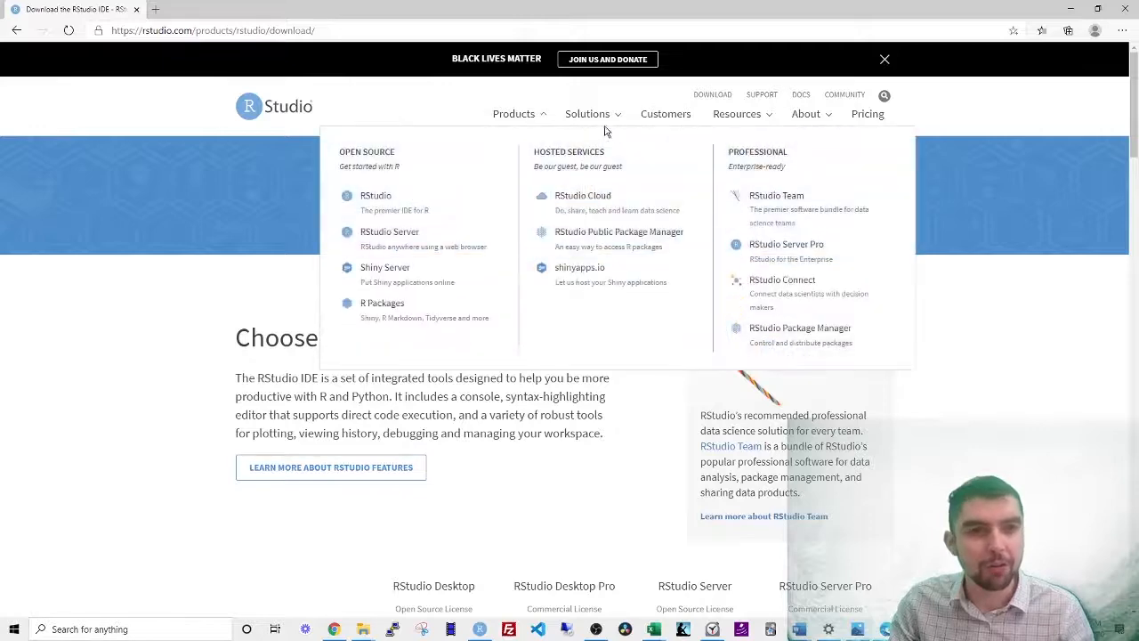
mouse_move(375, 200)
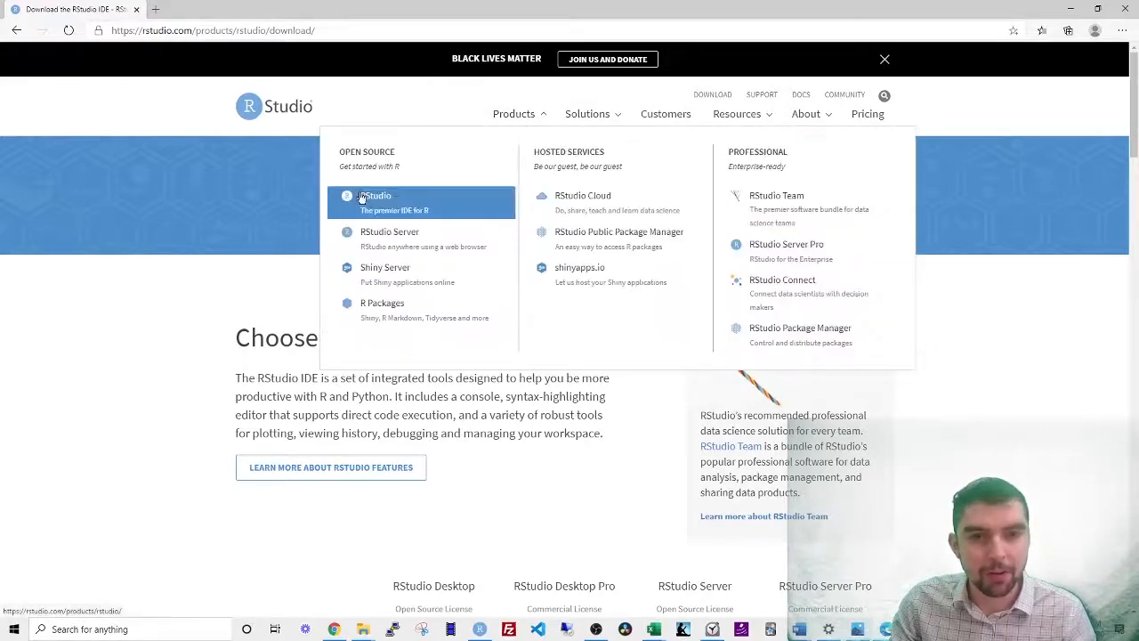
left_click(383, 200)
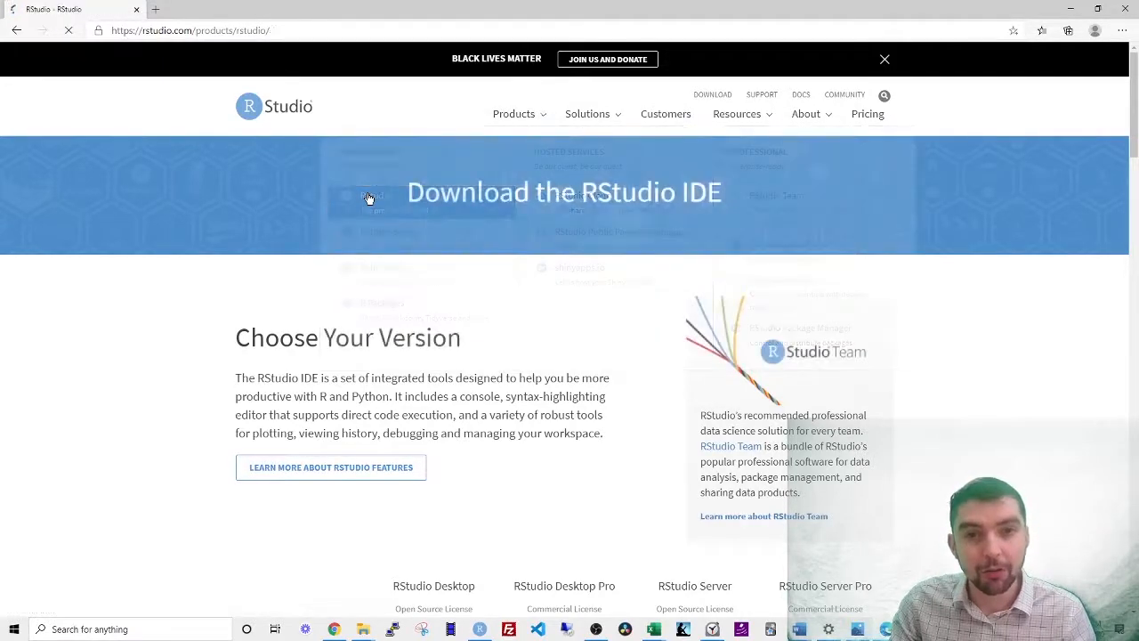
scroll("down", 3)
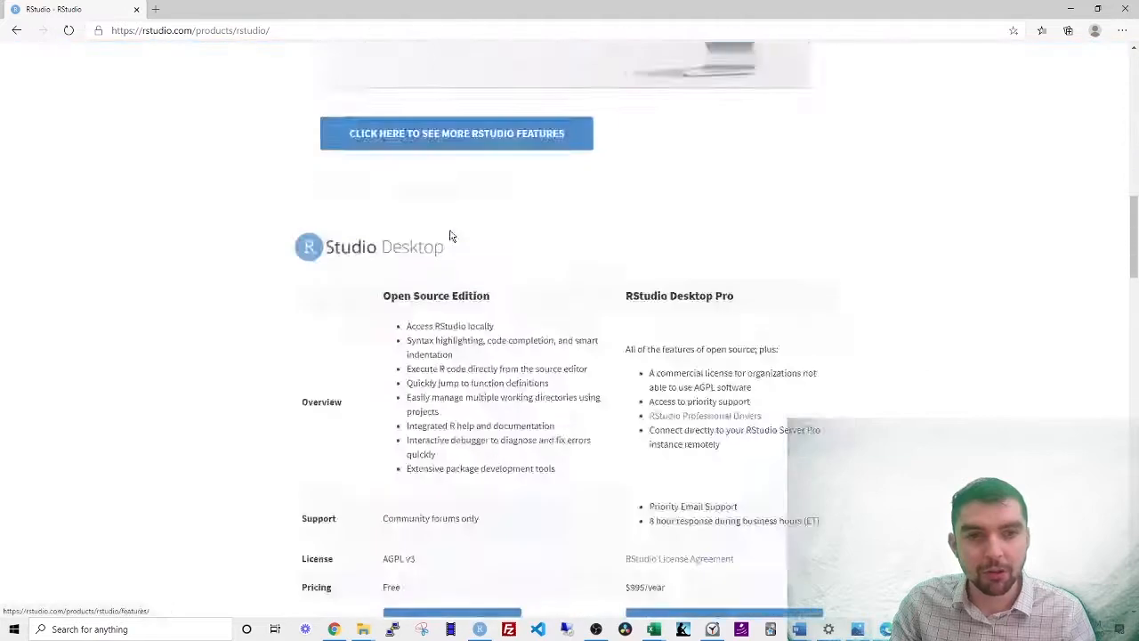
scroll("down", 3)
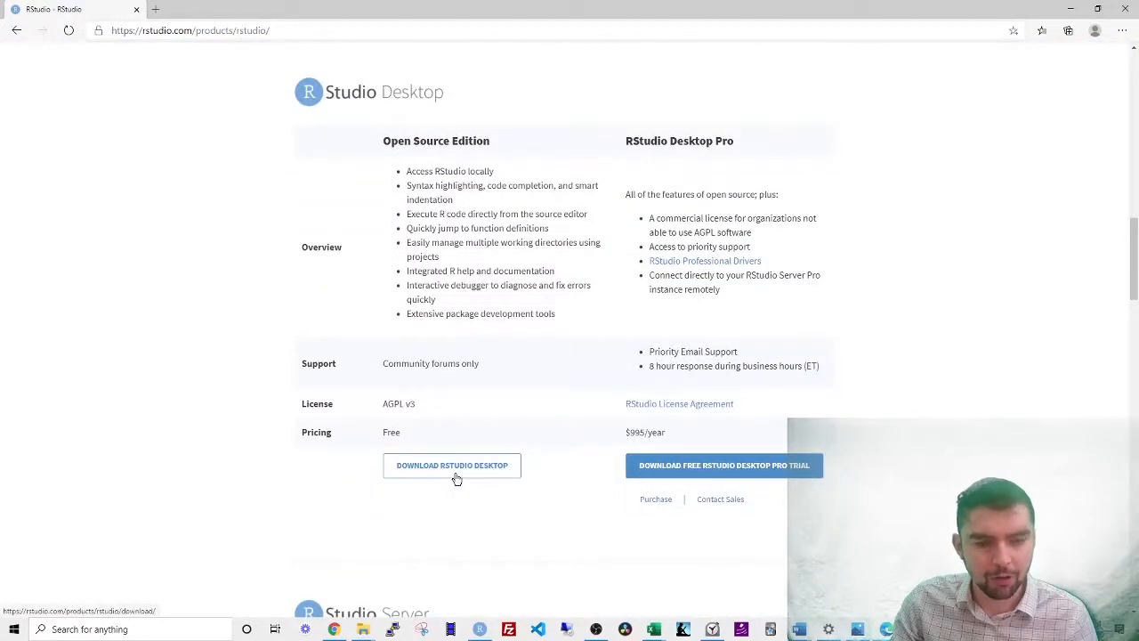
left_click(451, 465)
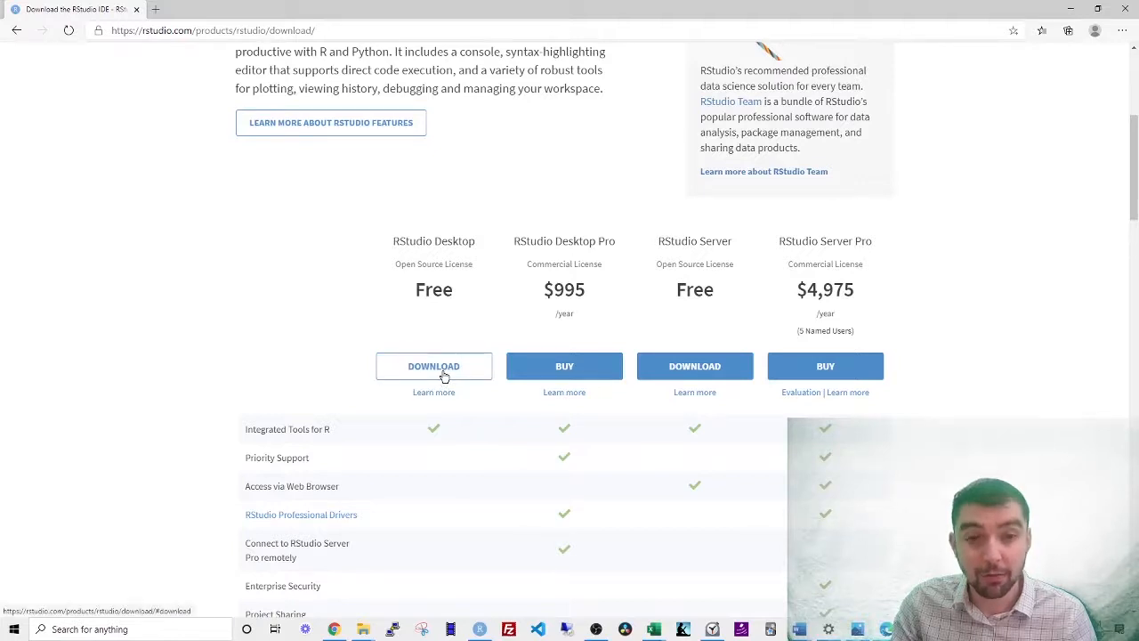
mouse_move(429, 321)
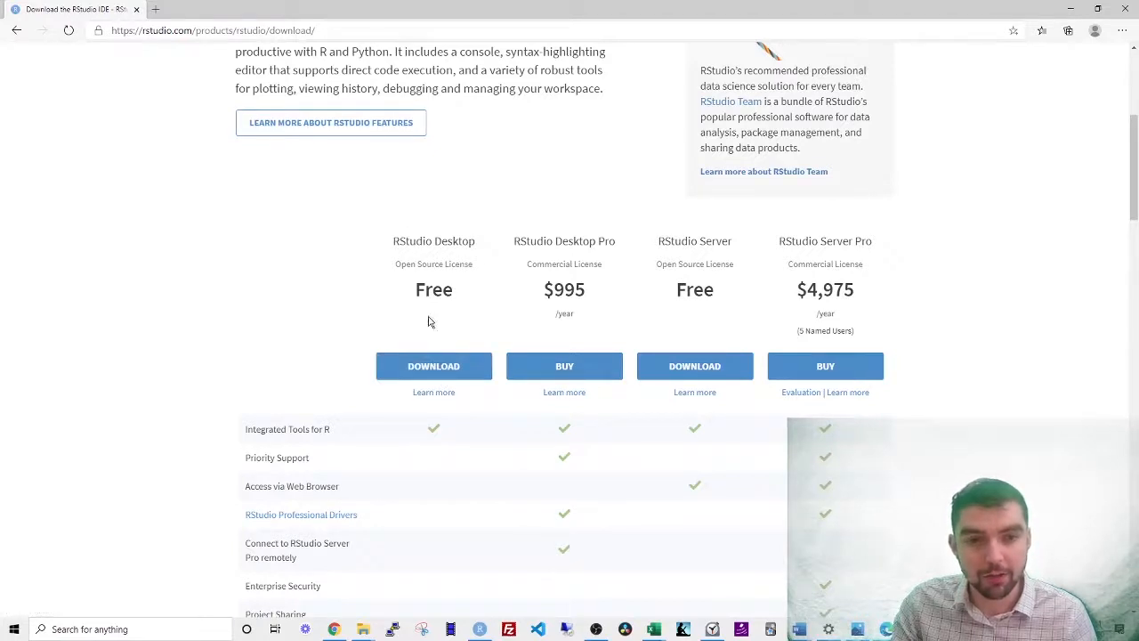
- Choose the free RStudio Desktop option and start downloading the Windows installer
left_click(434, 366)
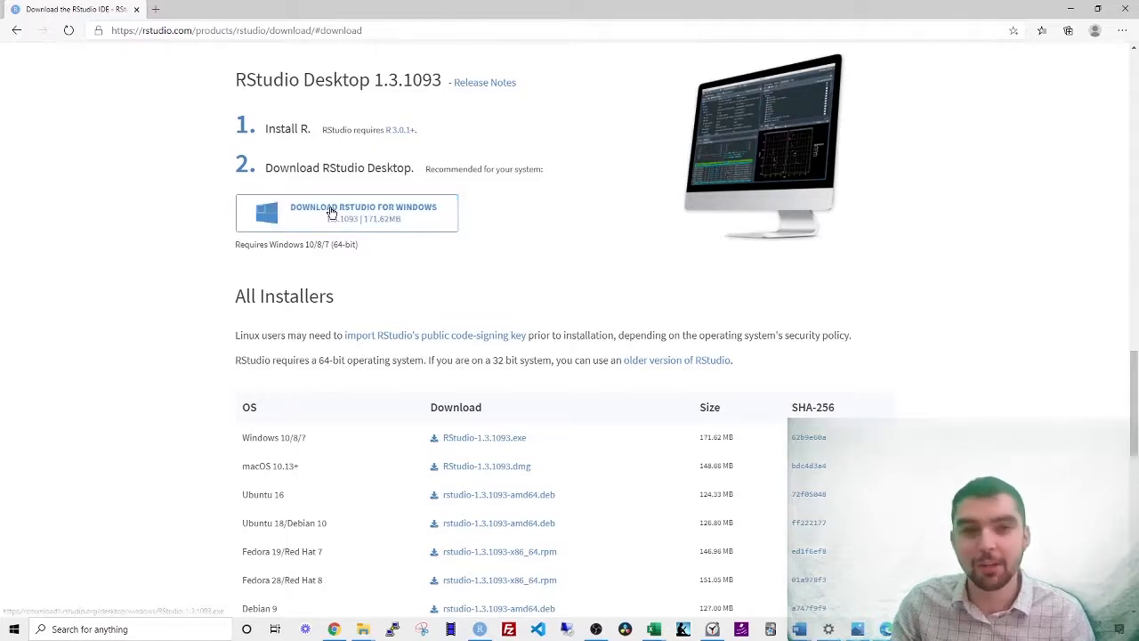
left_click(347, 211)
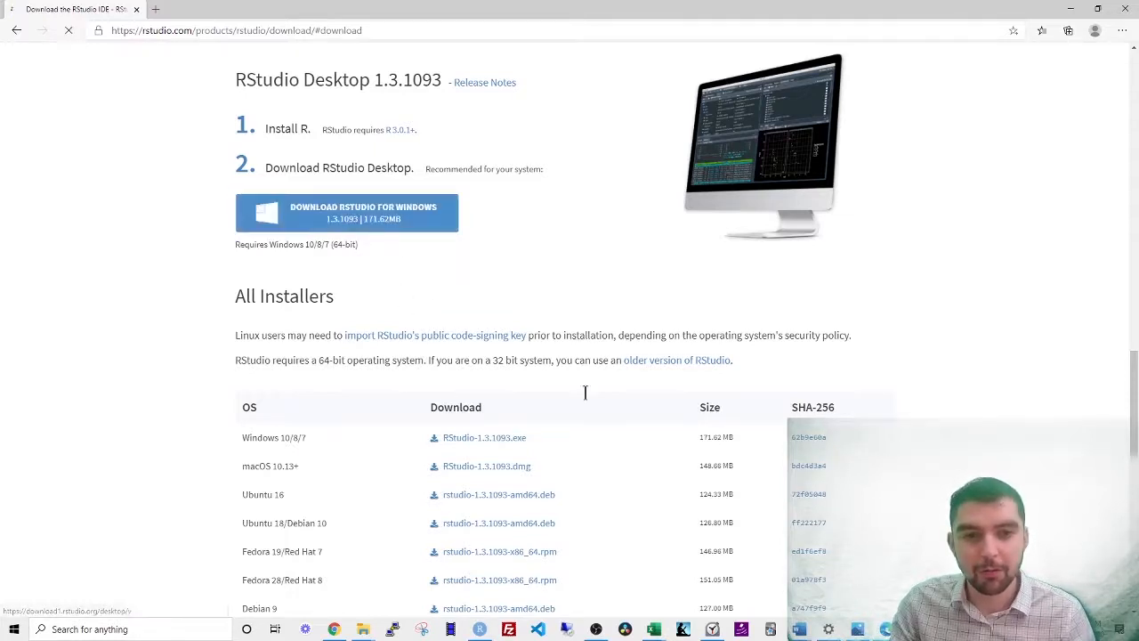
scroll("down", 3)
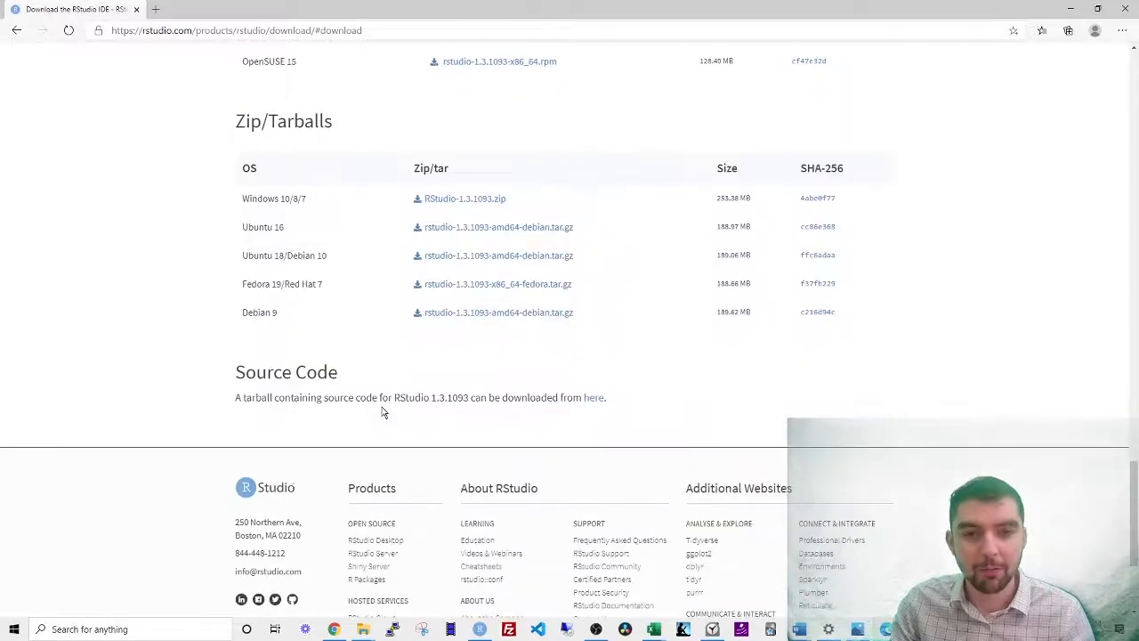
scroll("up", 3)
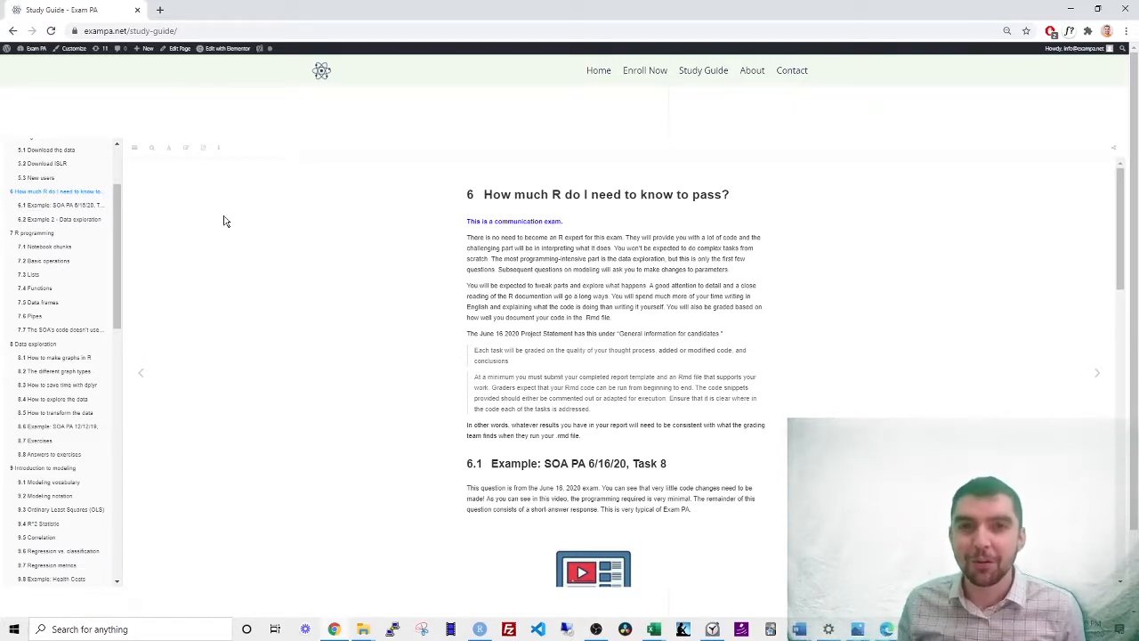
- Jump to the '7 R programming' chapter from the study guide's table of contents
left_click(32, 232)
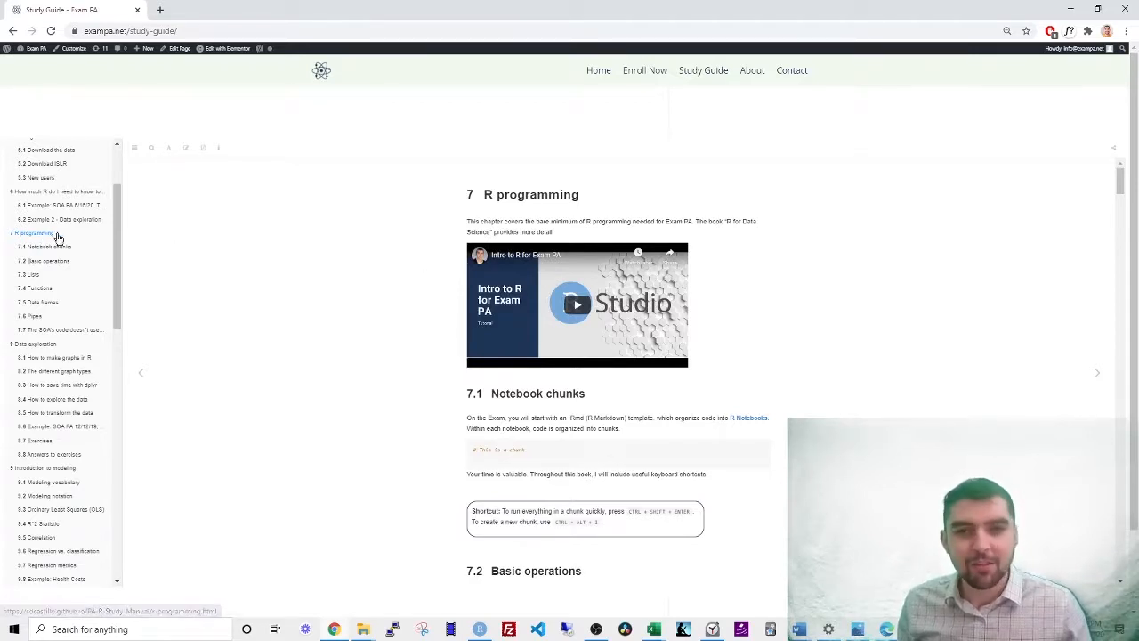
mouse_move(501, 245)
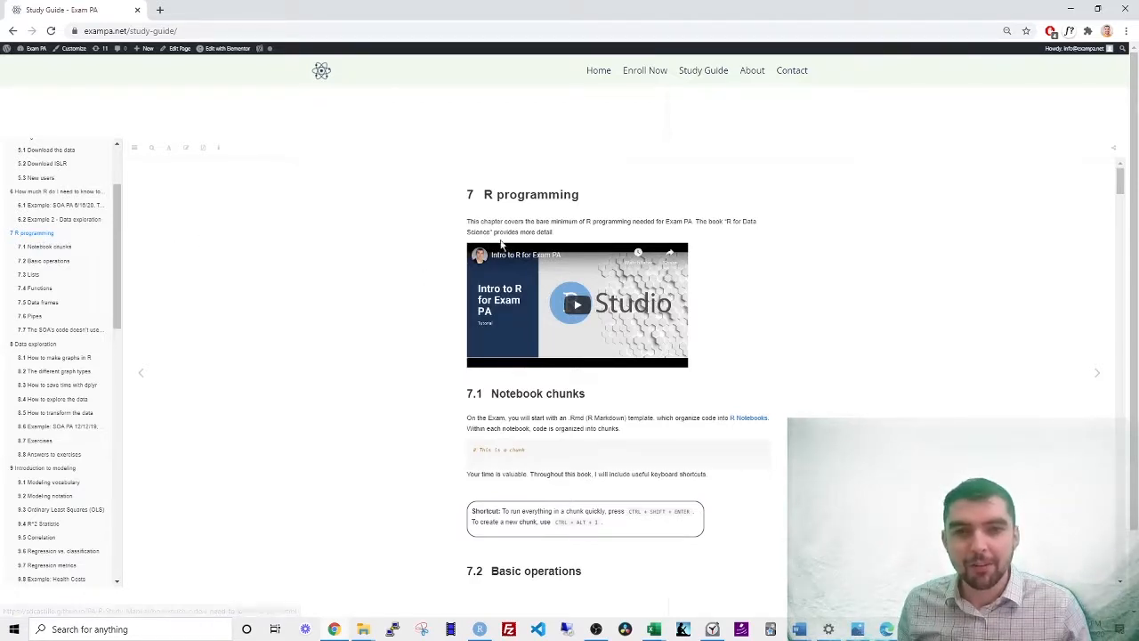
scroll("down", 3)
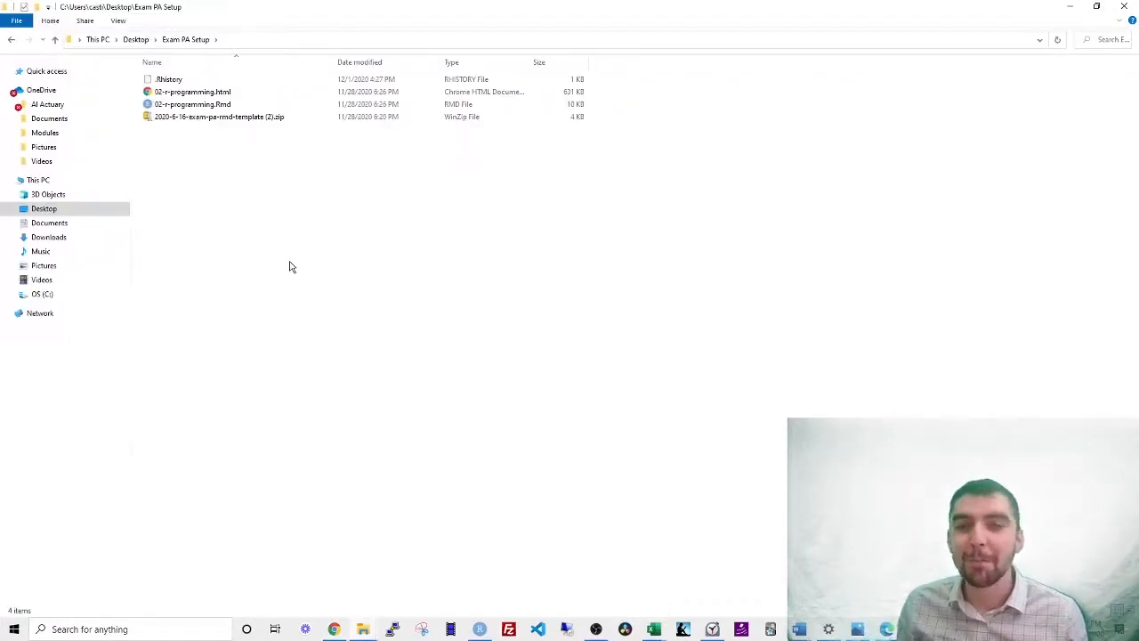
mouse_move(193, 104)
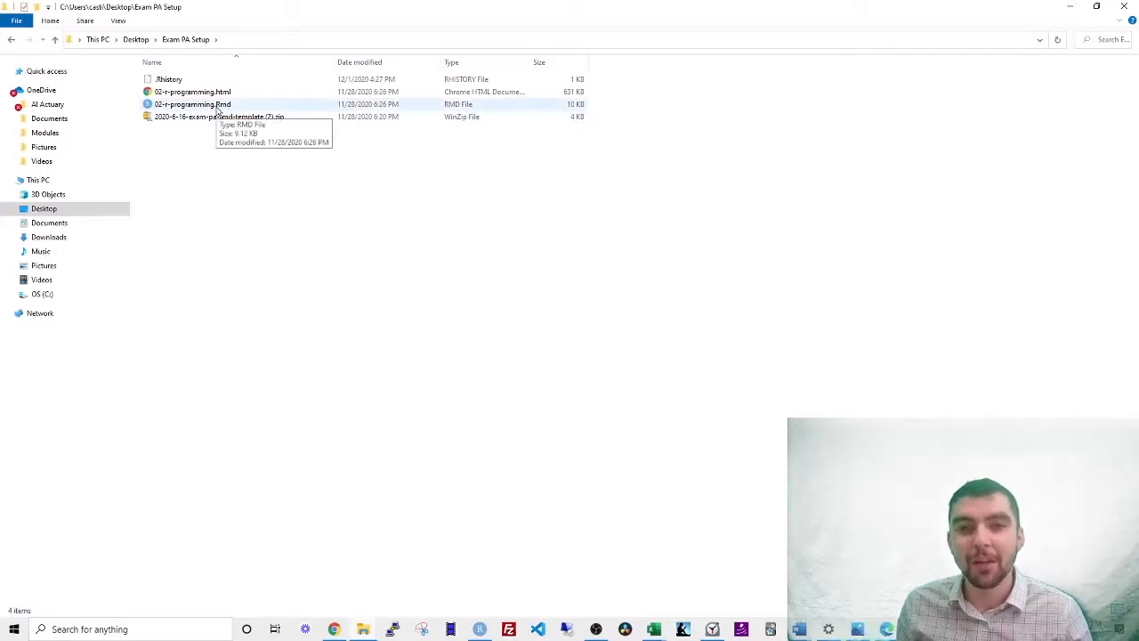
- Switch from File Explorer to the RStudio window with the R programming notebook
key("alt+tab")
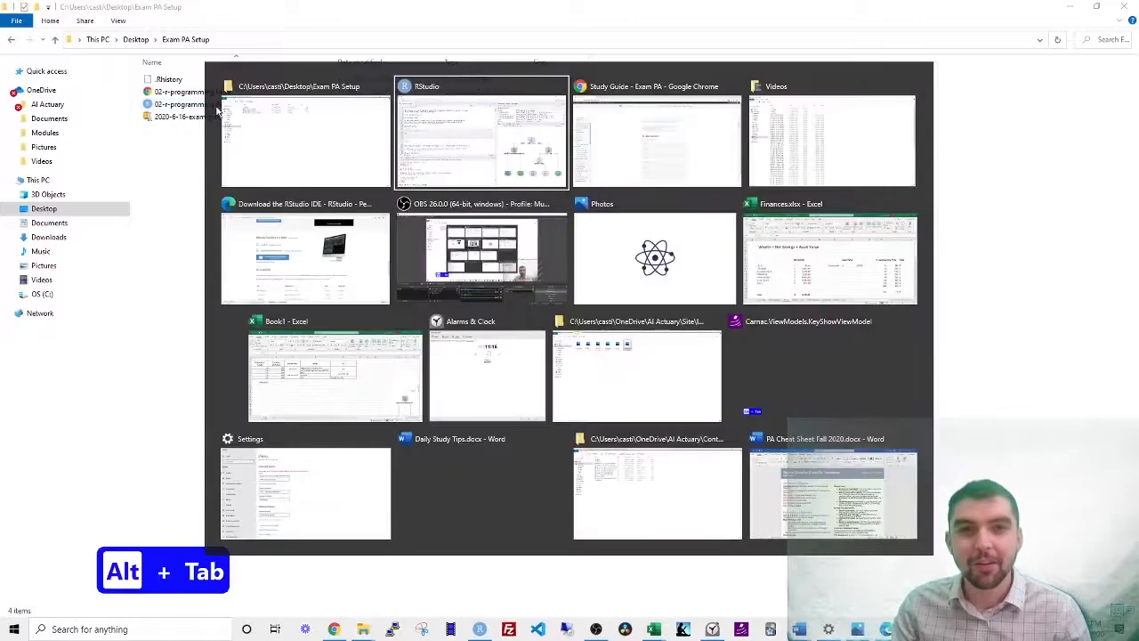
left_click(481, 134)
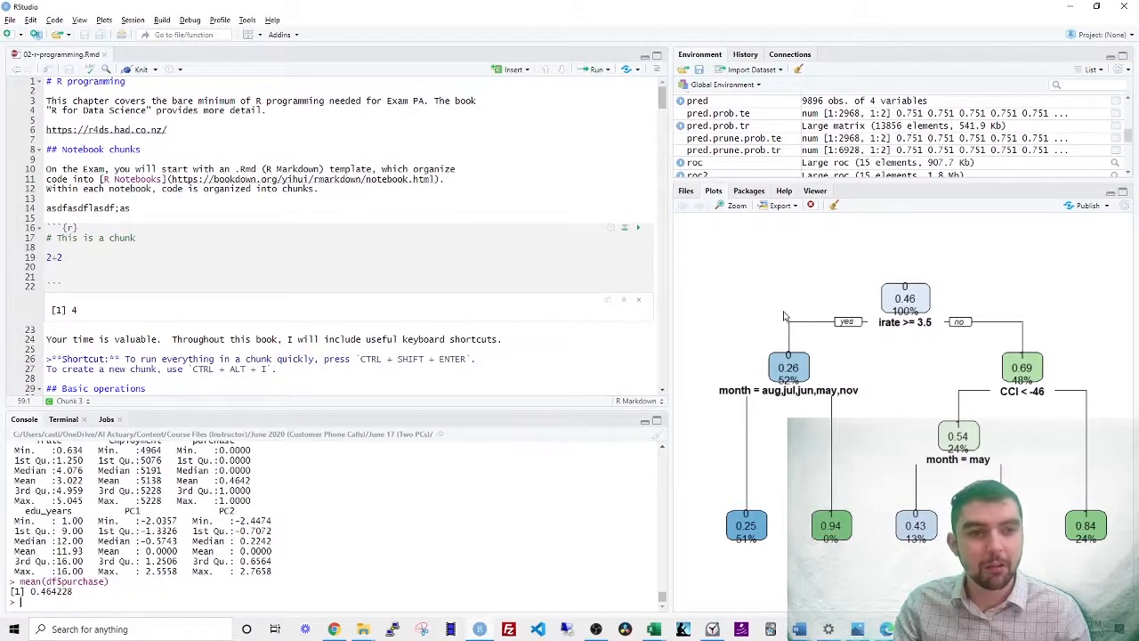
left_click(685, 191)
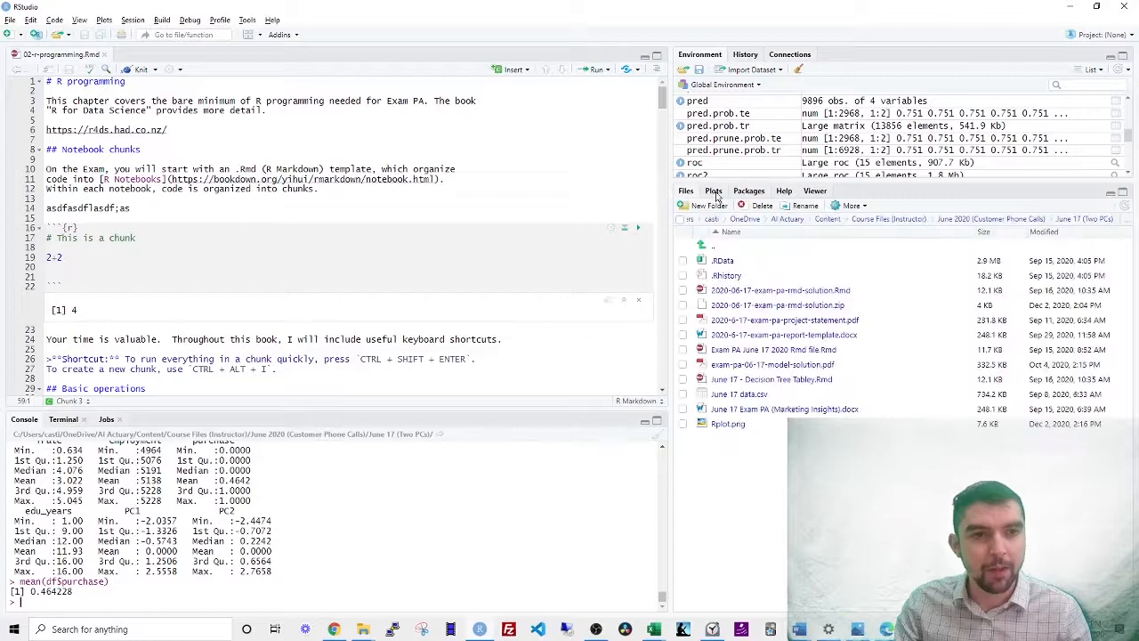
left_click(714, 190)
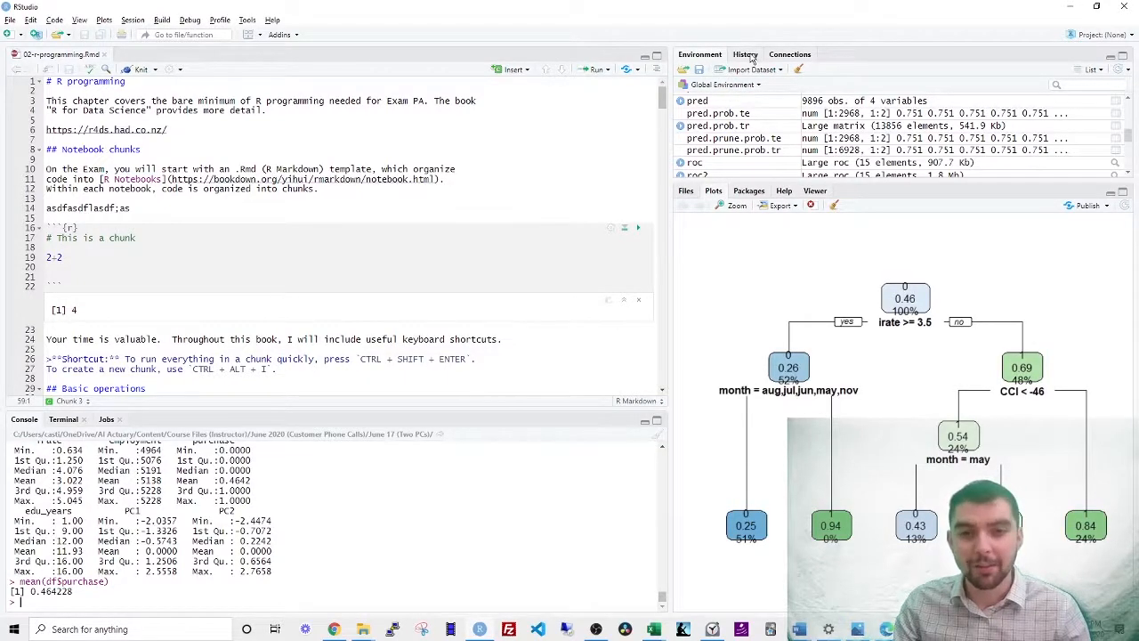
mouse_move(511, 424)
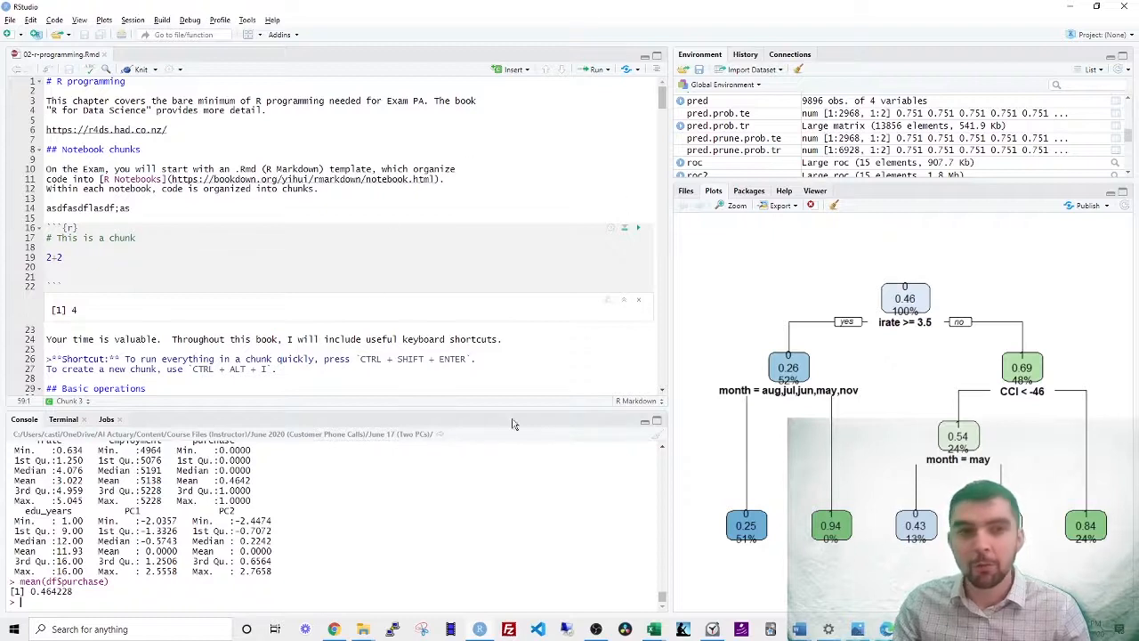
mouse_move(844, 219)
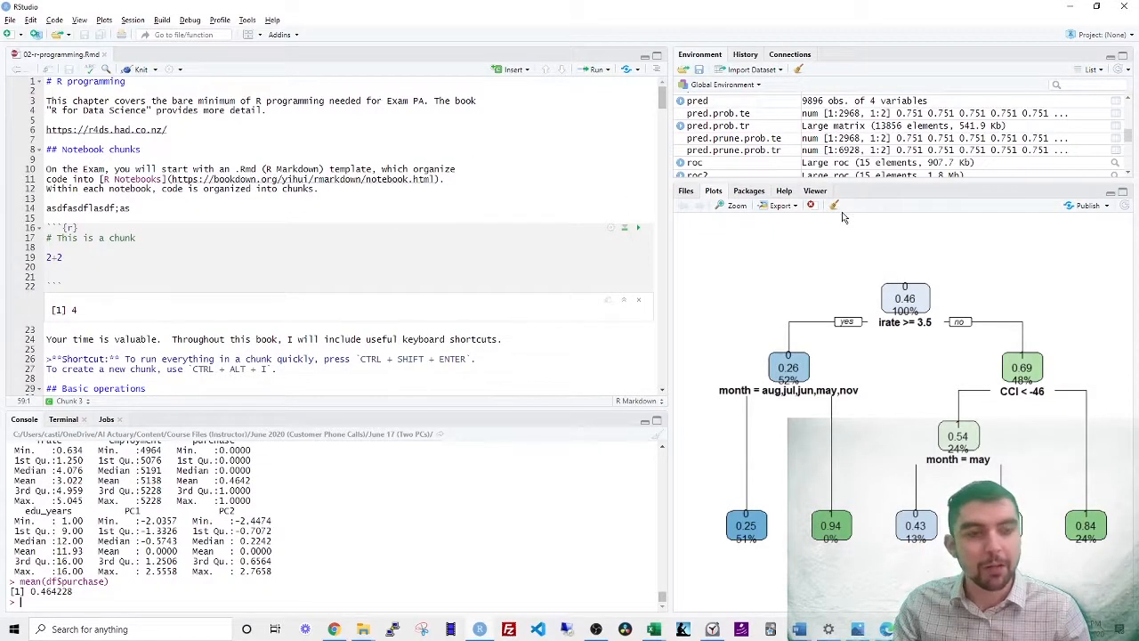
mouse_move(834, 206)
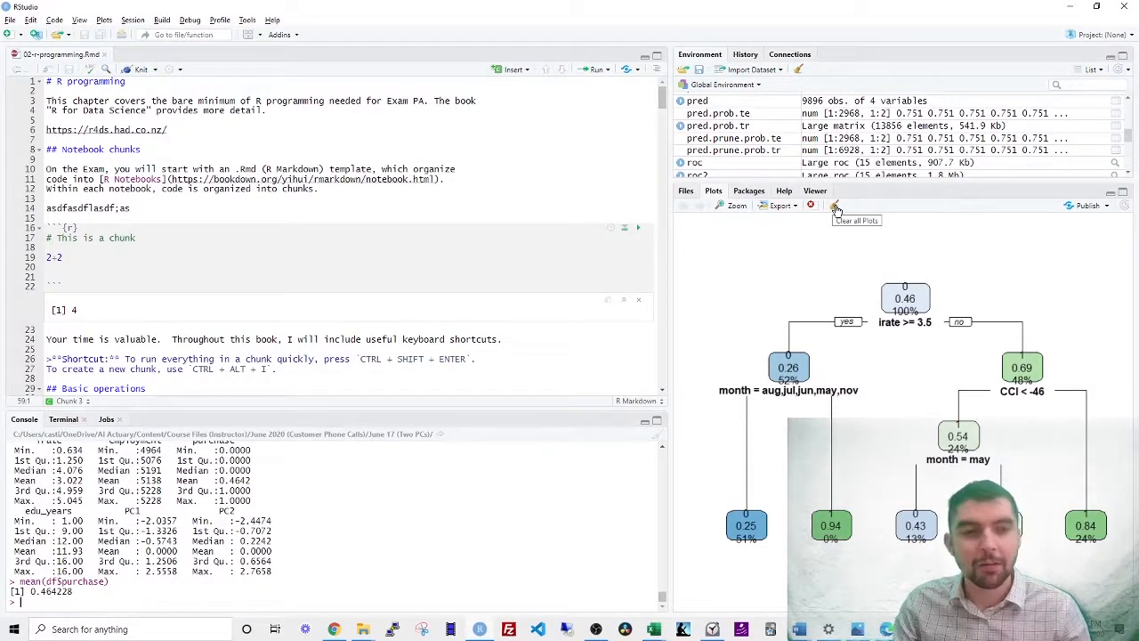
- Clear all plots, remove every environment object, and wipe the console with Ctrl+L
left_click(834, 205)
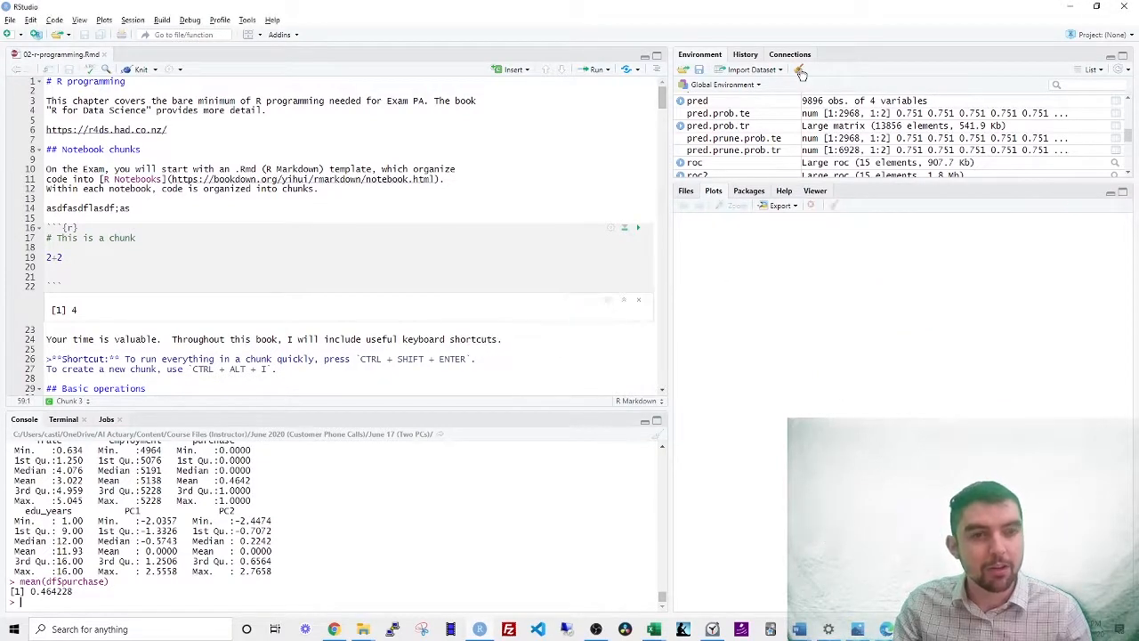
left_click(800, 71)
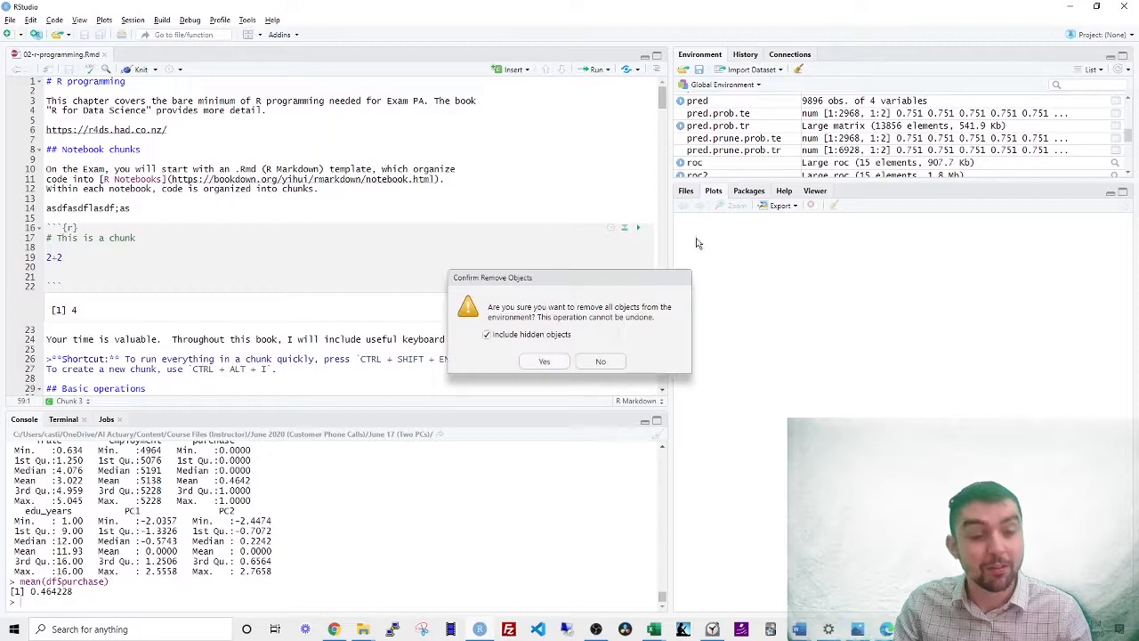
left_click(544, 361)
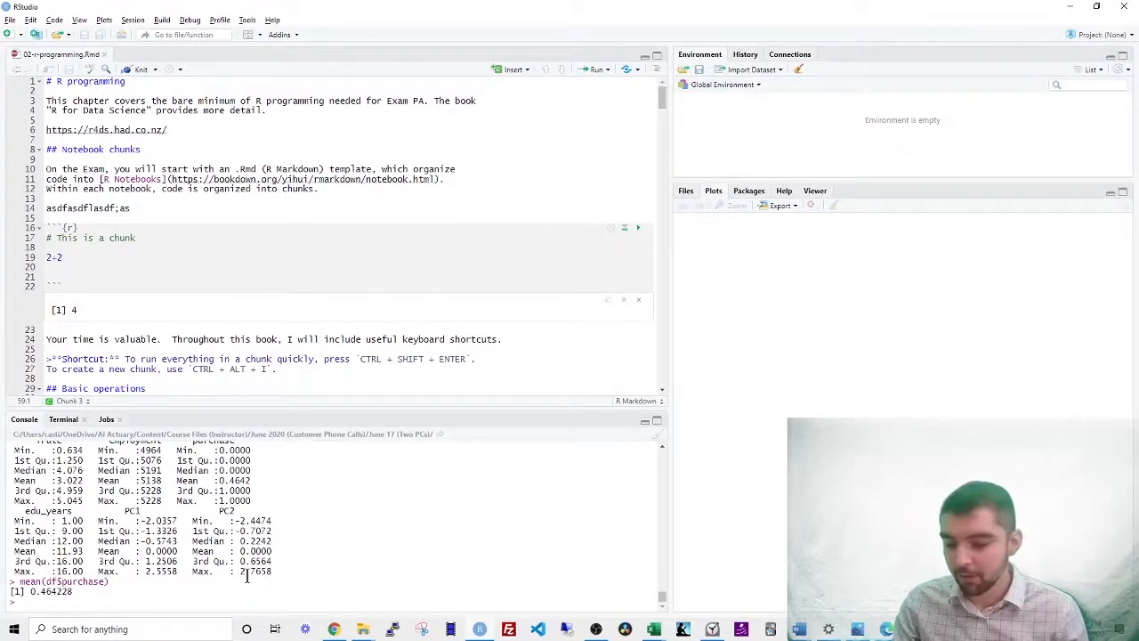
key("Ctrl+L")
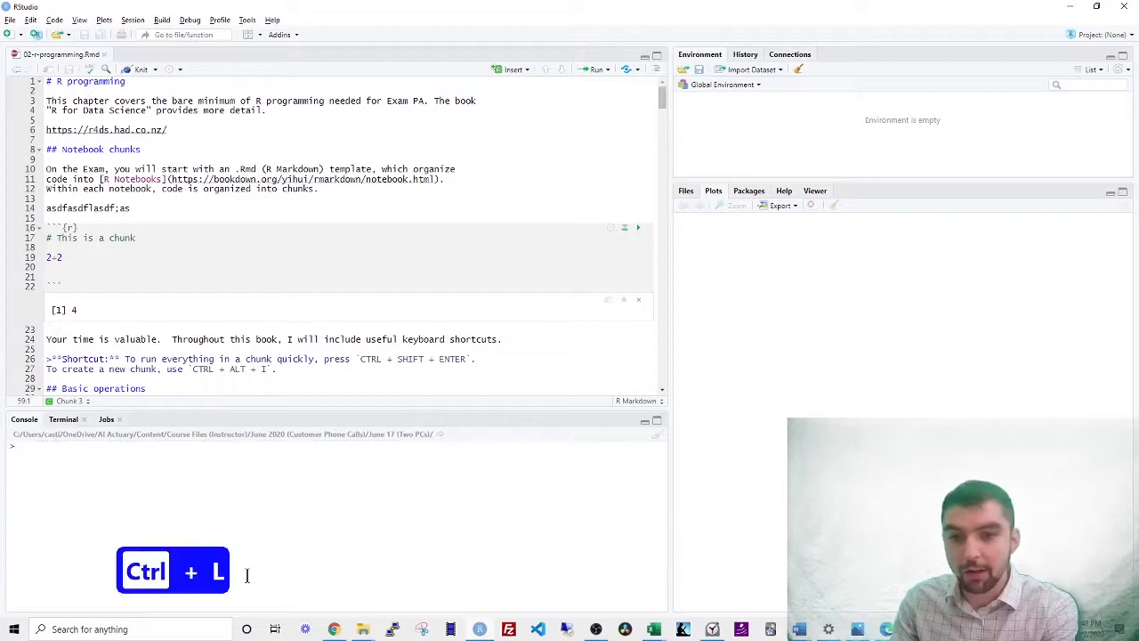
key("ctrl+l")
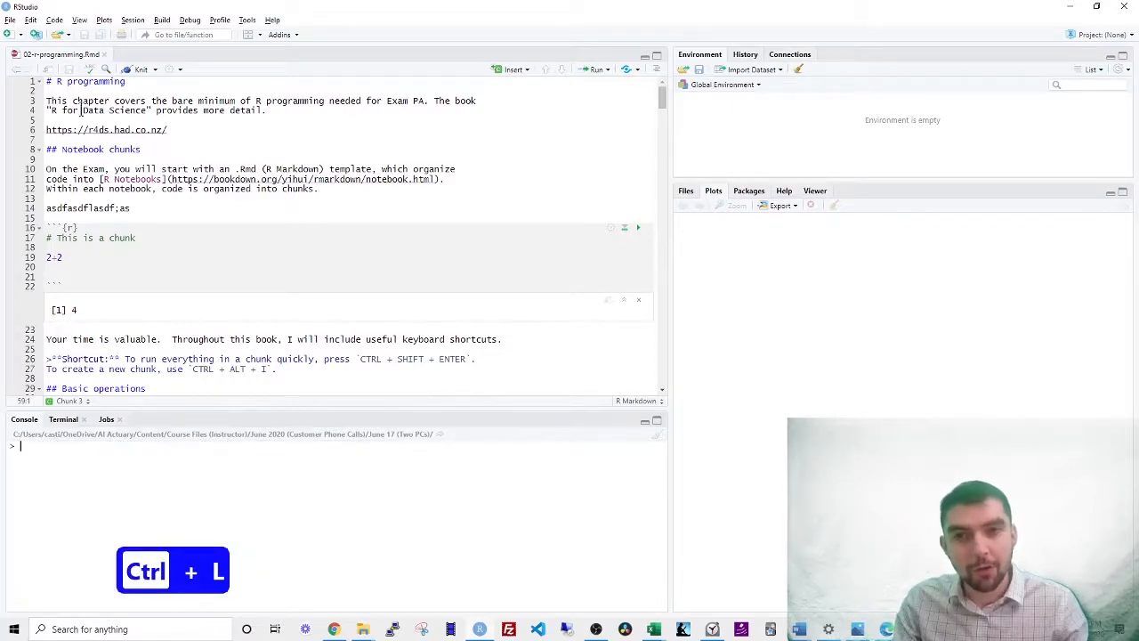
key("ctrl+l")
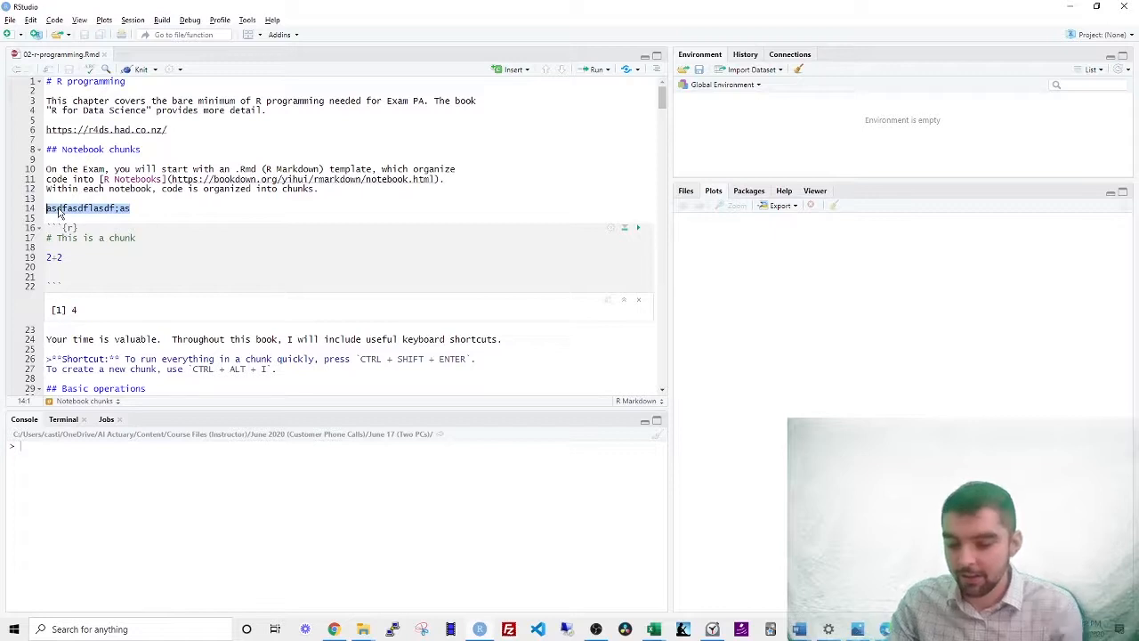
- Delete the stray gibberish line under Notebook chunks so the document can be knit
key("Delete")
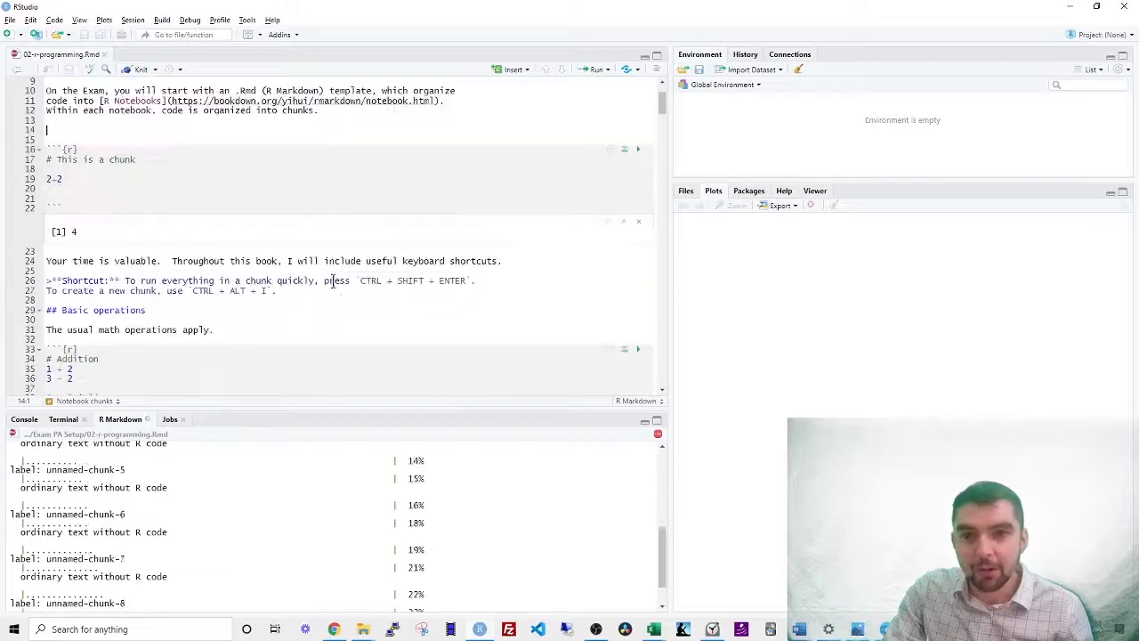
- Browse section 7 of the rendered study guide in Chrome and return to the RStudio notebook
key("alt+tab")
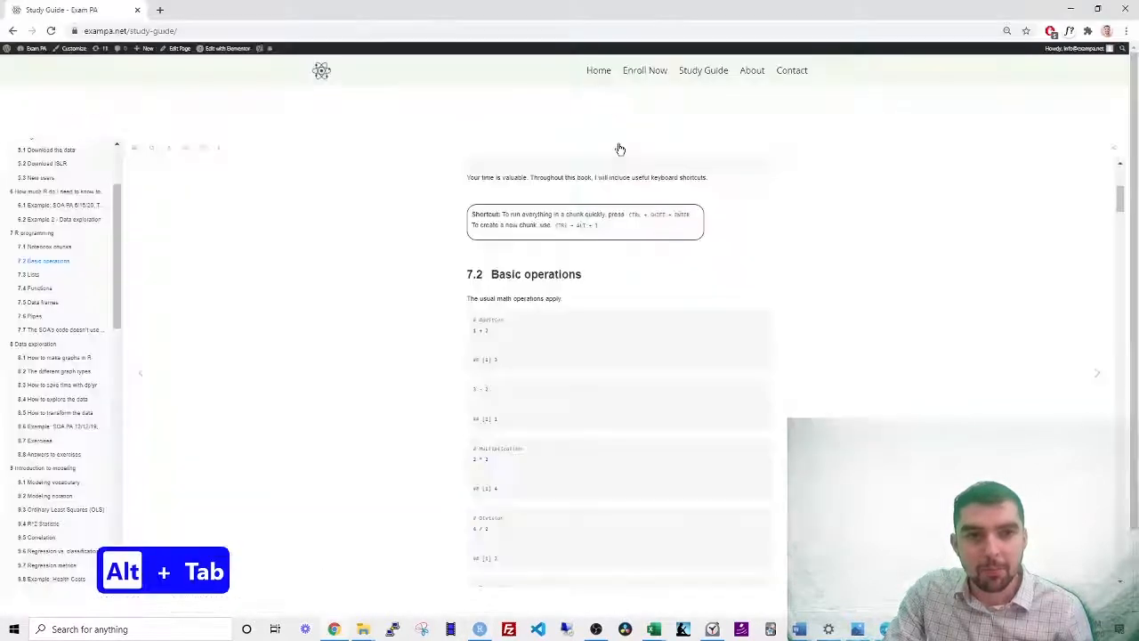
scroll("down", 3)
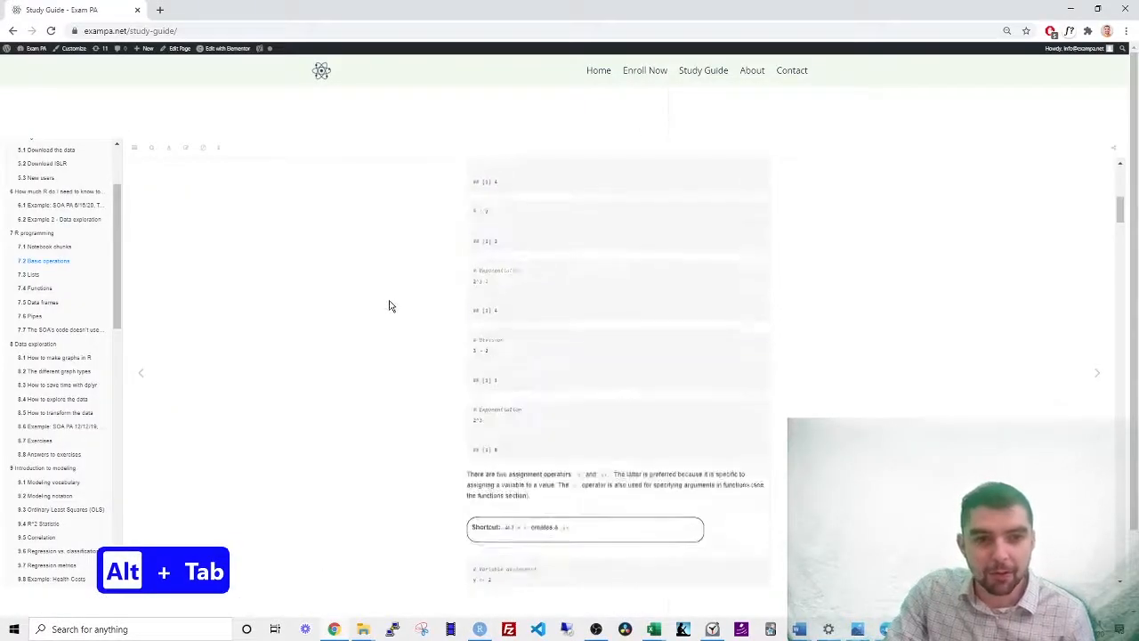
scroll("up", 3)
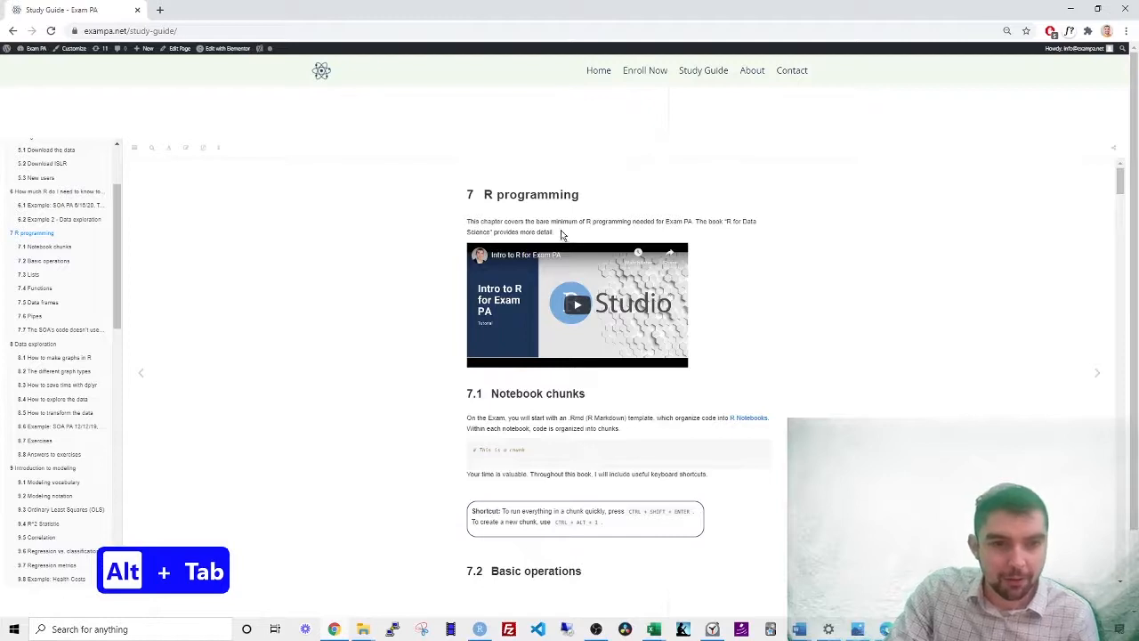
scroll("down", 3)
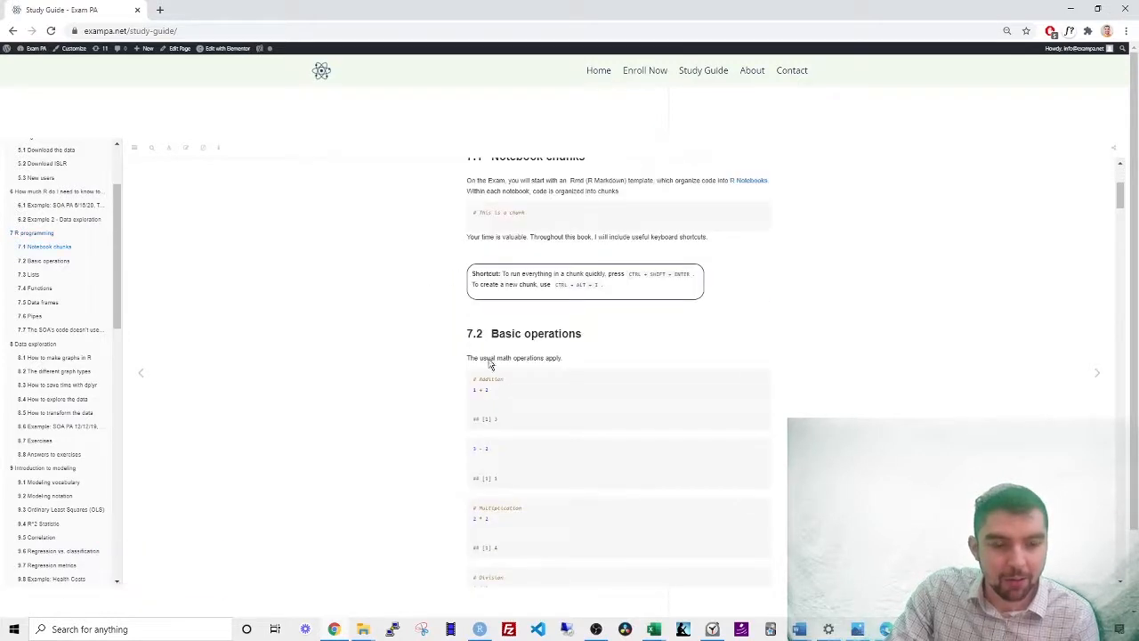
mouse_move(504, 434)
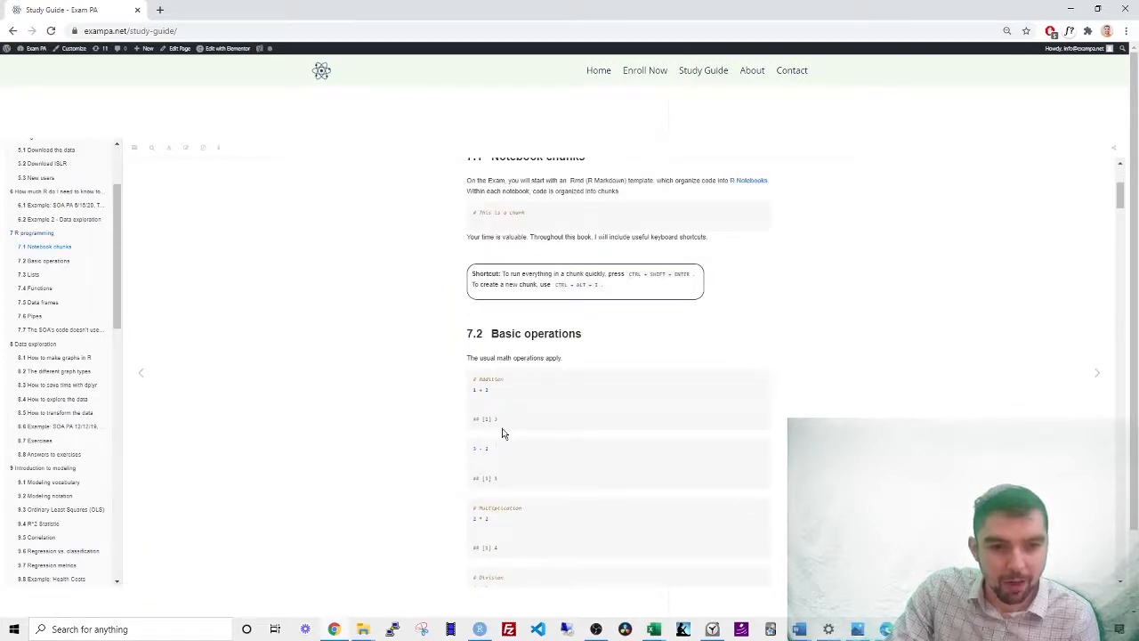
key("Alt+Tab")
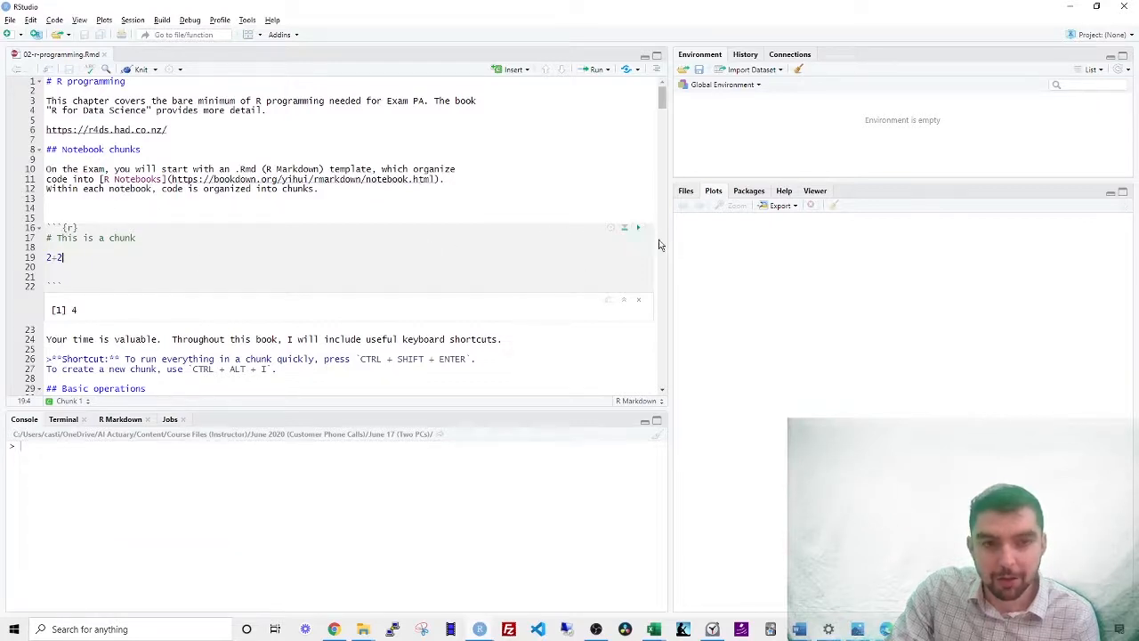
- Rerun the first chunk to show 4 and add gibberish lines 'asdflasdkjflasdf' and 'lkajsdf' below it
left_click(638, 227)
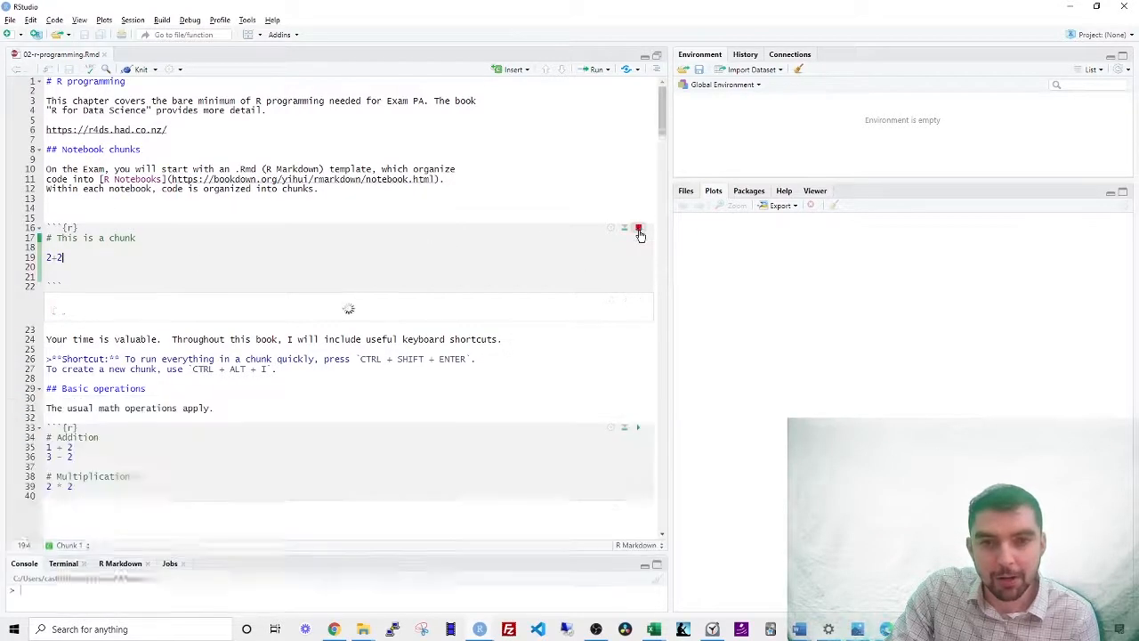
left_click(638, 228)
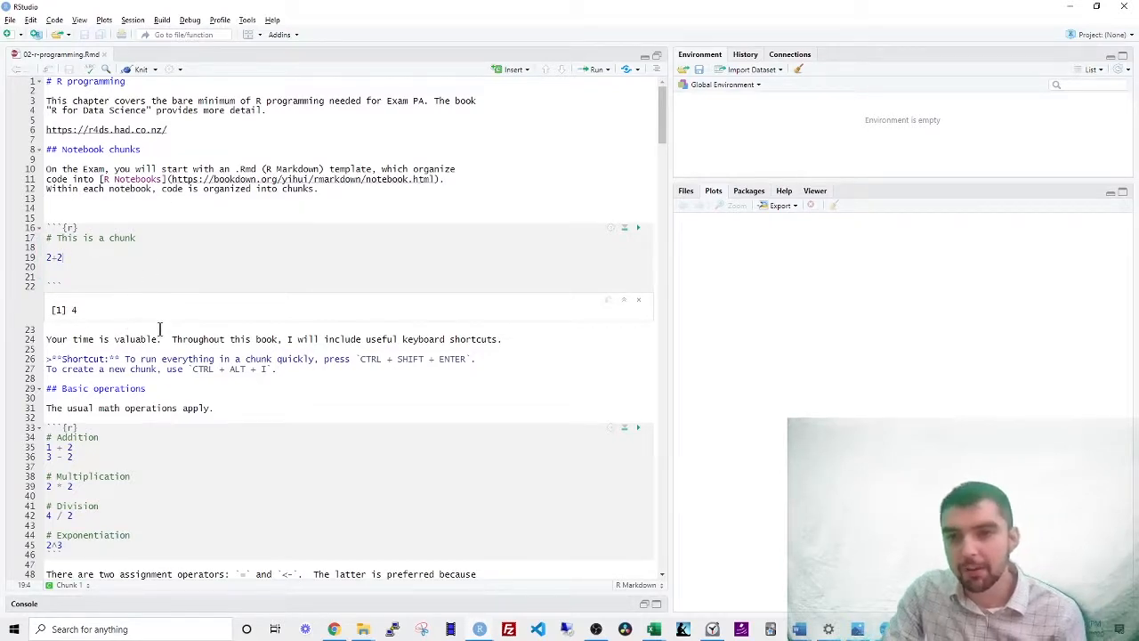
key("Return")
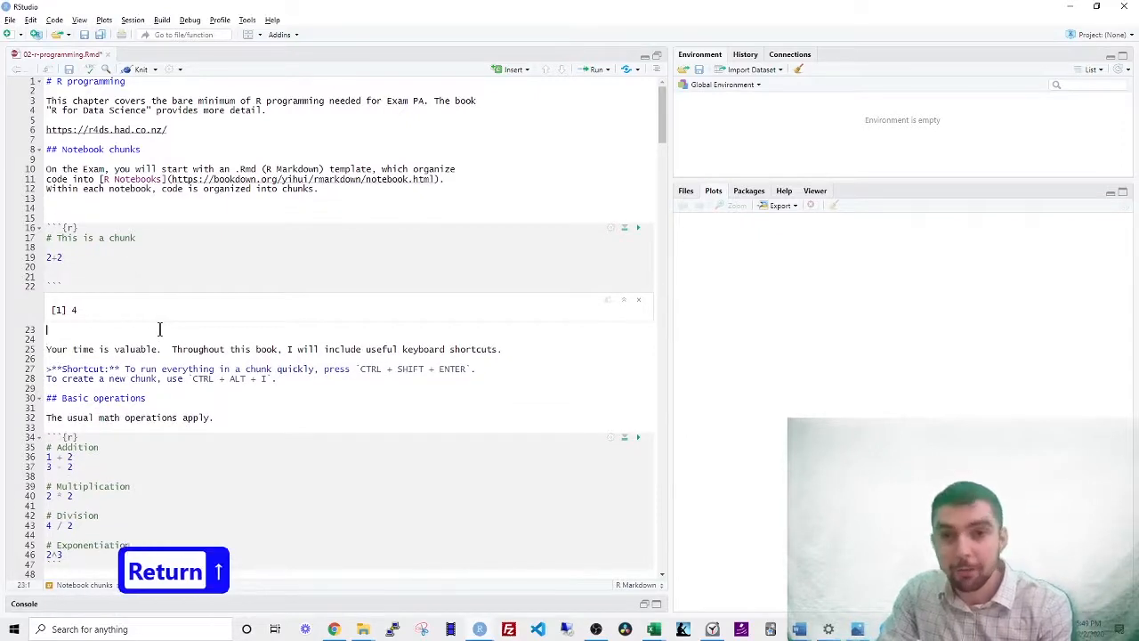
type("asdflasdkjflasdf")
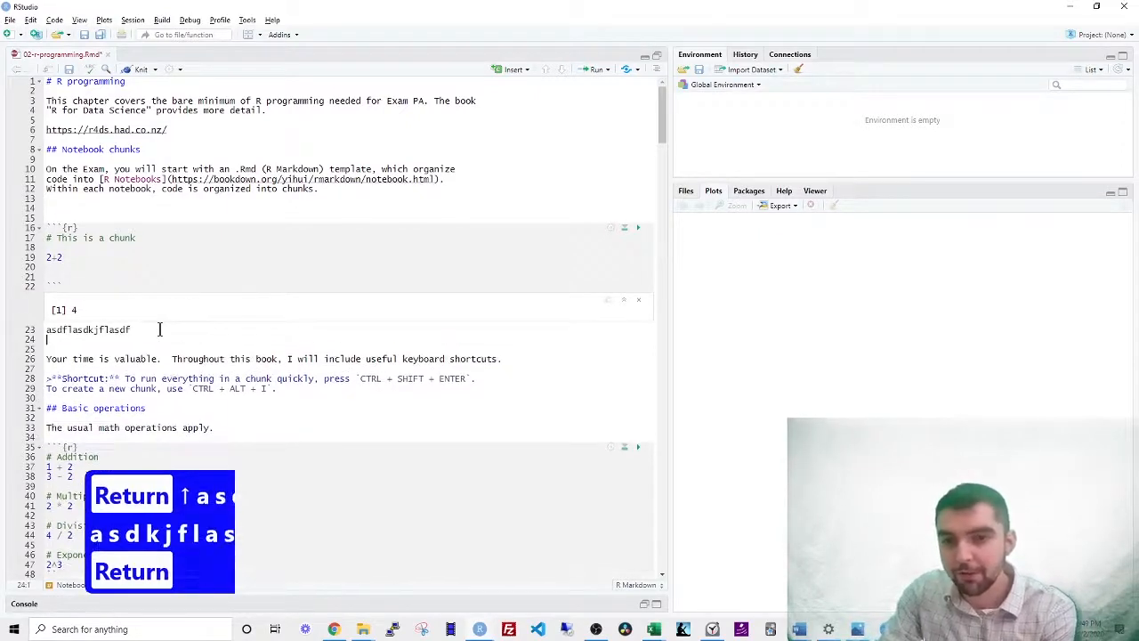
type("lkajsdfl")
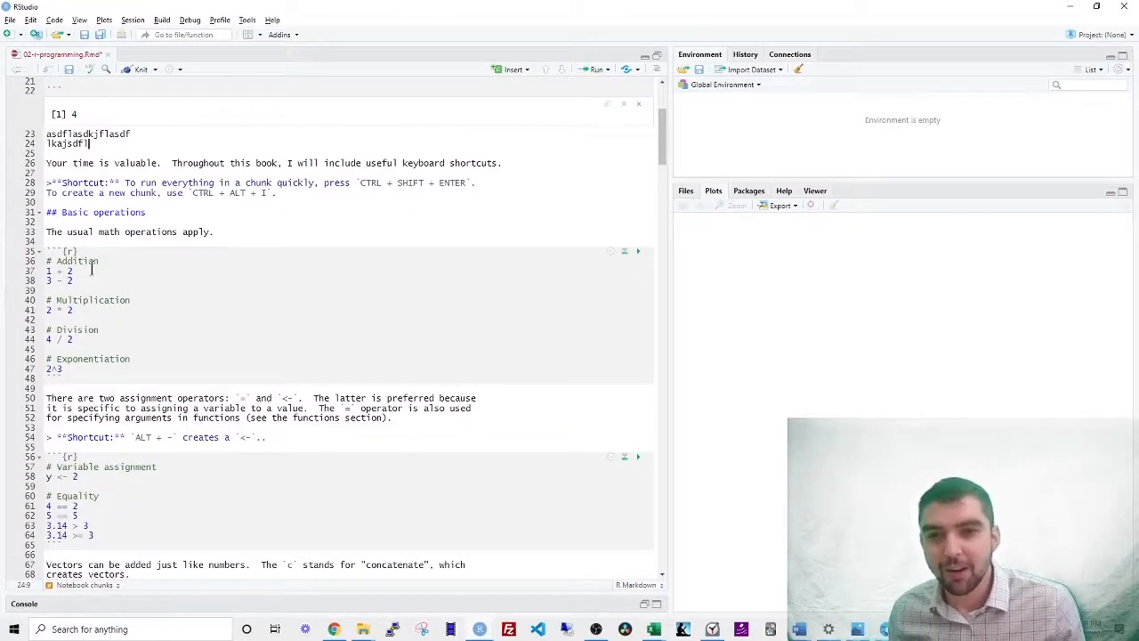
- Run the Basic operations chunk line by line from 1 + 2 with Ctrl+Enter, ending at 2^3 giving 8
left_click(102, 359)
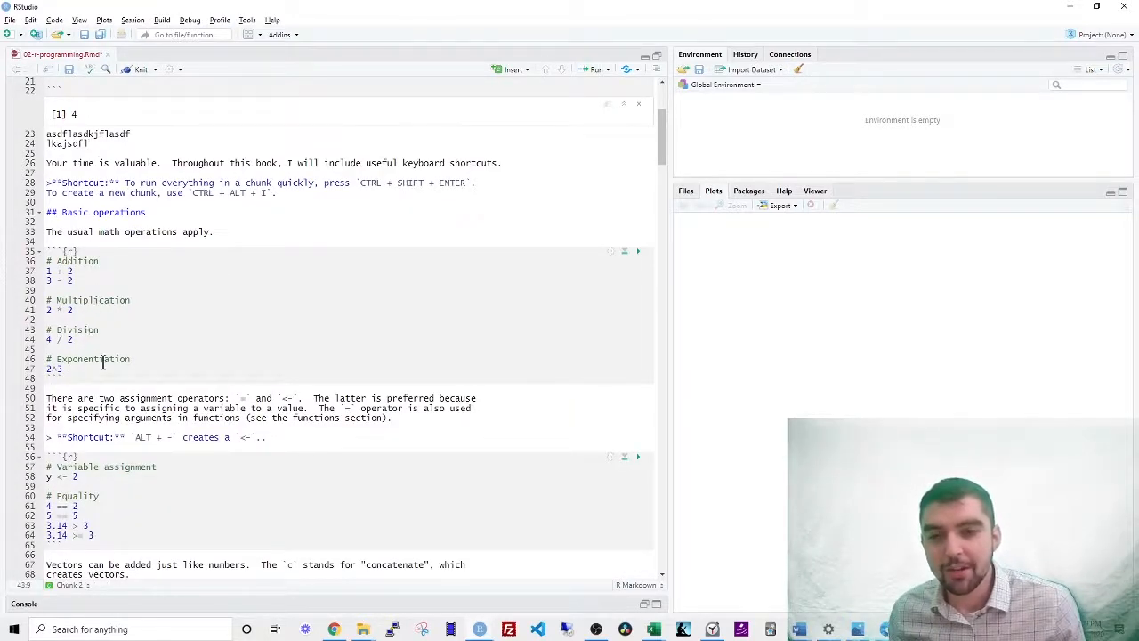
left_click(78, 271)
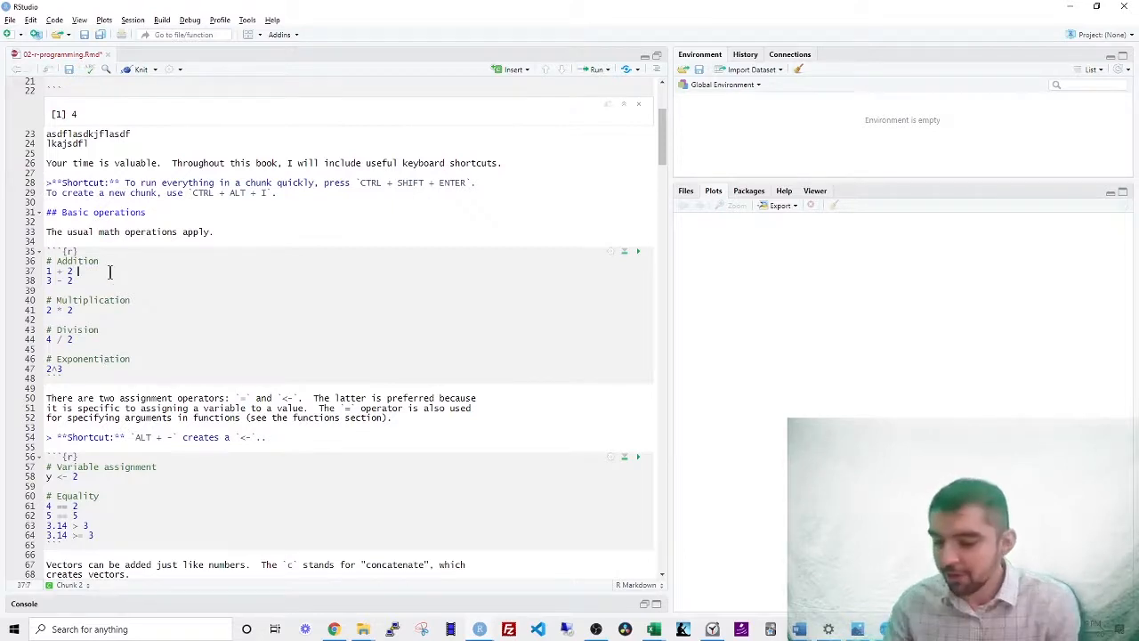
key("ctrl+Return")
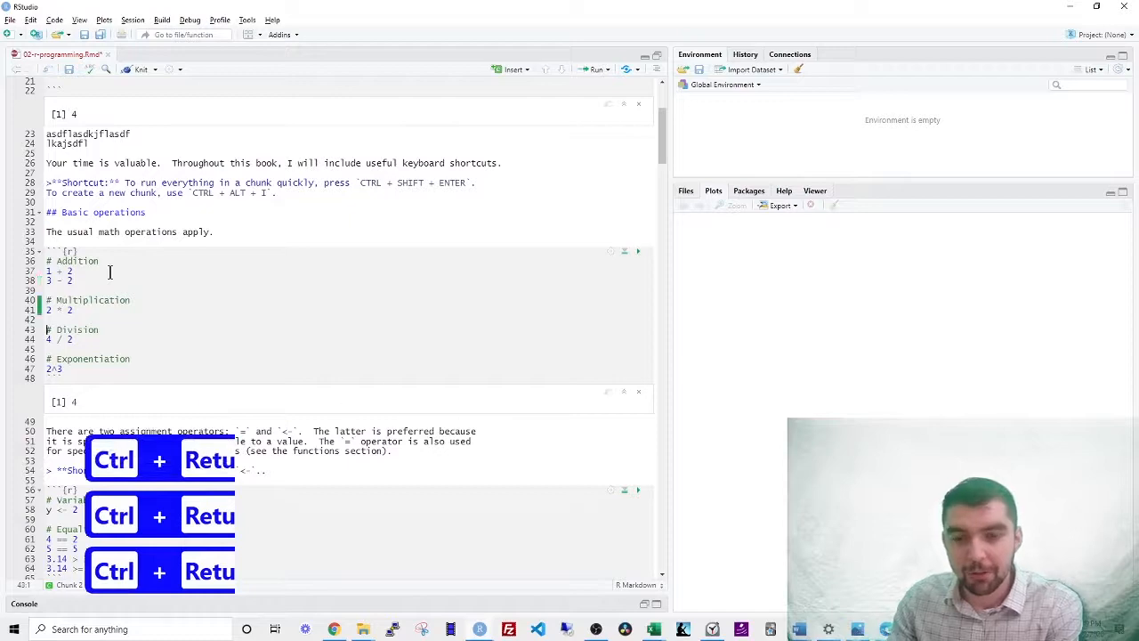
scroll("down", 3)
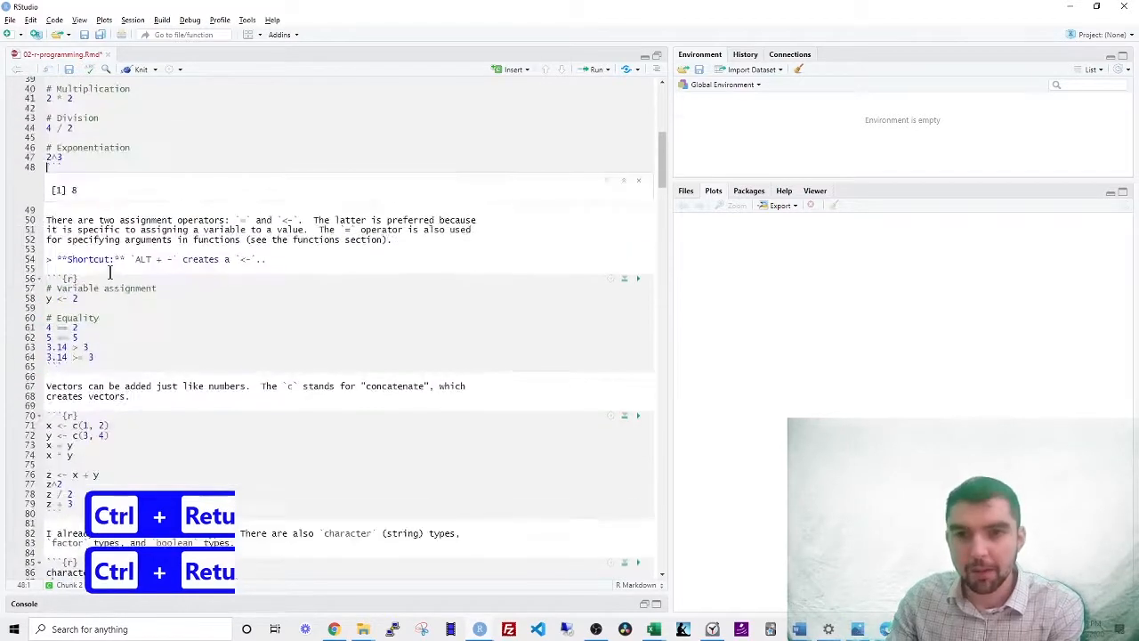
scroll("down", 3)
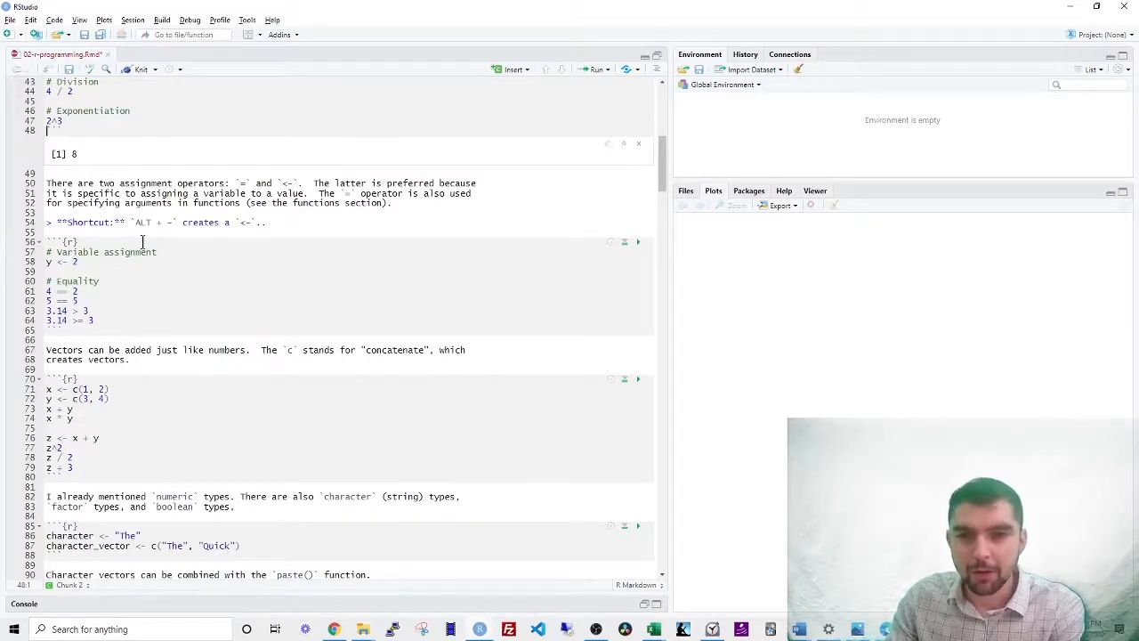
- Add a new 'x <- 2' assignment line at the top of the assignment chunk
key("Return")
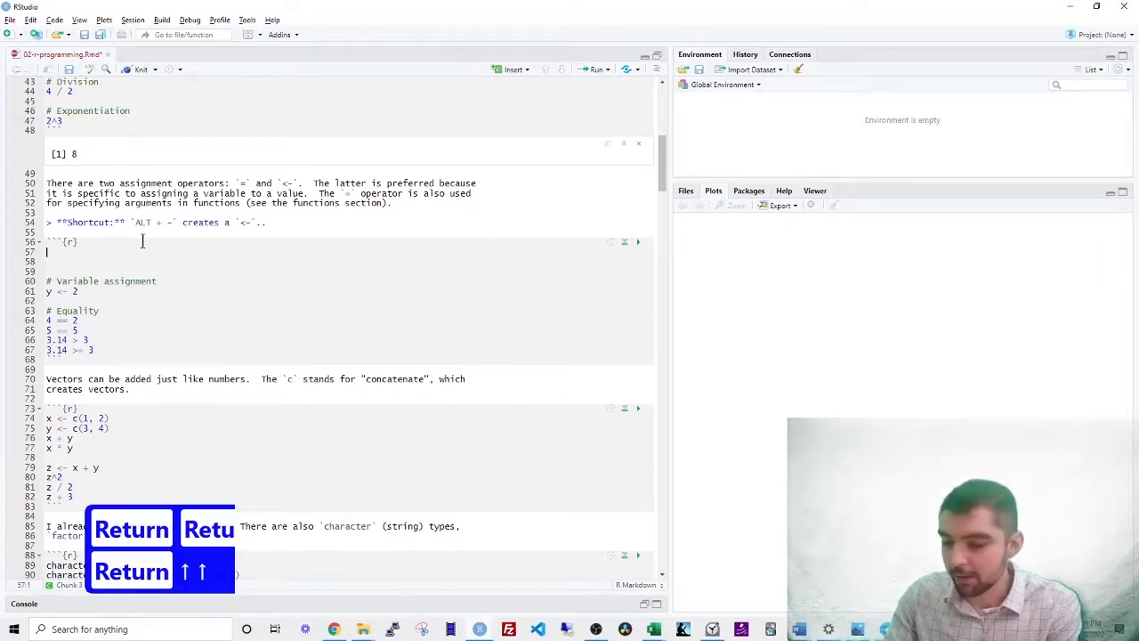
type("x")
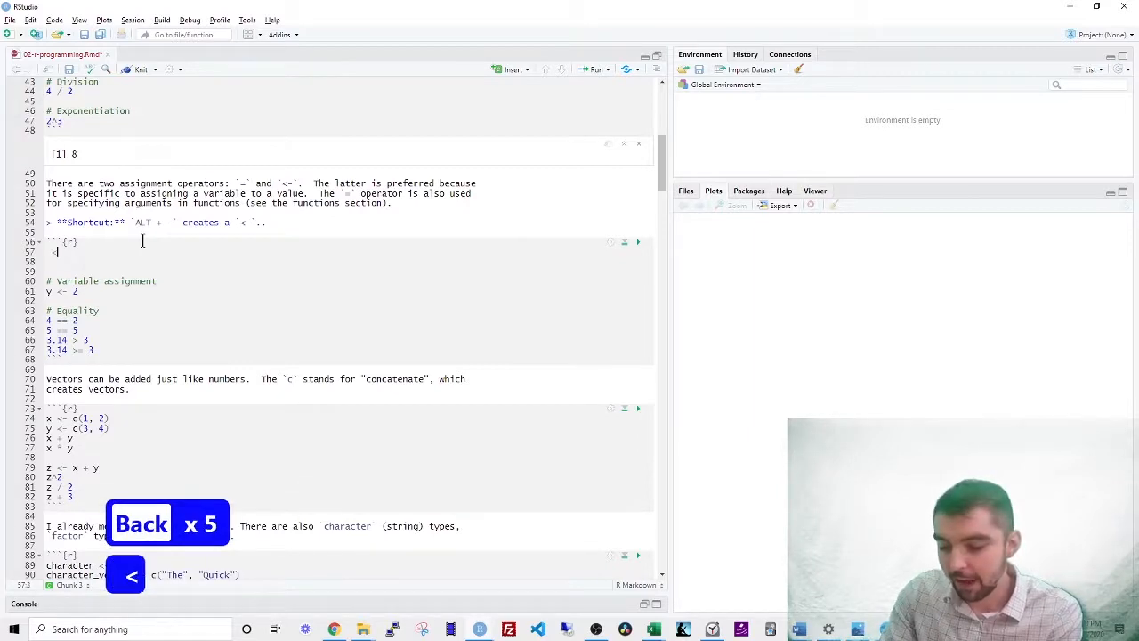
type("-")
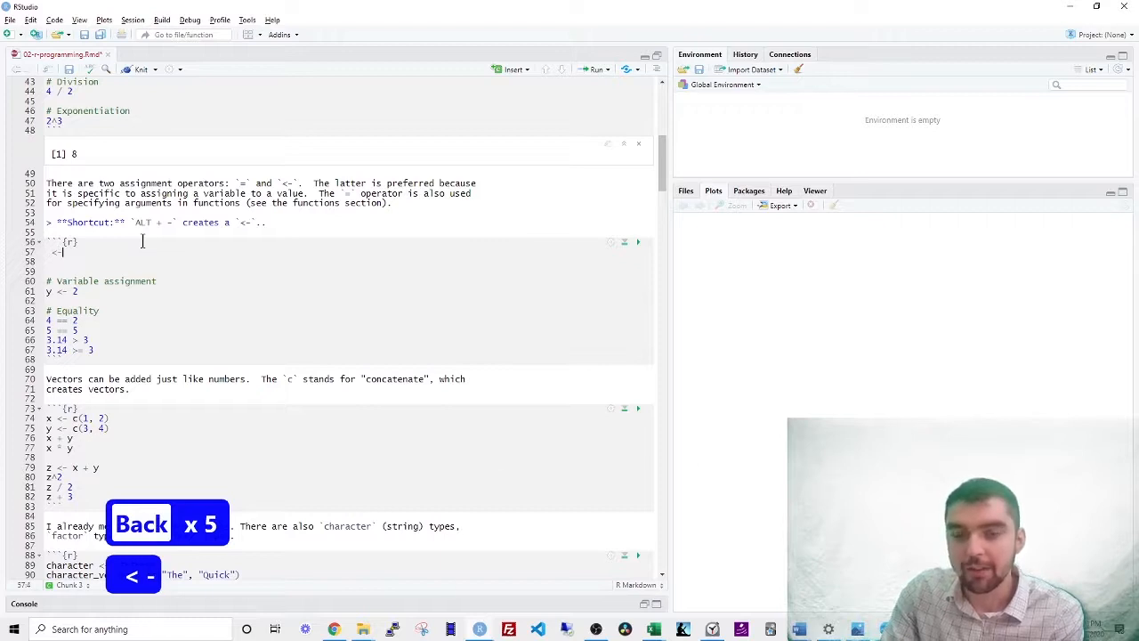
key("backspace")
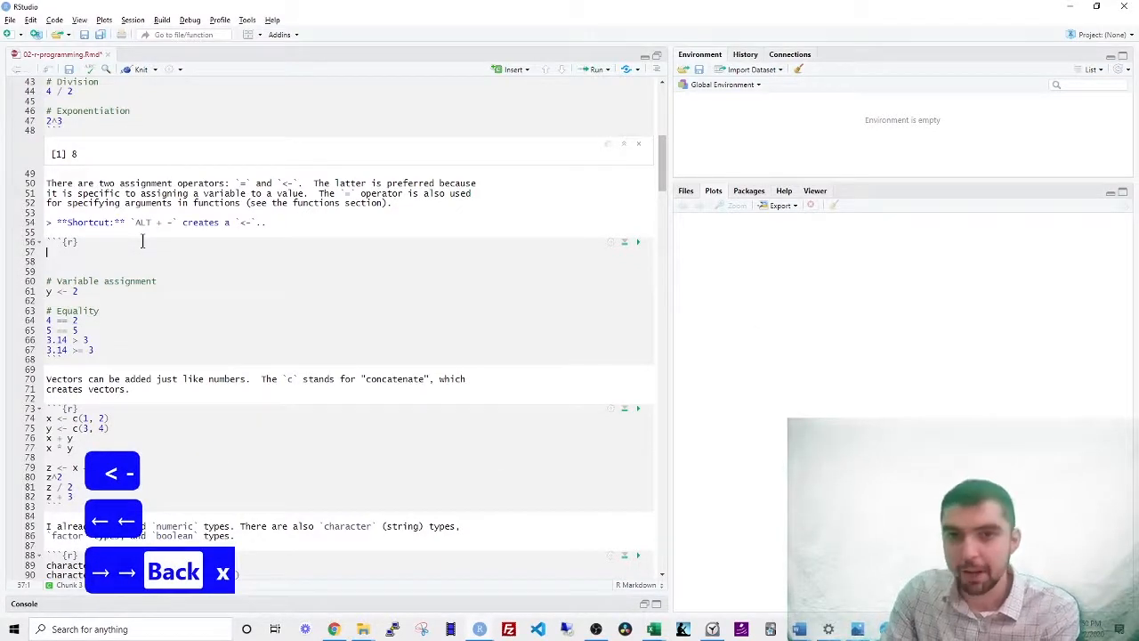
type("x <- 2")
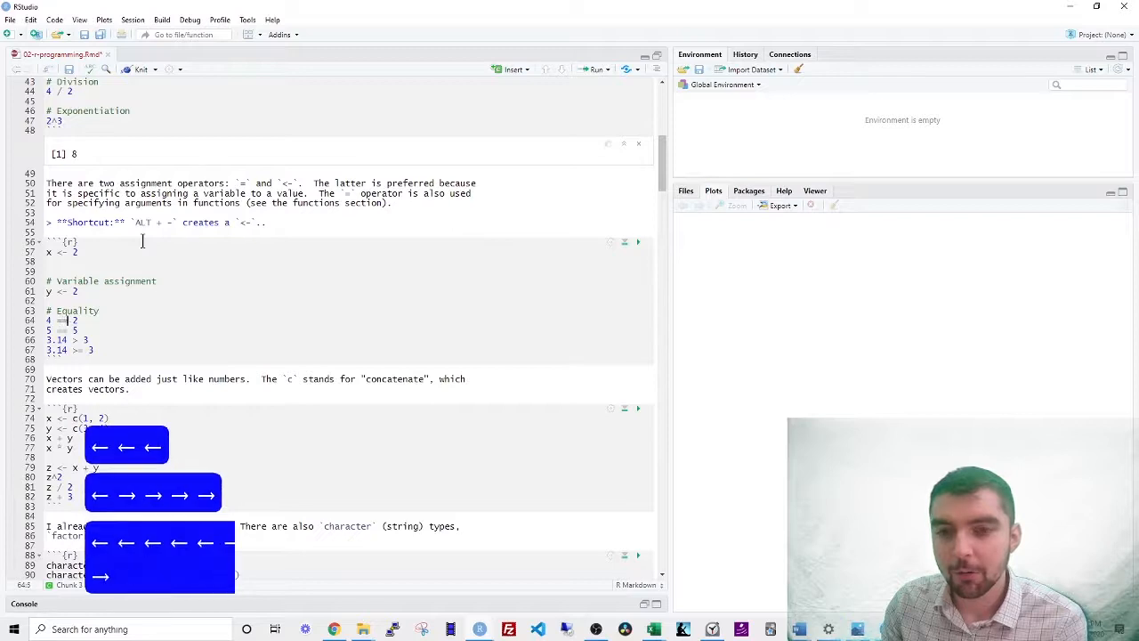
- Run the equality comparison lines one at a time with Ctrl+Enter, the last returning TRUE
key("ctrl+Return")
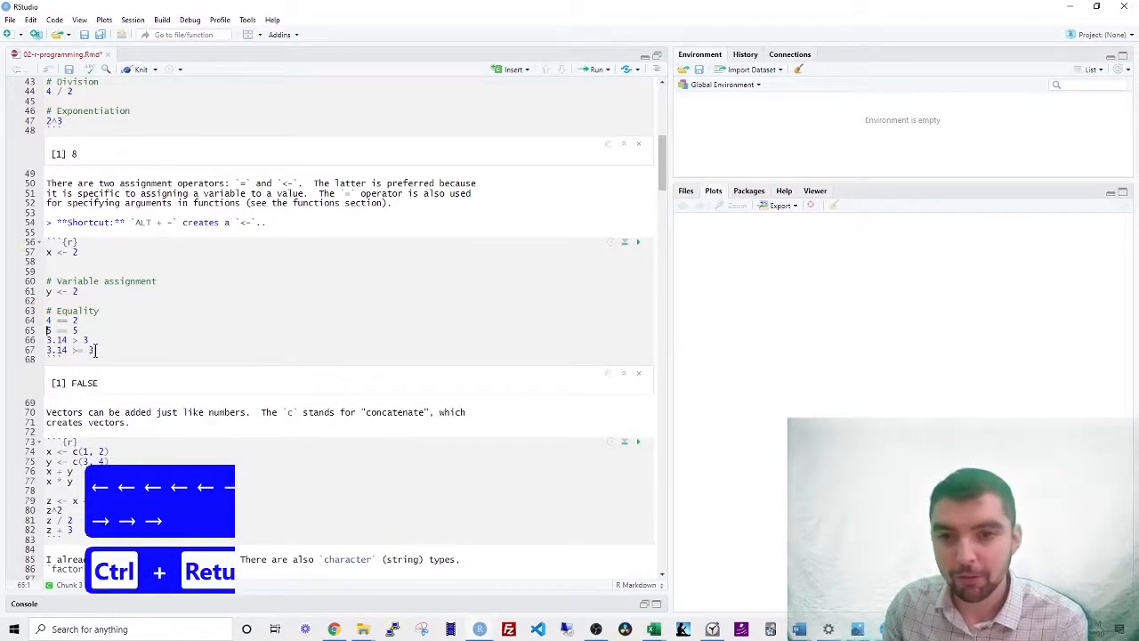
key("Ctrl+Return")
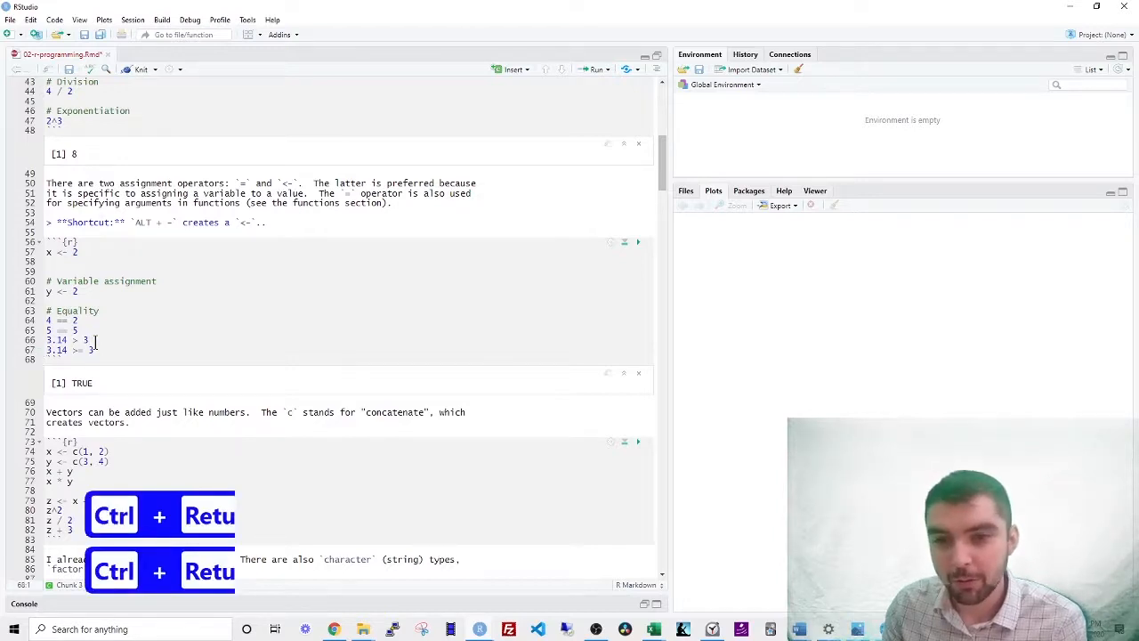
- Run the numeric vector chunk line by line: assignment, multiplication, z squared, z/2 and z+3
scroll("down", 3)
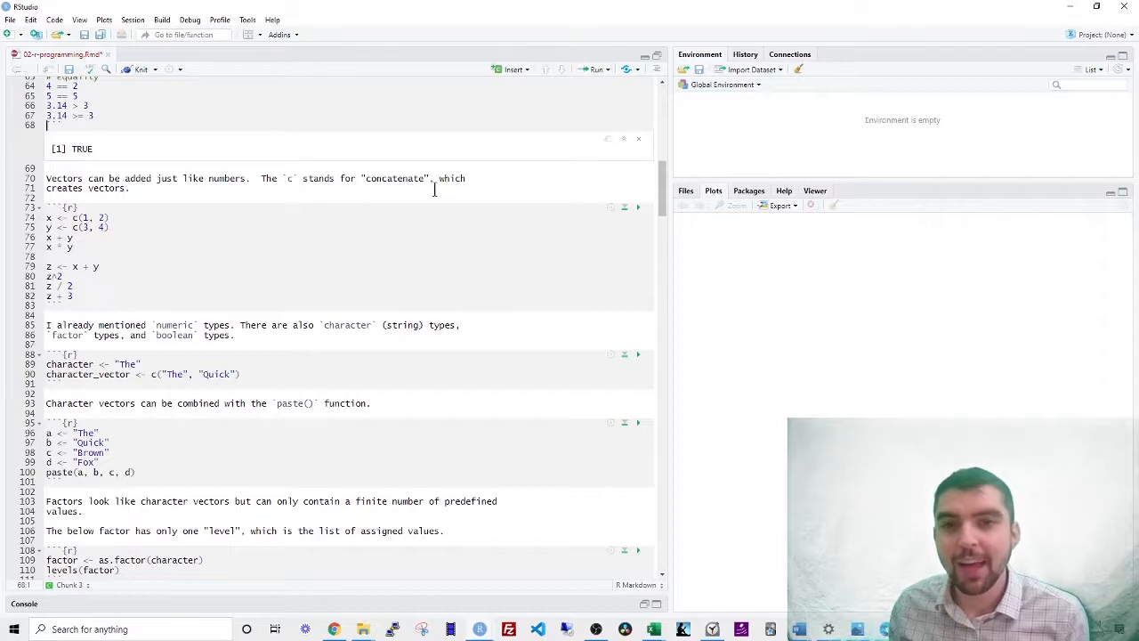
mouse_move(142, 225)
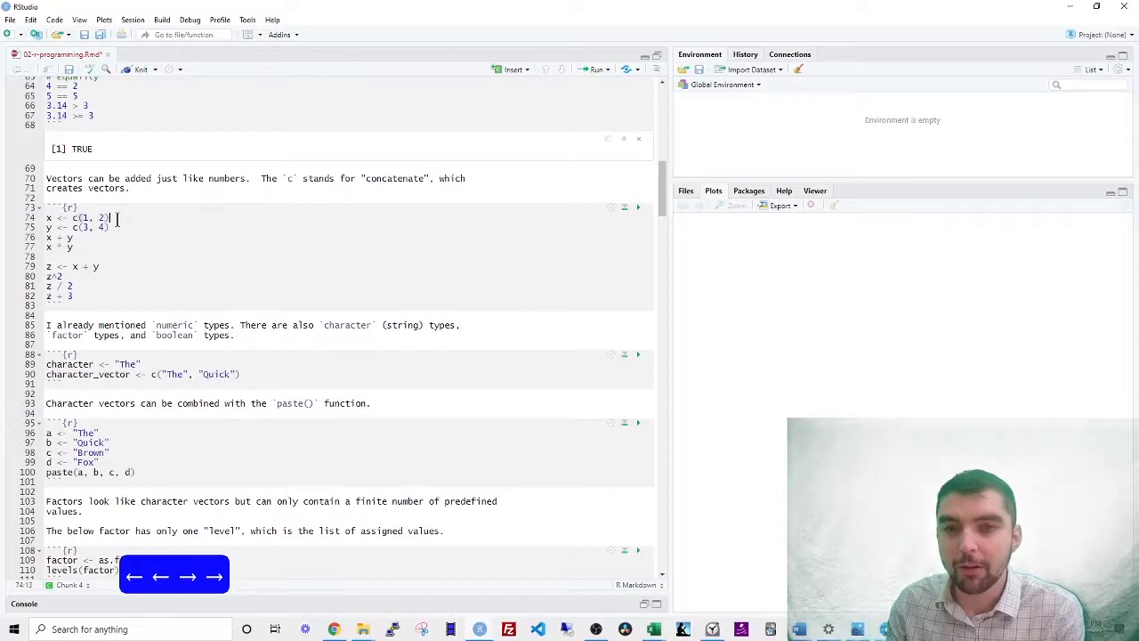
key("ctrl+Return")
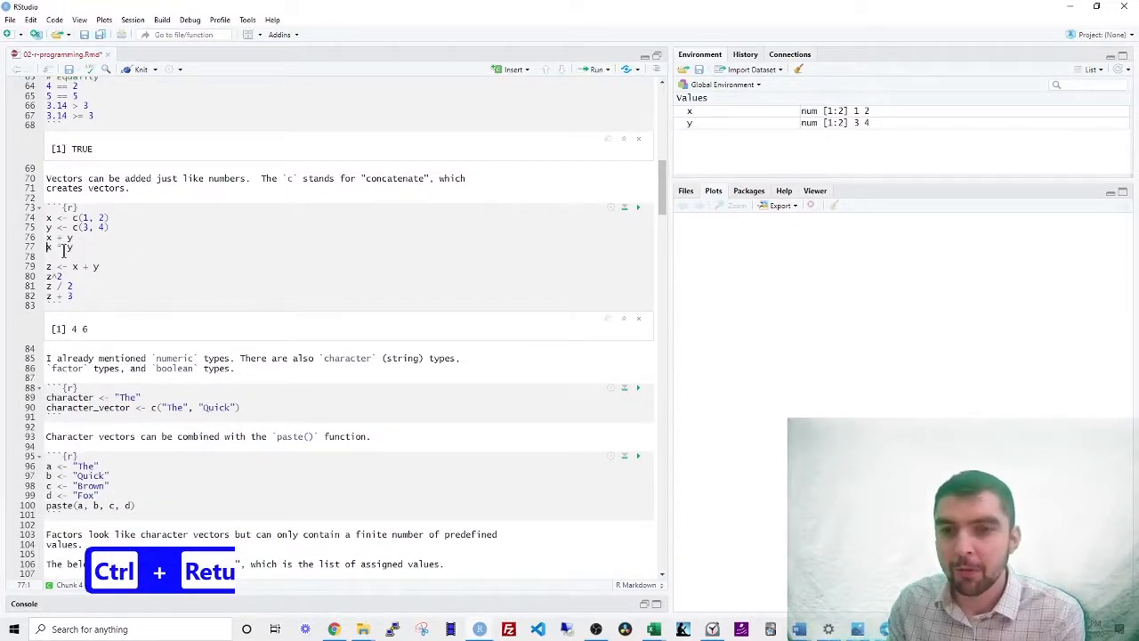
key("ctrl+Return")
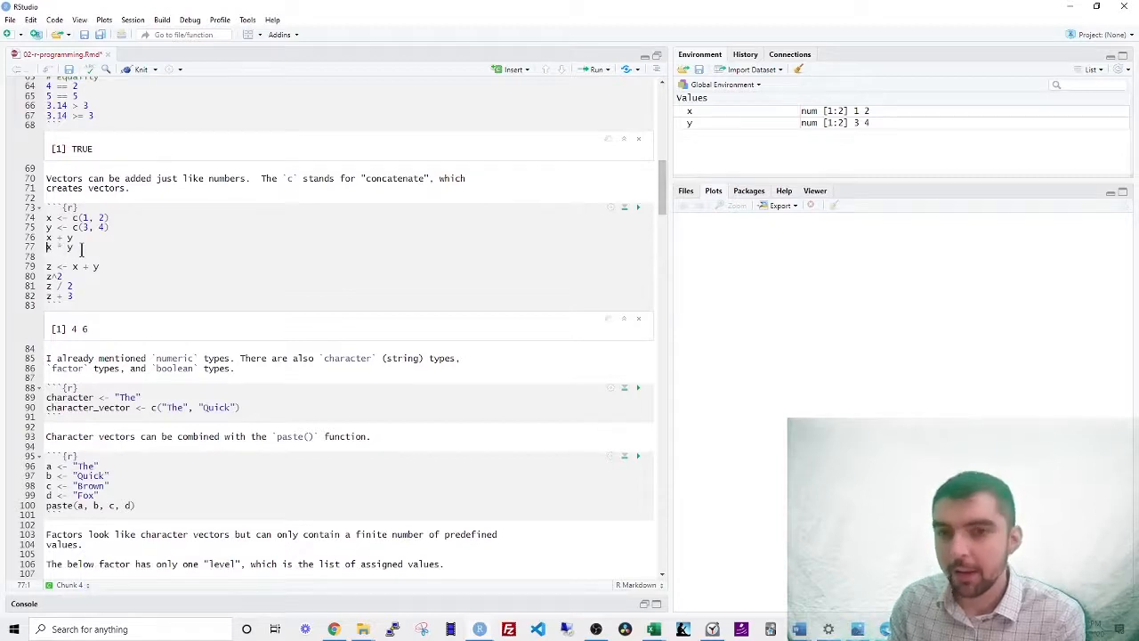
key("ctrl+Return")
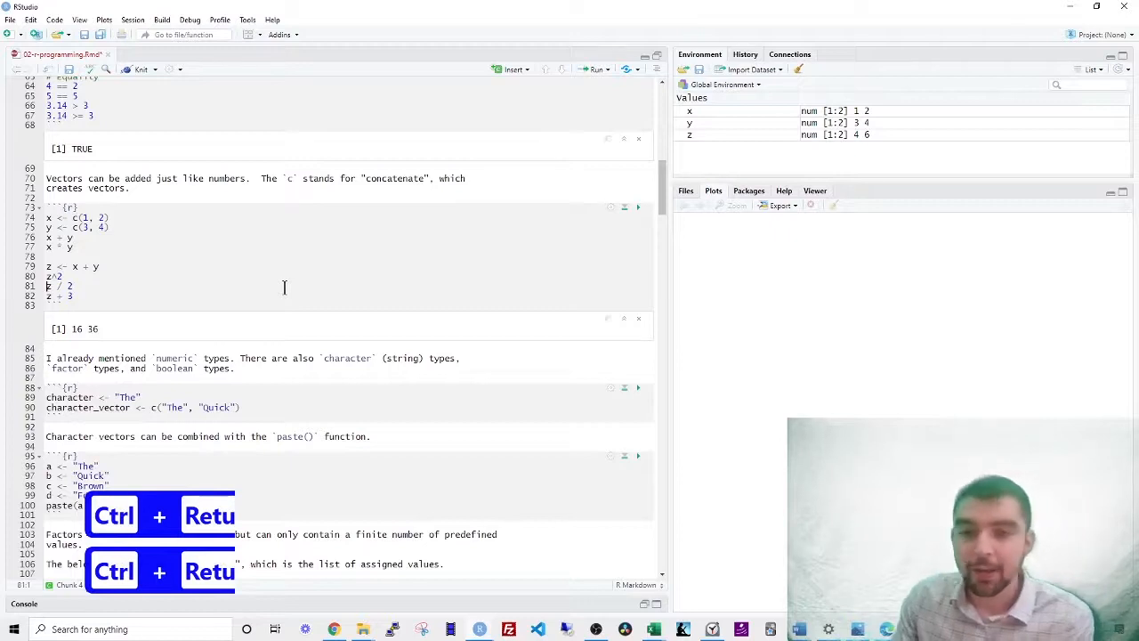
key("ctrl+Return")
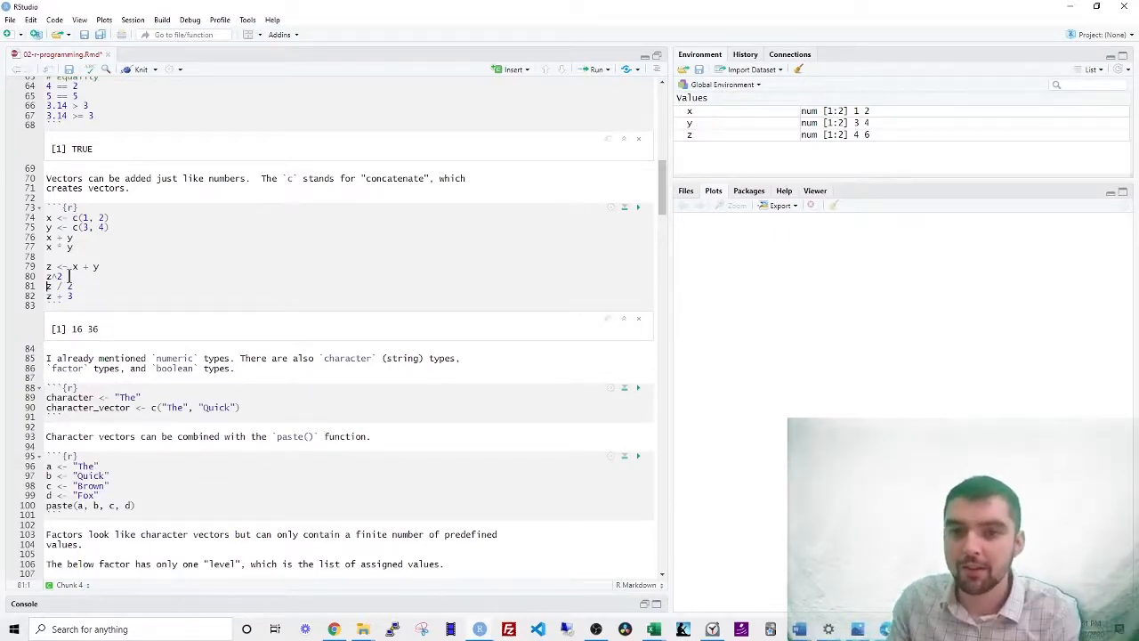
key("ctrl+Return")
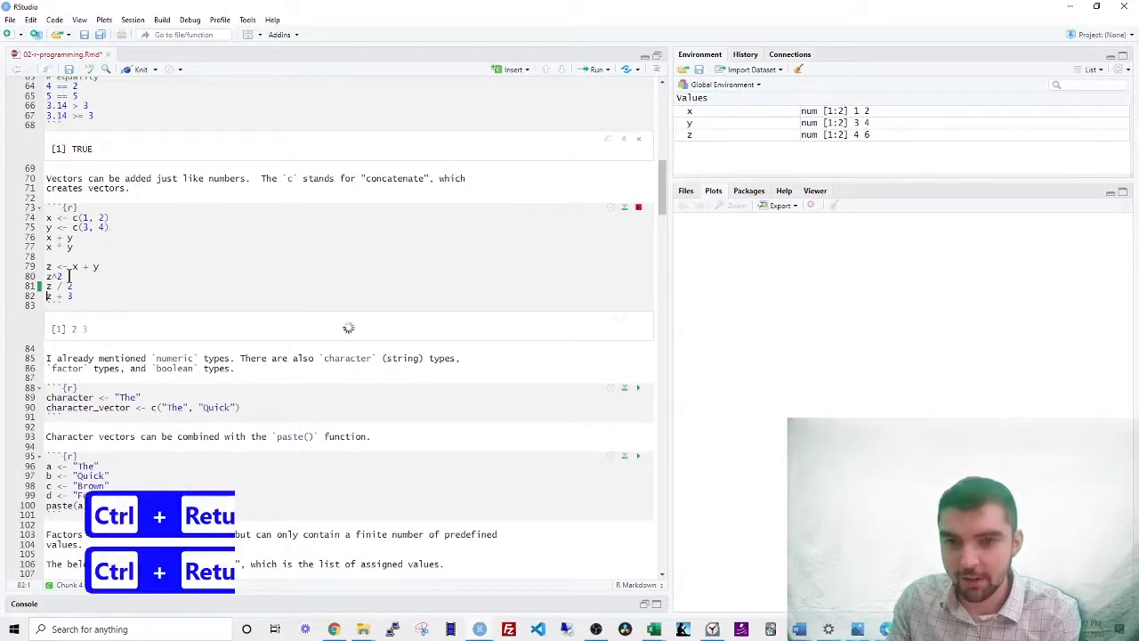
key("ctrl+Return")
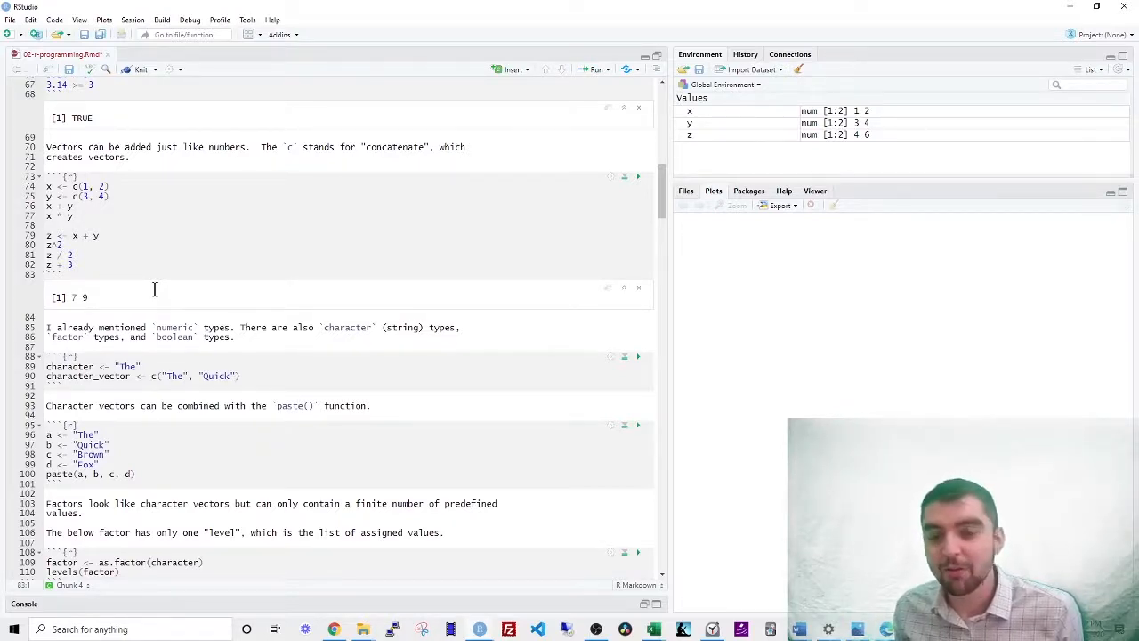
- Run the character_vector assignment and the word assignments starting with a <- "The"
scroll("down", 3)
type("the <- '234'")
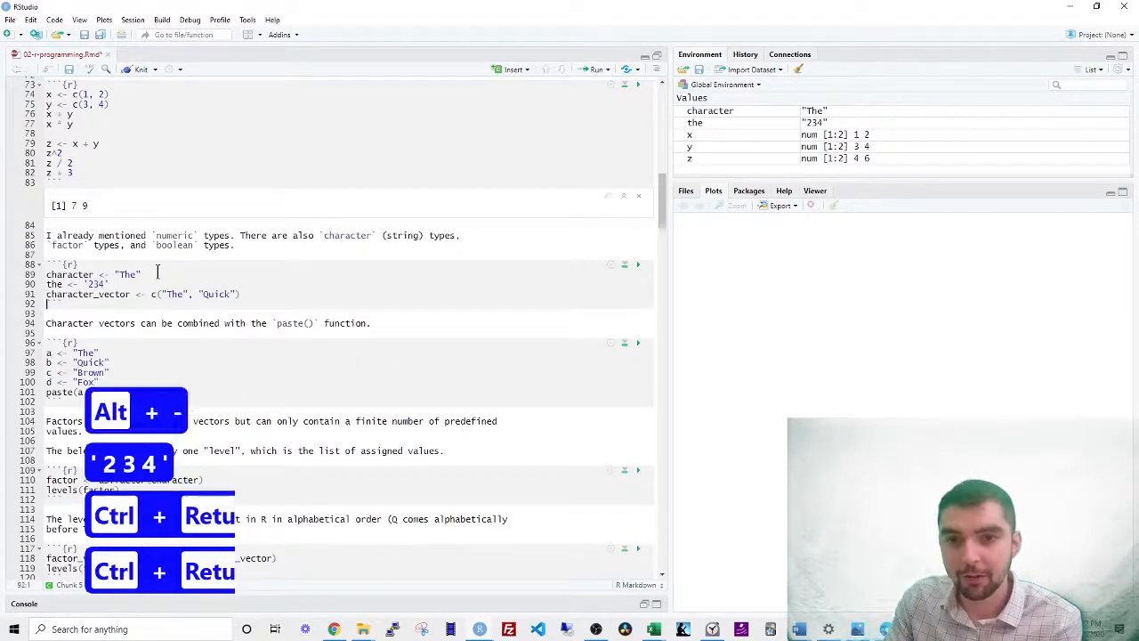
key("ctrl+Return")
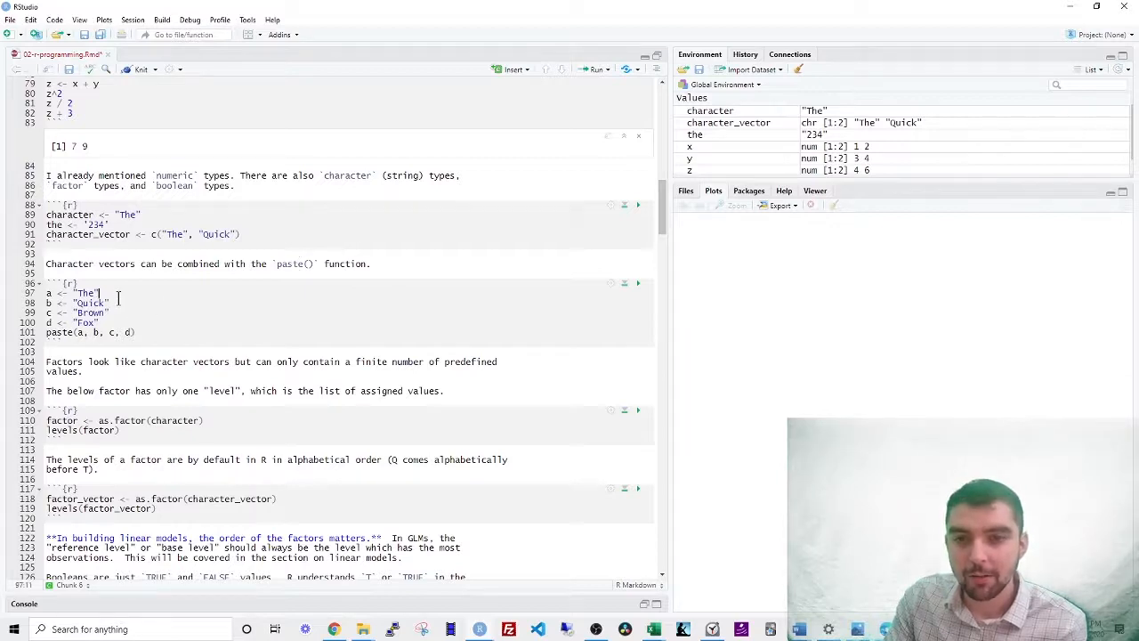
key("ctrl+Return")
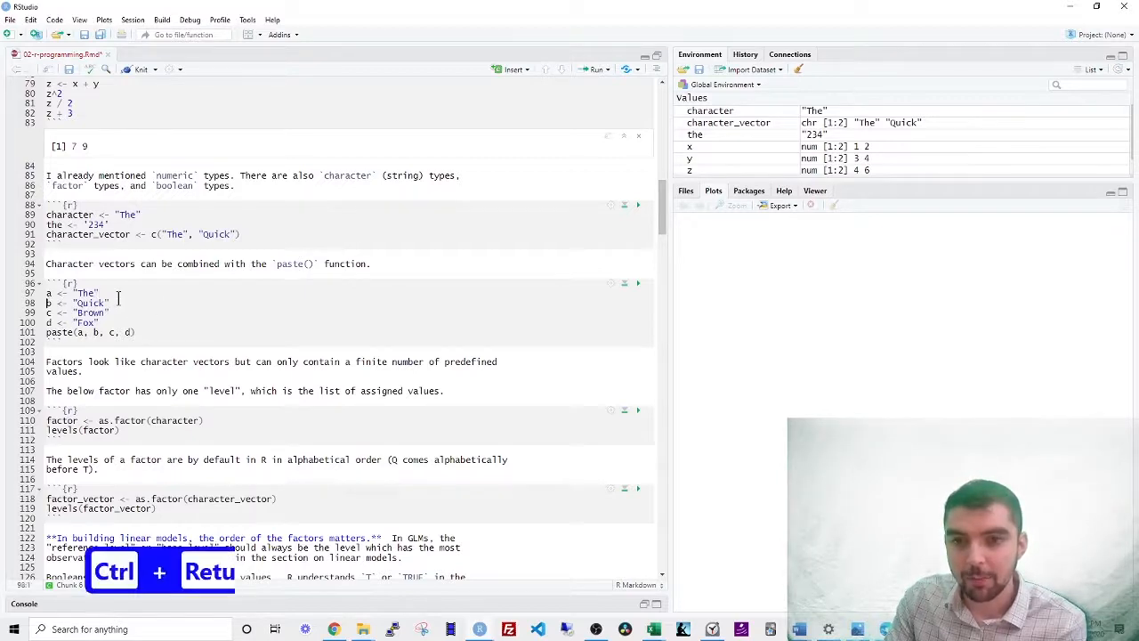
key("ctrl+Return")
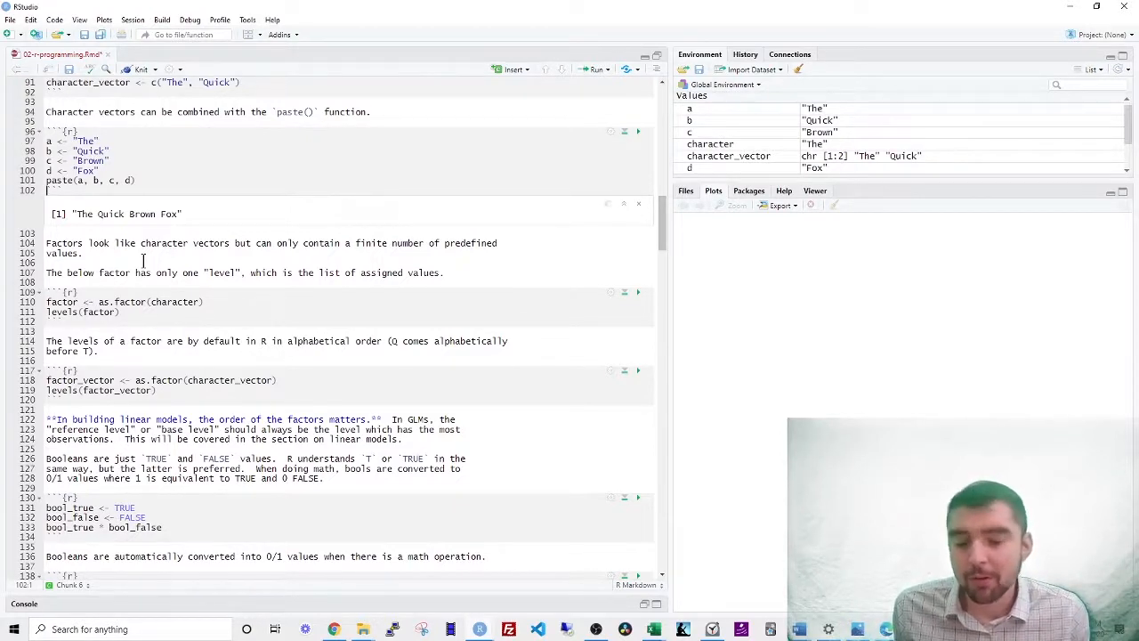
- Run the first factor chunk so its level "The" shows inline
scroll("down", 3)
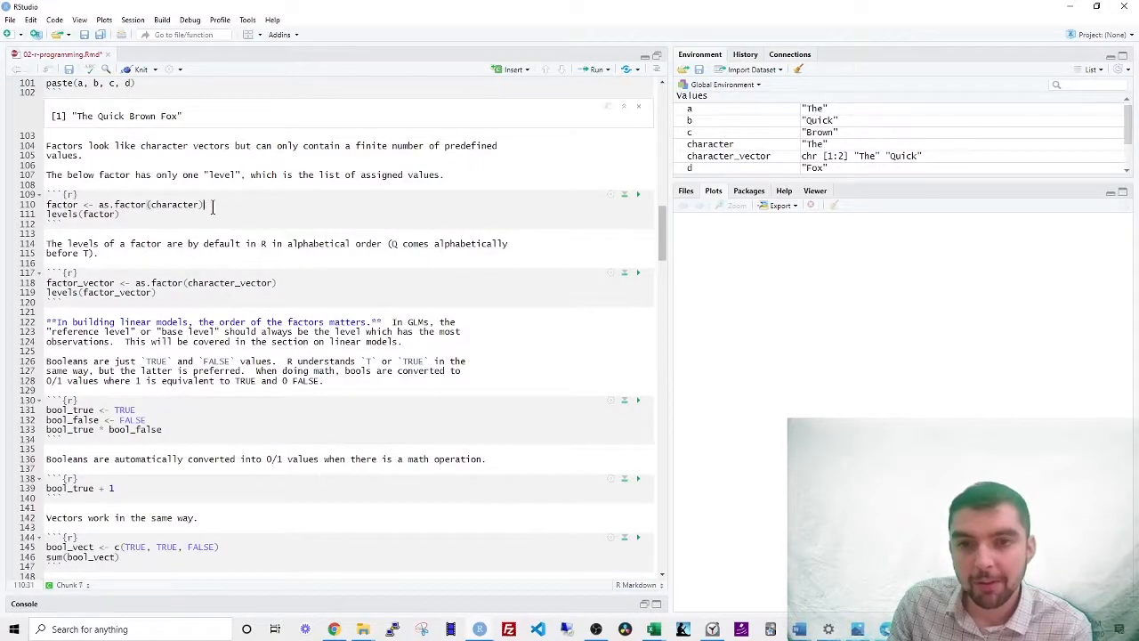
key("ctrl+Return")
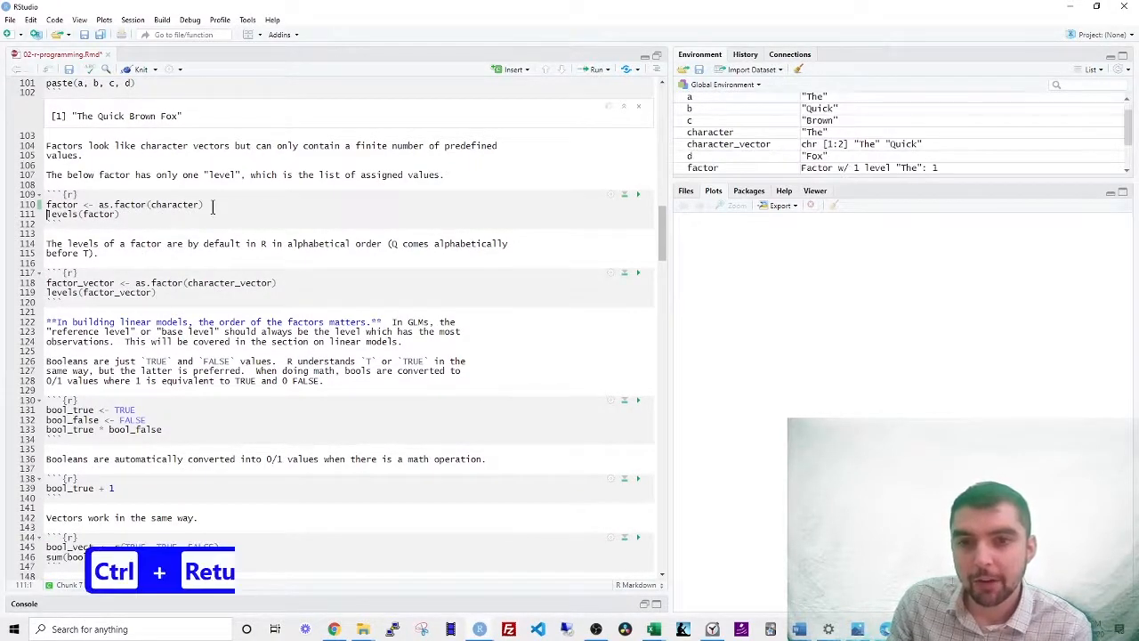
key("ctrl+Return")
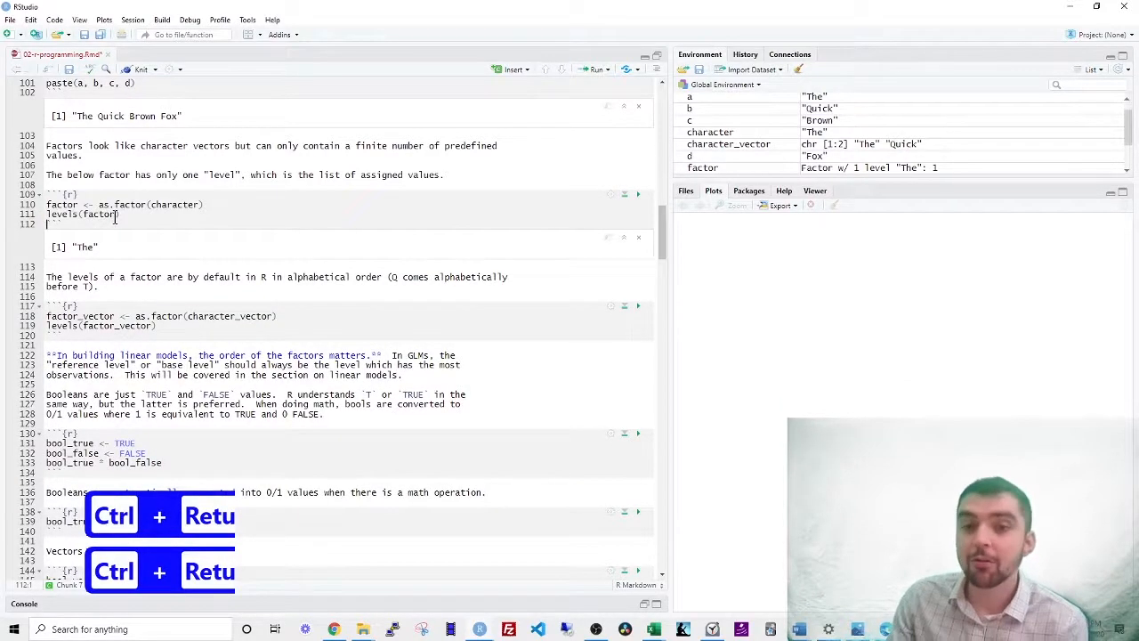
key("ctrl+Return")
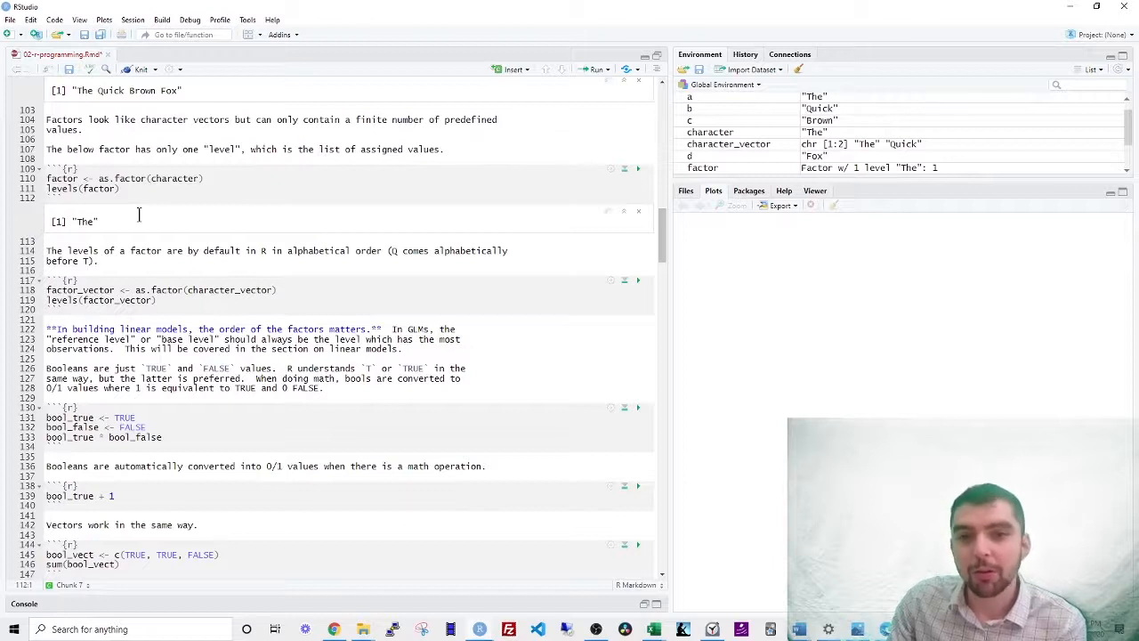
- Create factor_vector, add a line printing it, and show its levels "Quick" "The"
key("ctrl+Return")
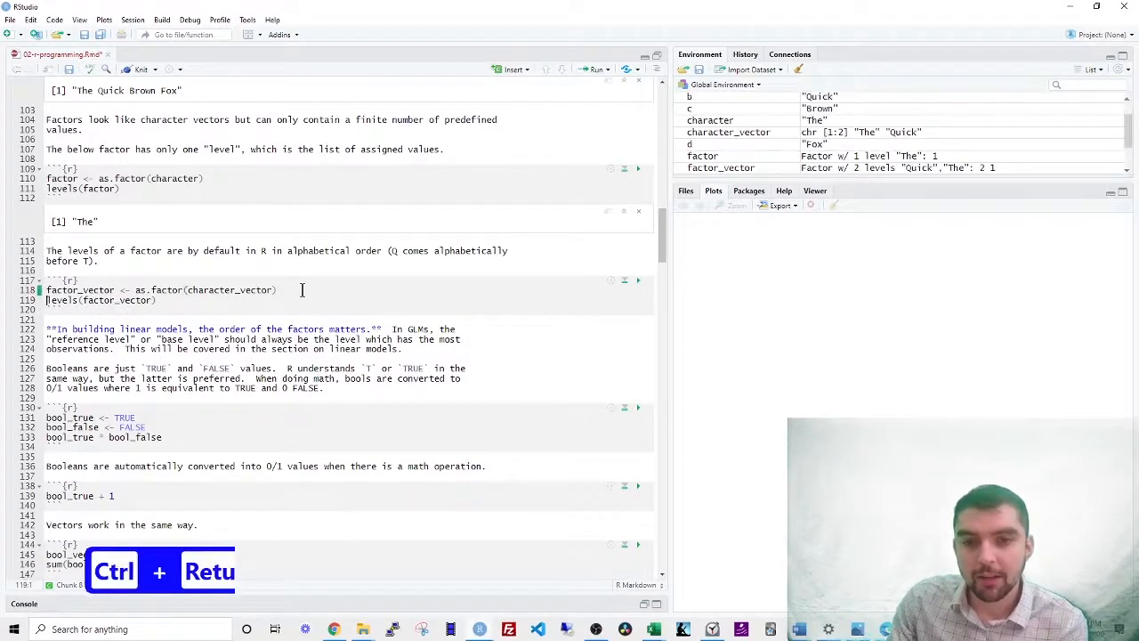
key("ctrl+Return")
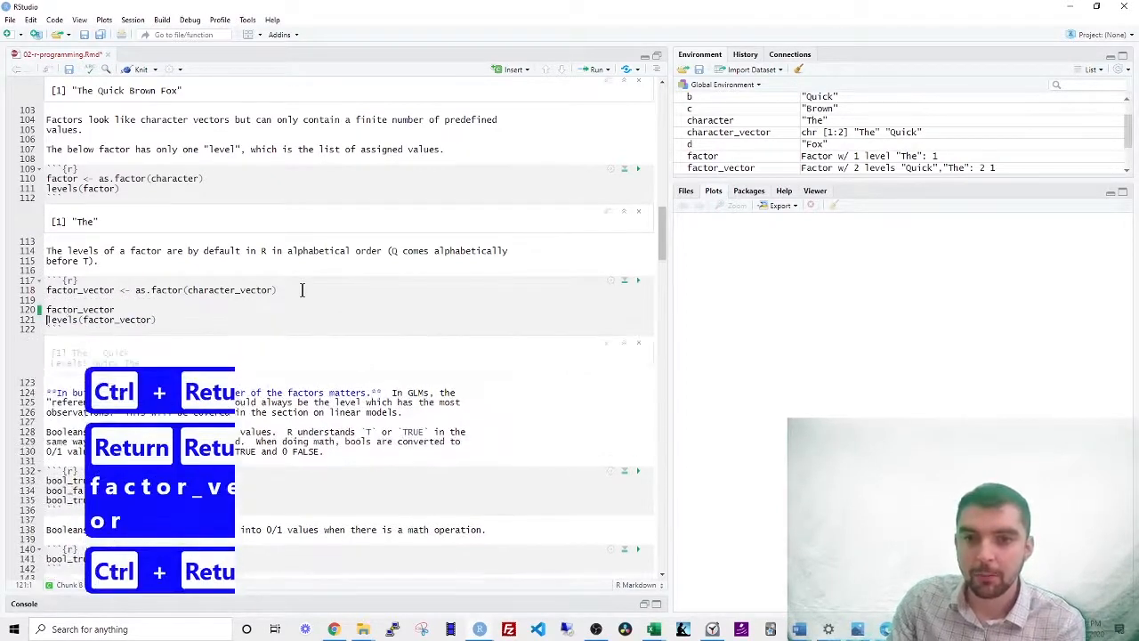
key("ctrl+Return")
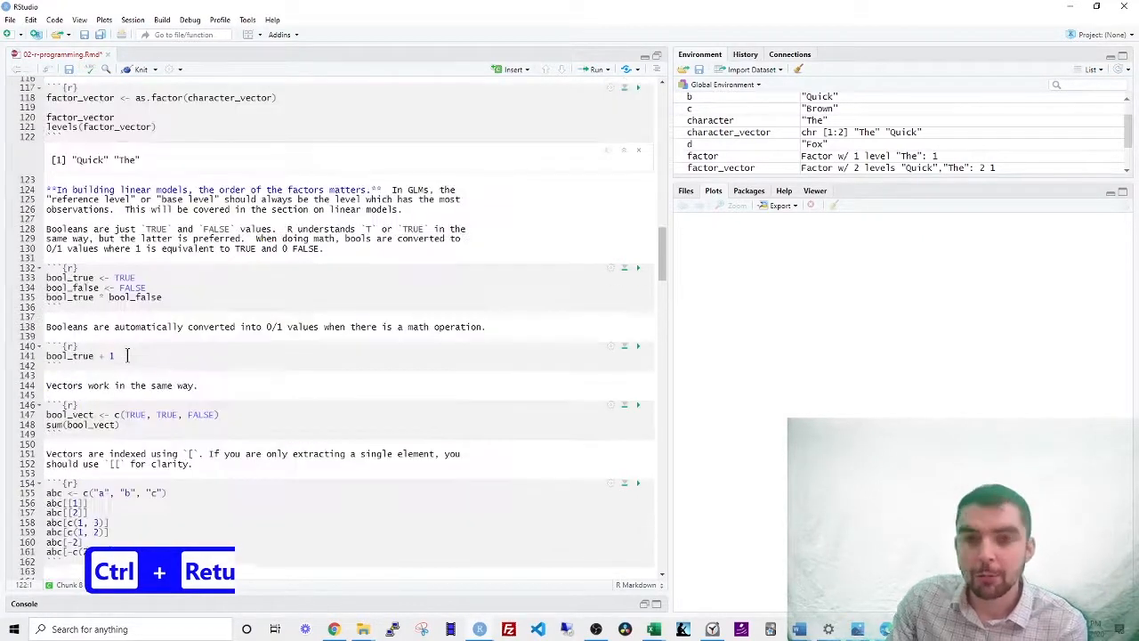
key("ctrl+Return")
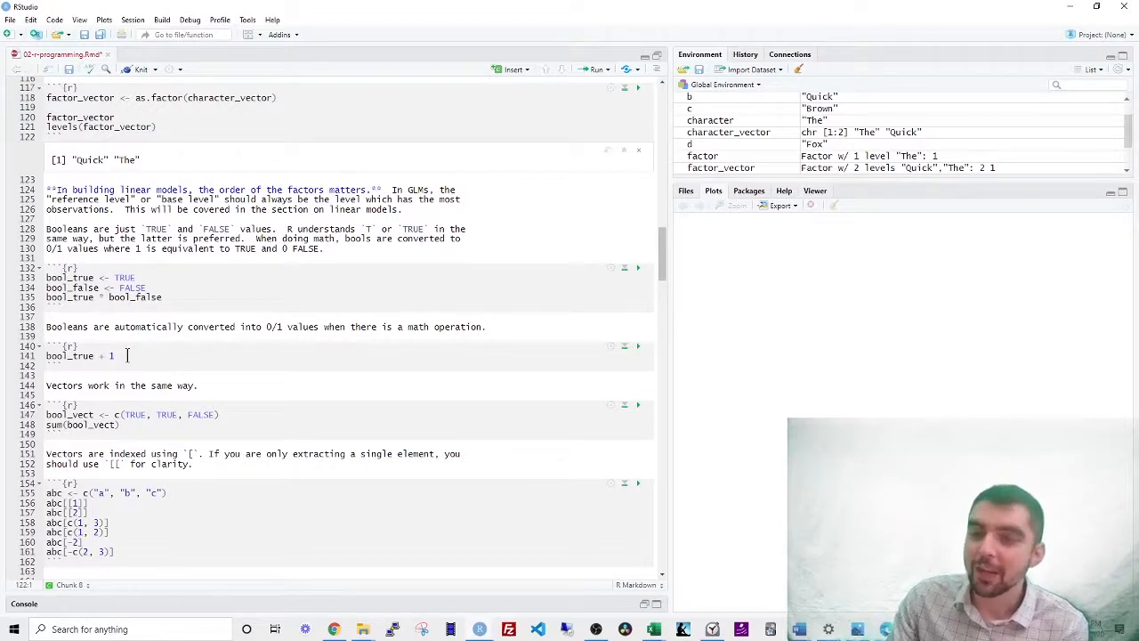
- Run the bool_true <- T assignment and bool_true + 1, then start a sum( line
scroll("down", 3)
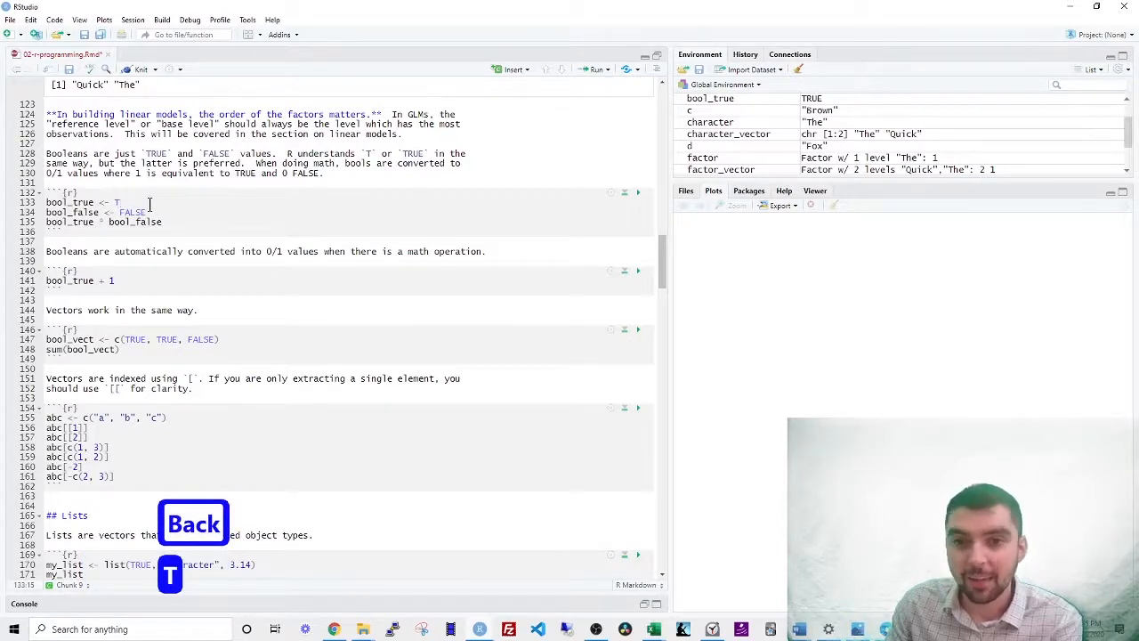
key("ctrl+Return")
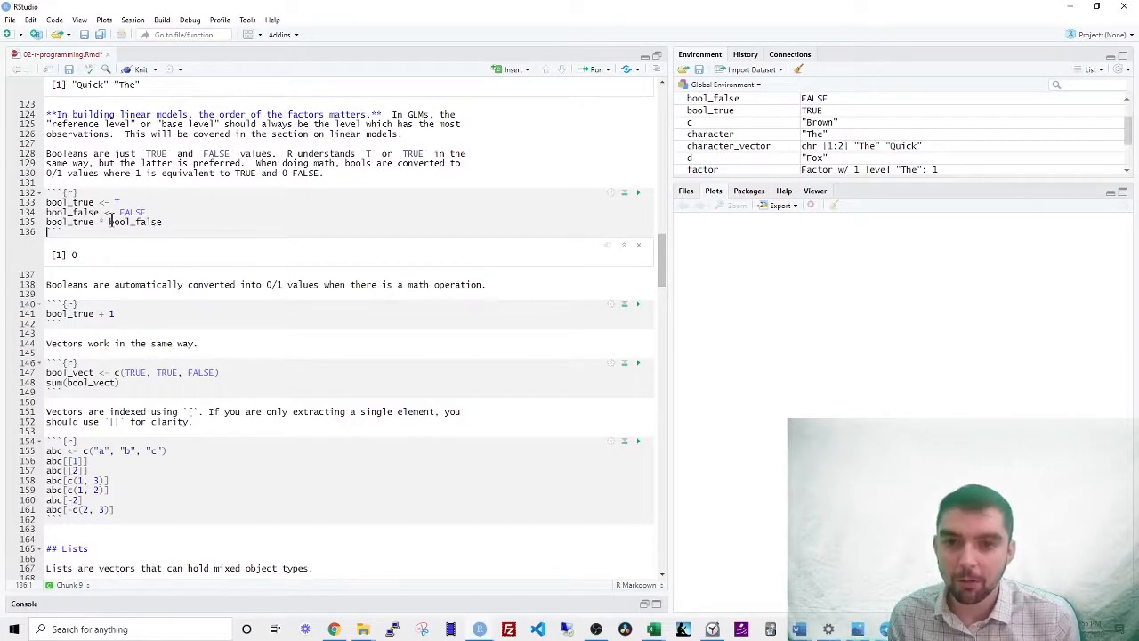
scroll("down", 3)
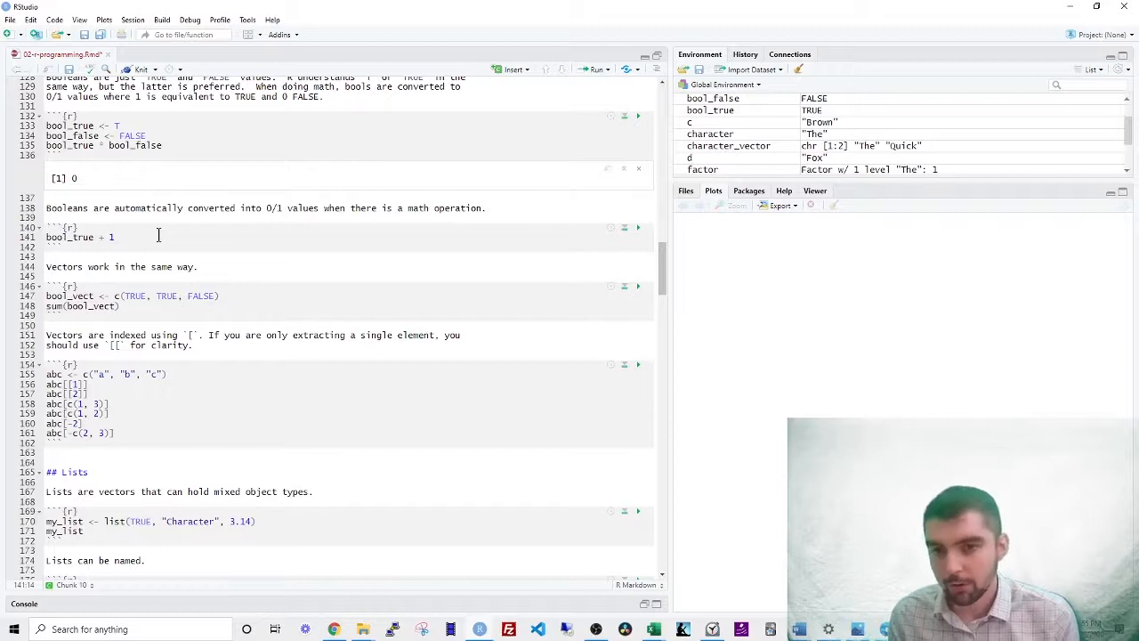
key("ctrl+Return")
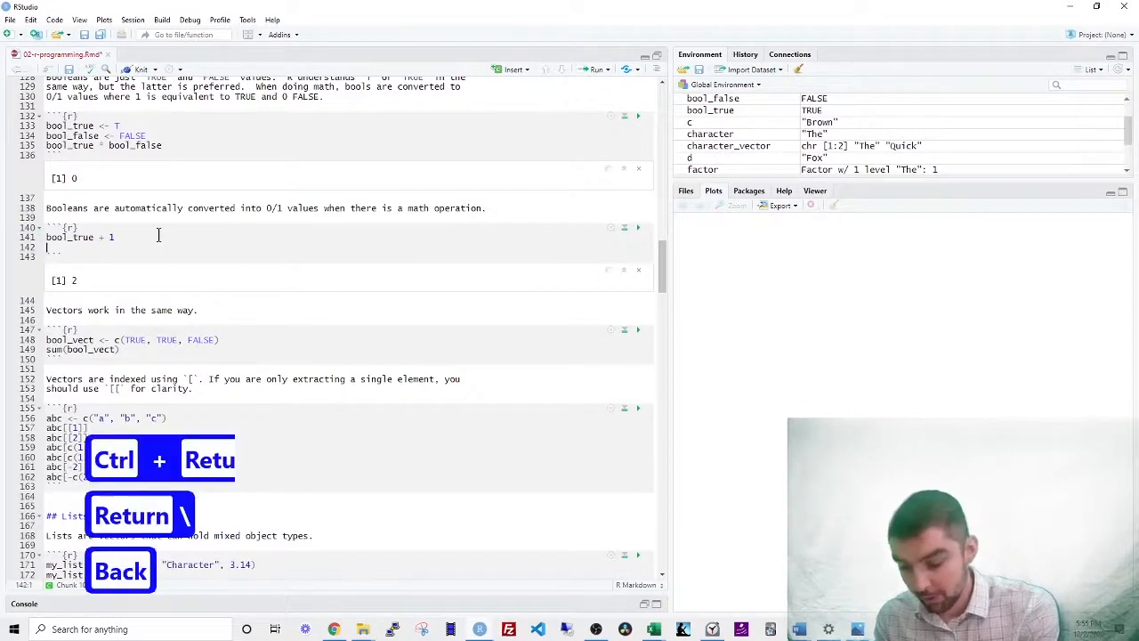
type("sum(bool_true")
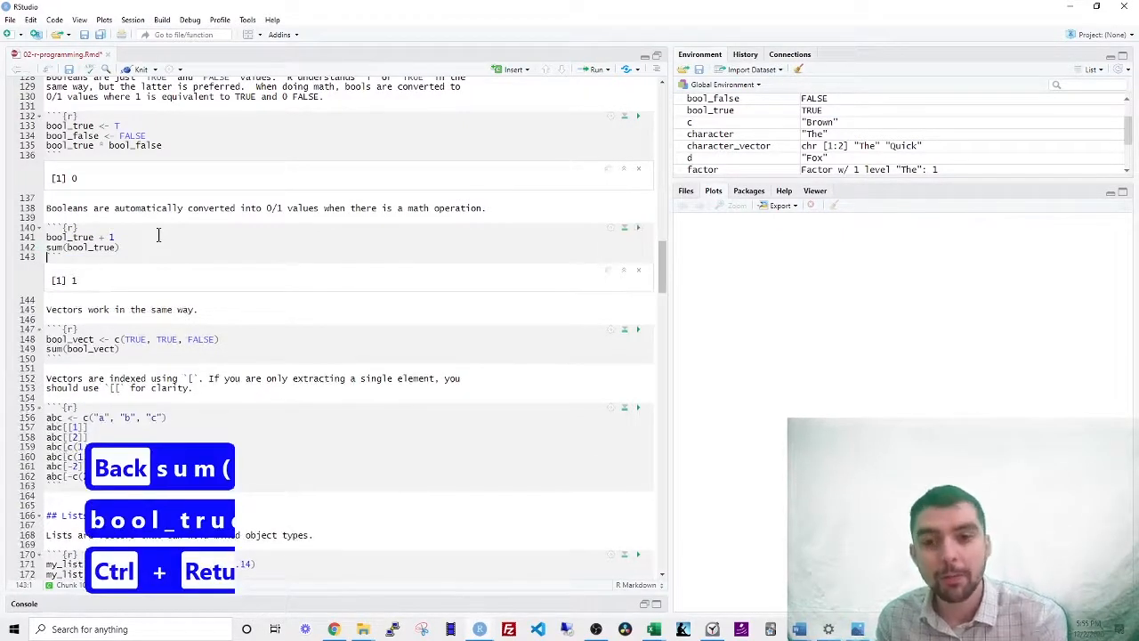
scroll("down", 3)
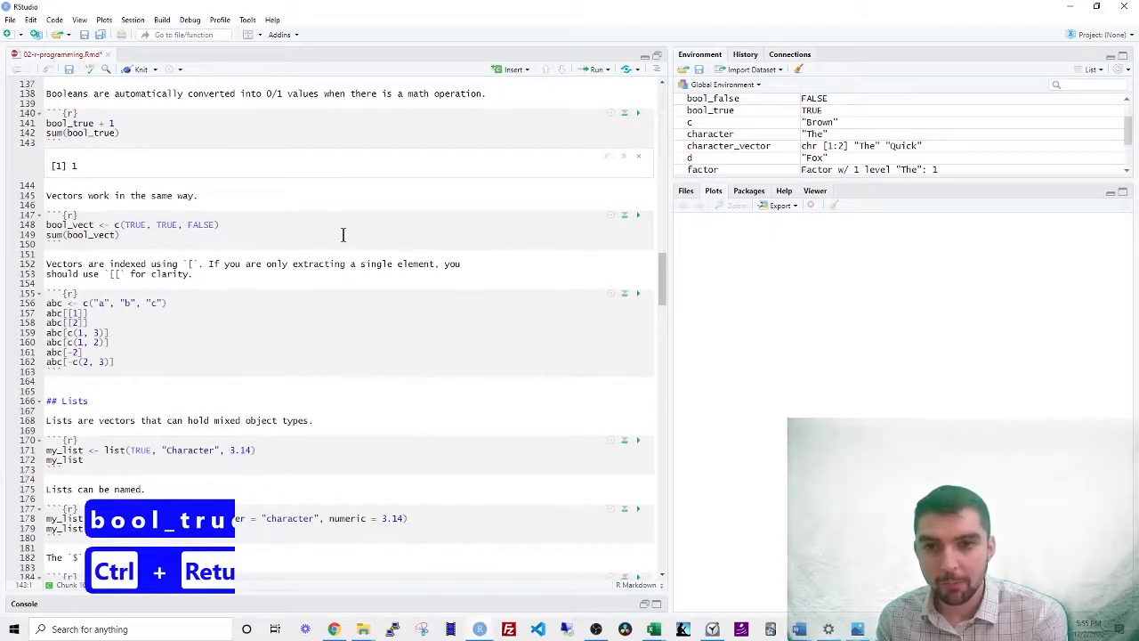
- Evaluate sum(bool_true) giving 1, then run each abc indexing line, ending with "a"
key("ctrl+Return")
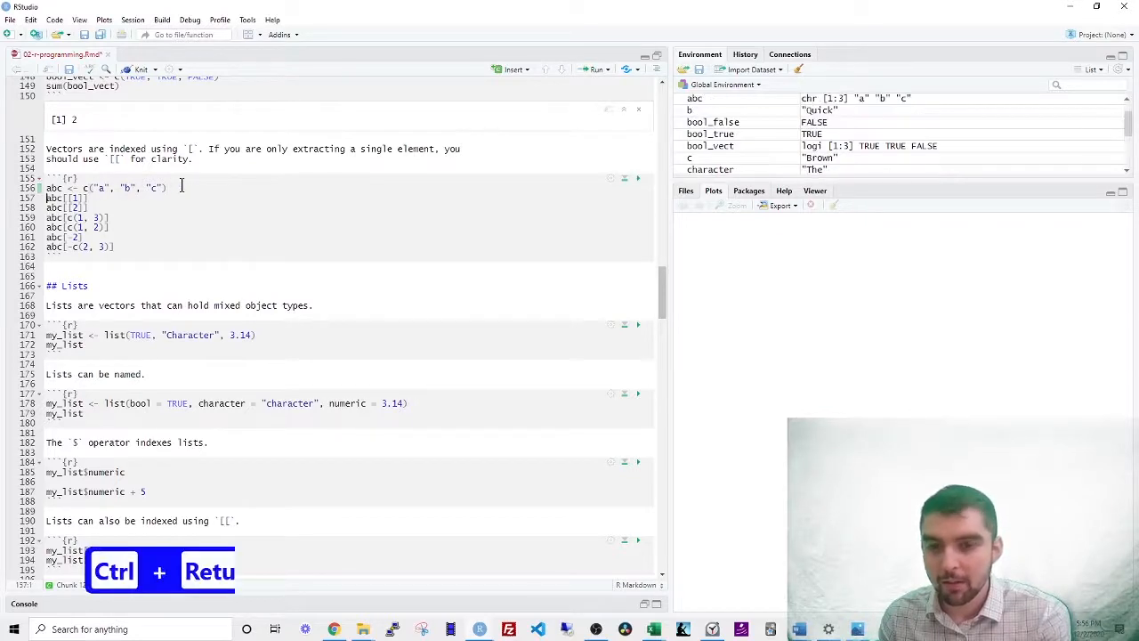
key("ctrl+Return")
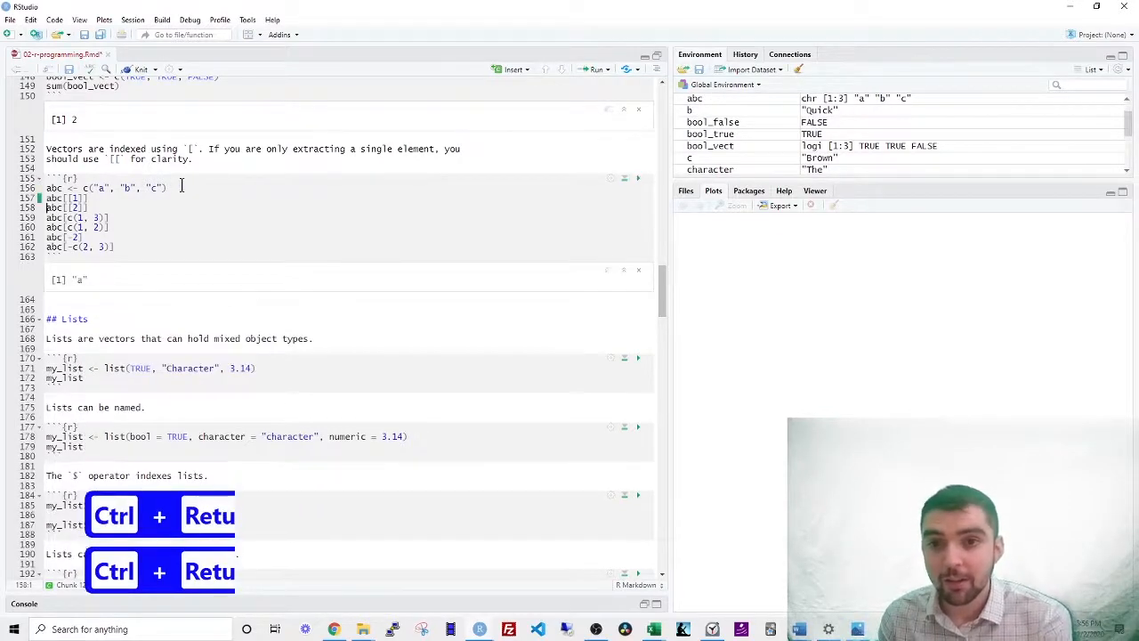
key("Ctrl+Return")
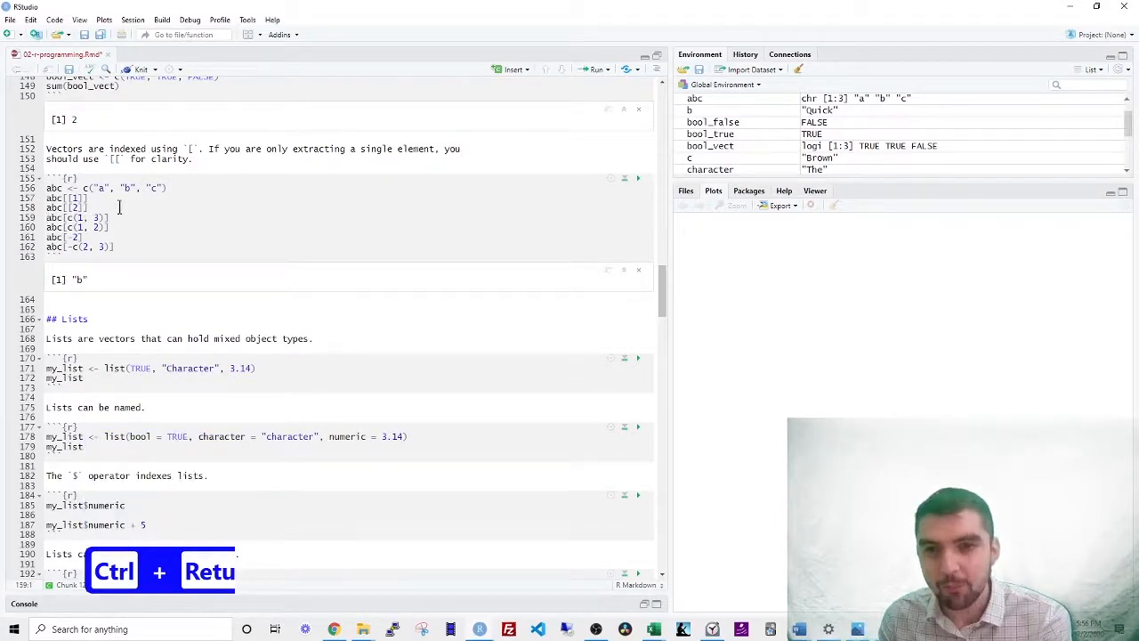
key("Ctrl+Return")
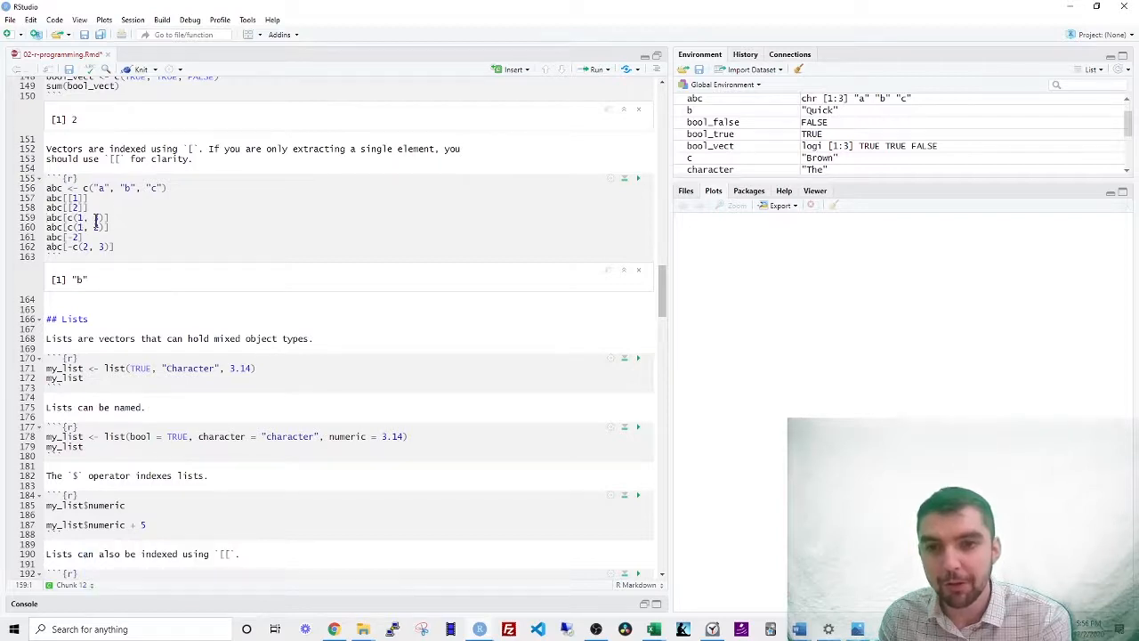
key("ctrl+Return")
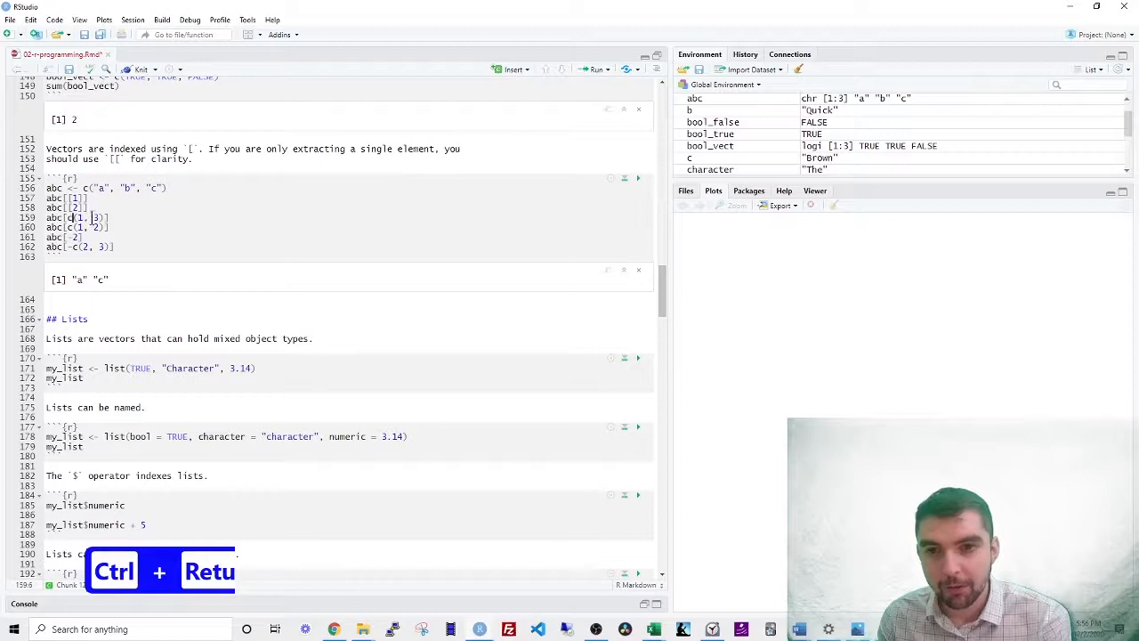
key("ctrl+Return")
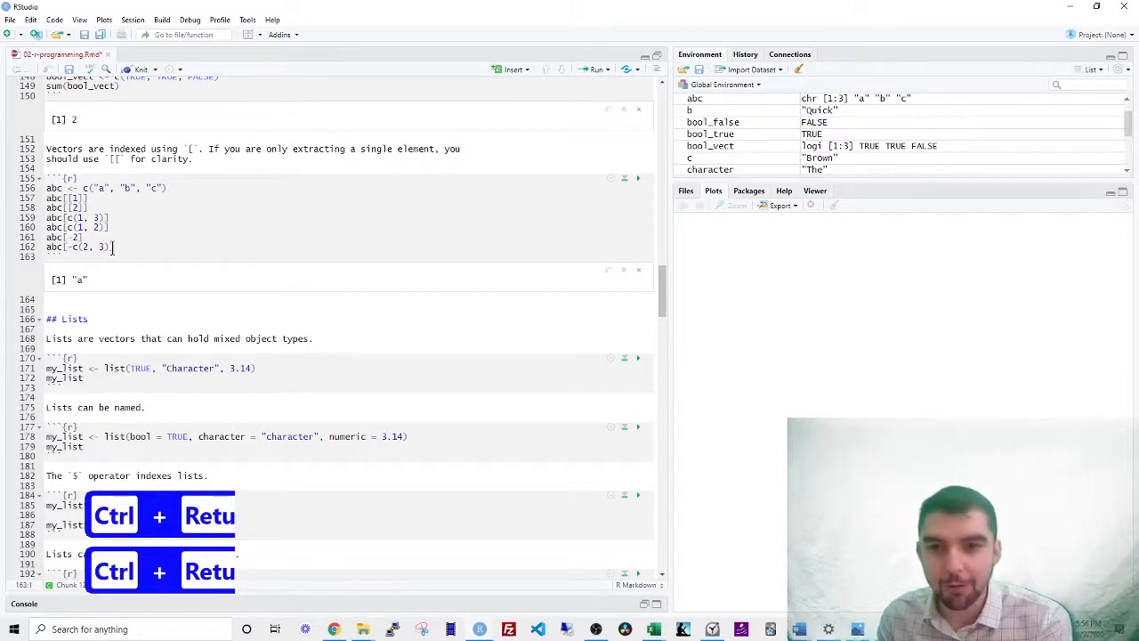
scroll("down", 3)
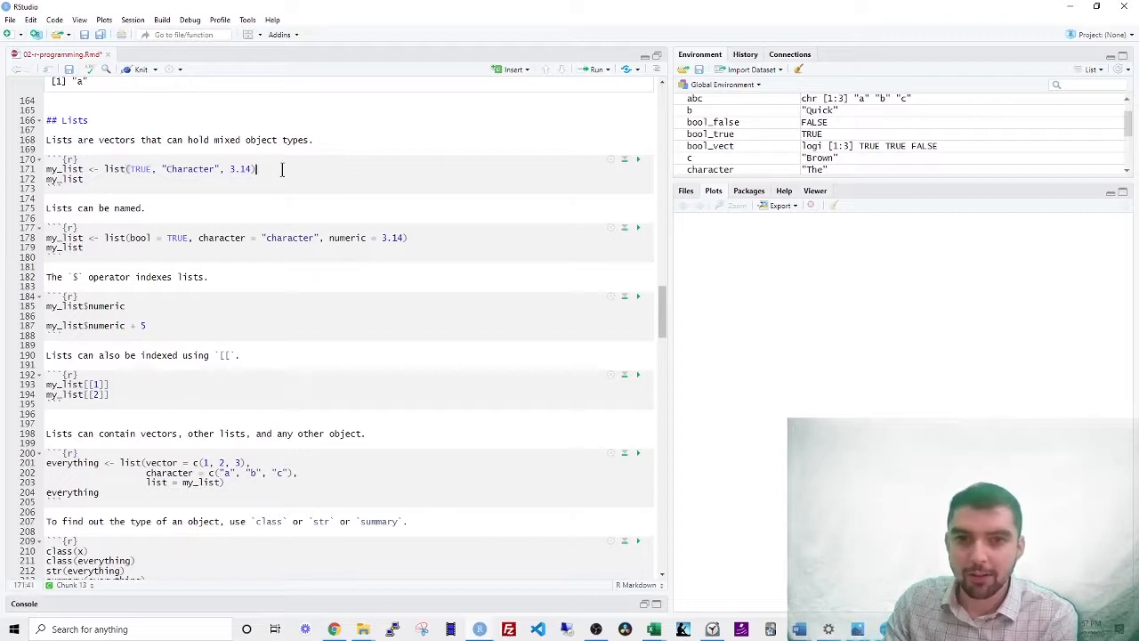
- Create and print my_list, then its named version with bool, character and numeric elements
key("ctrl+Return")
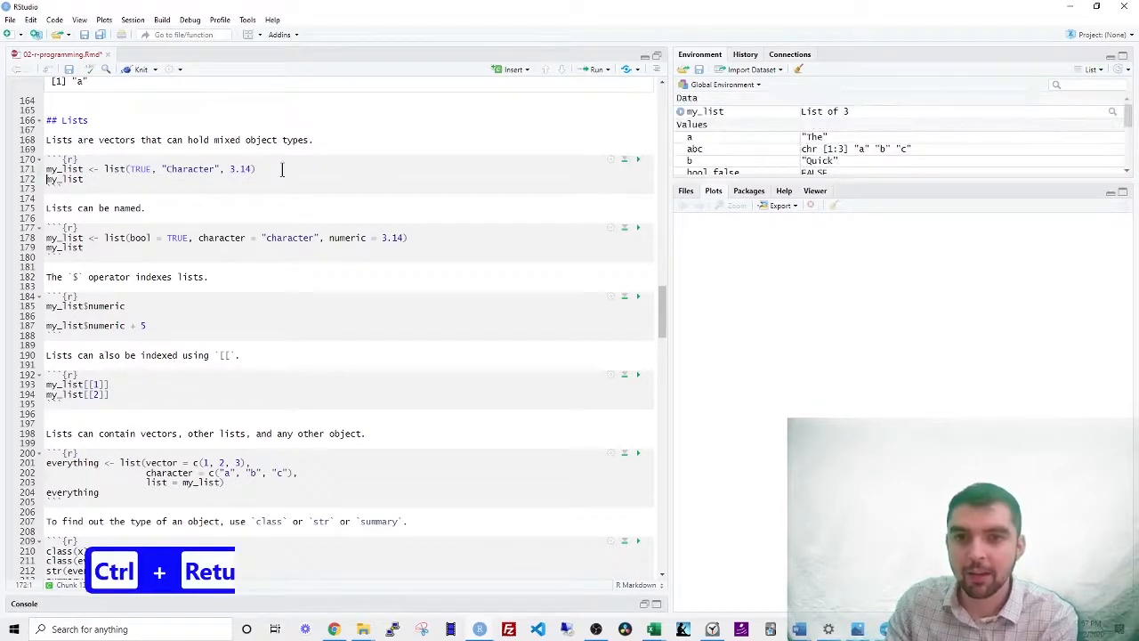
key("ctrl+Return")
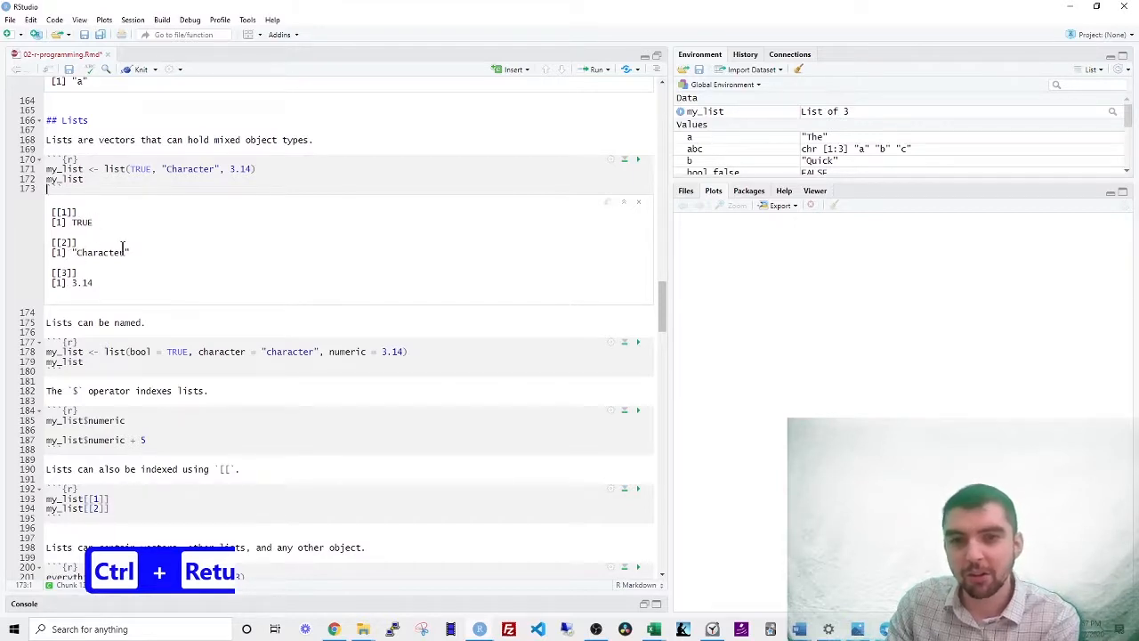
key("ctrl+Return")
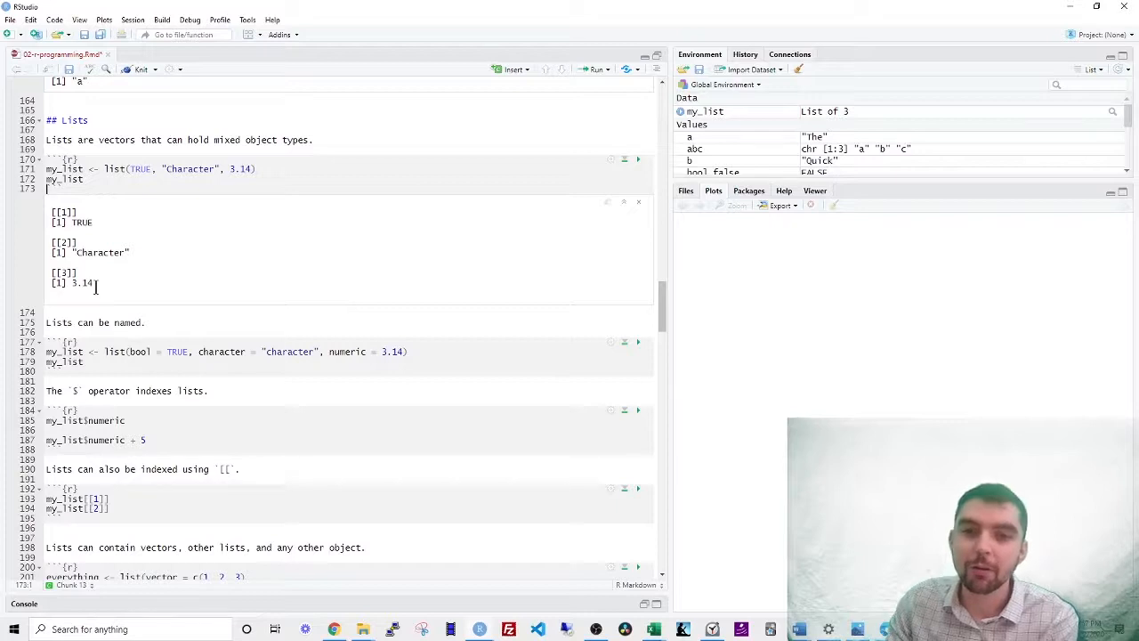
scroll("down", 3)
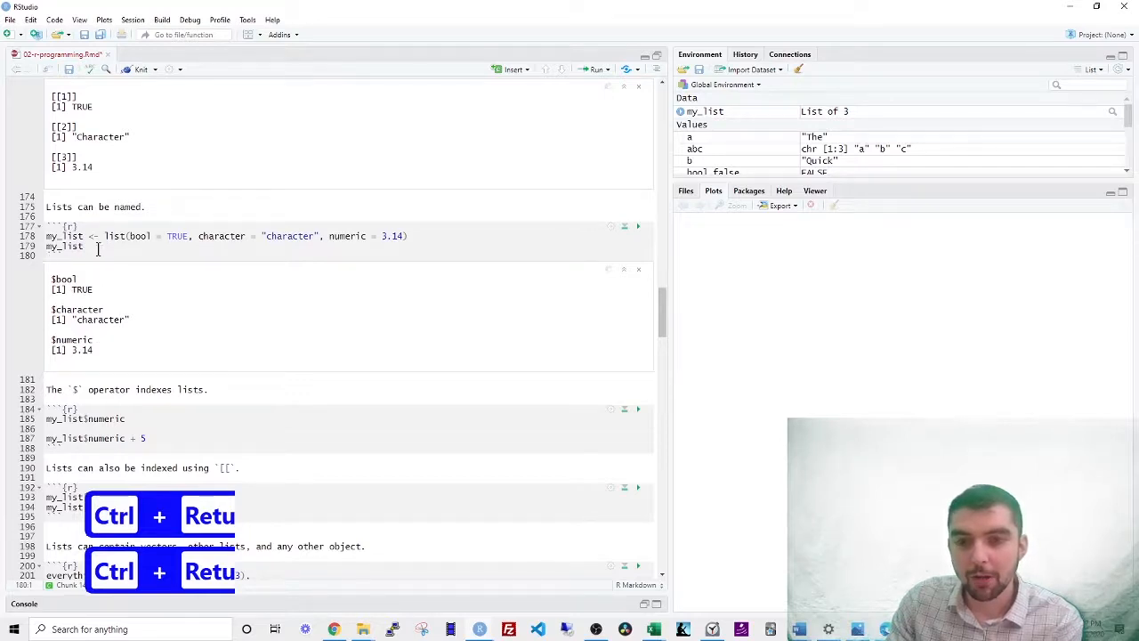
key("ctrl+Return")
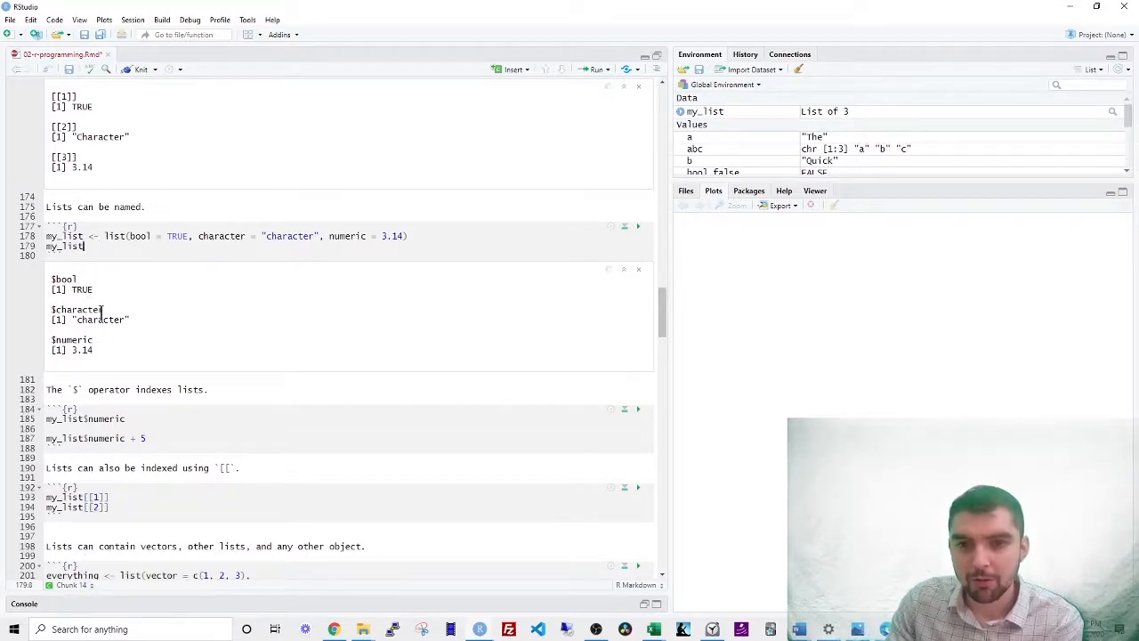
scroll("down", 3)
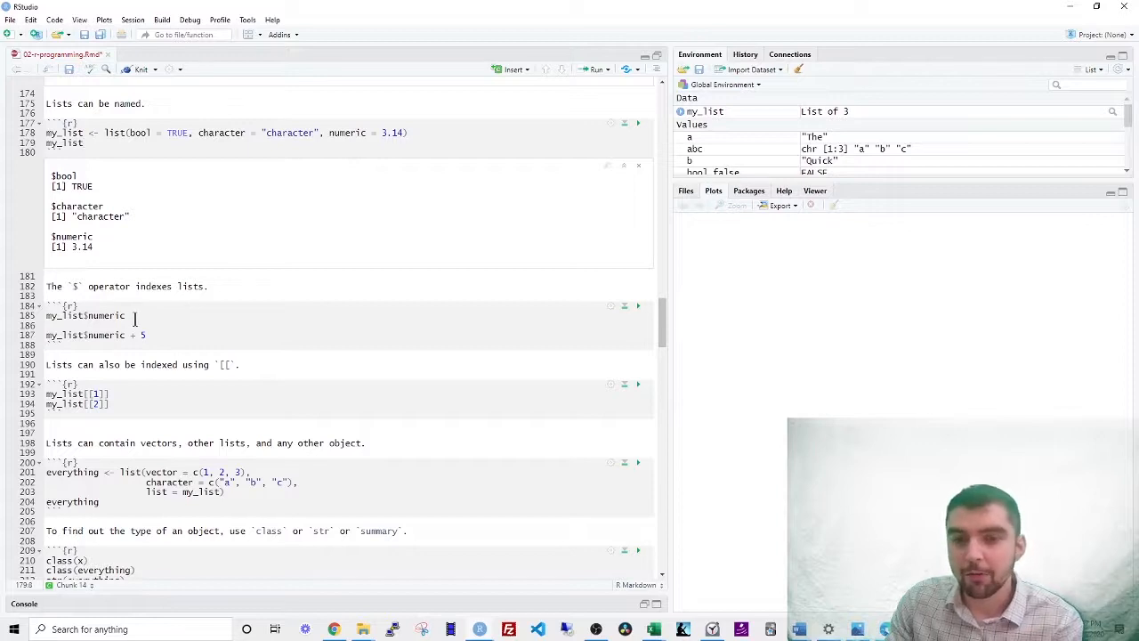
- Run my_list$numeric + 5 giving 8.14, then add and run my_list$character via autocomplete
left_click(127, 315)
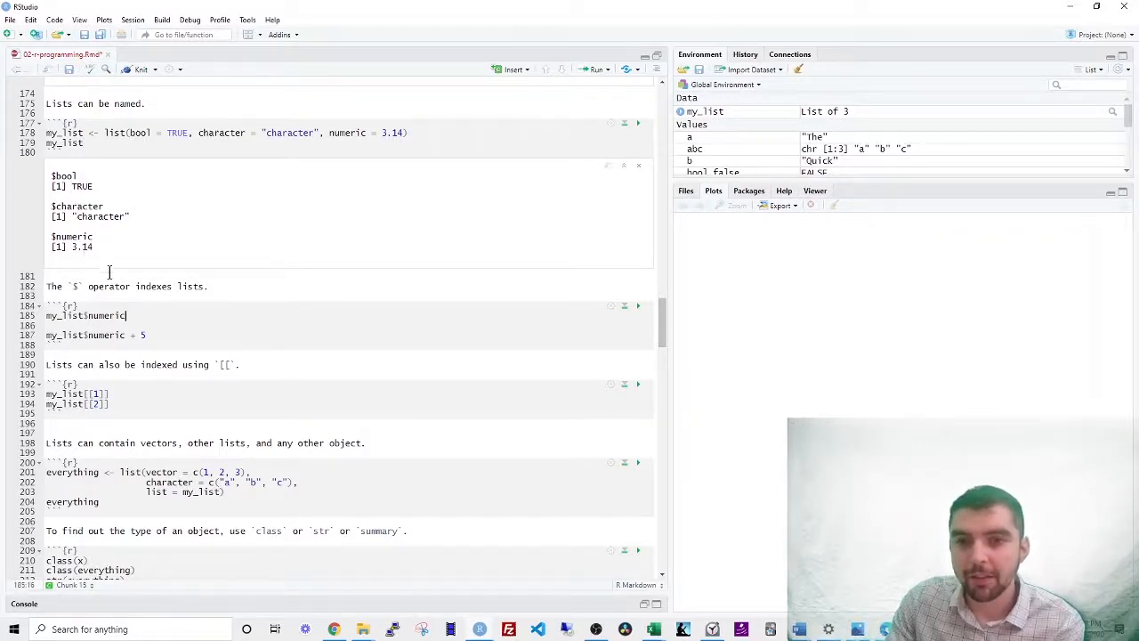
key("ctrl+return")
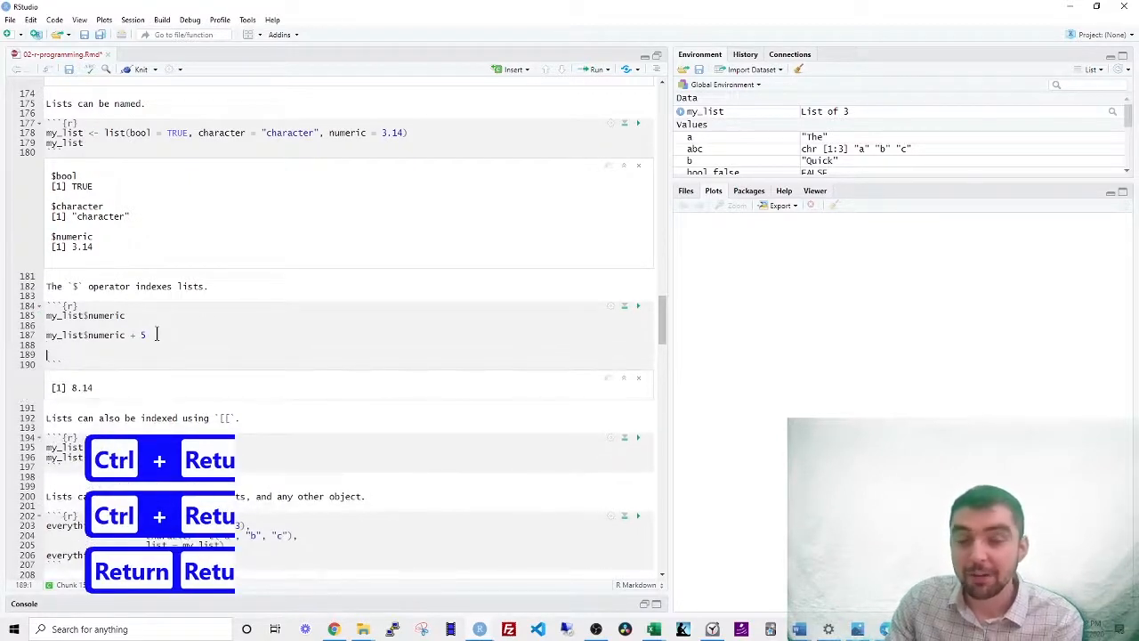
key("ctrl+return")
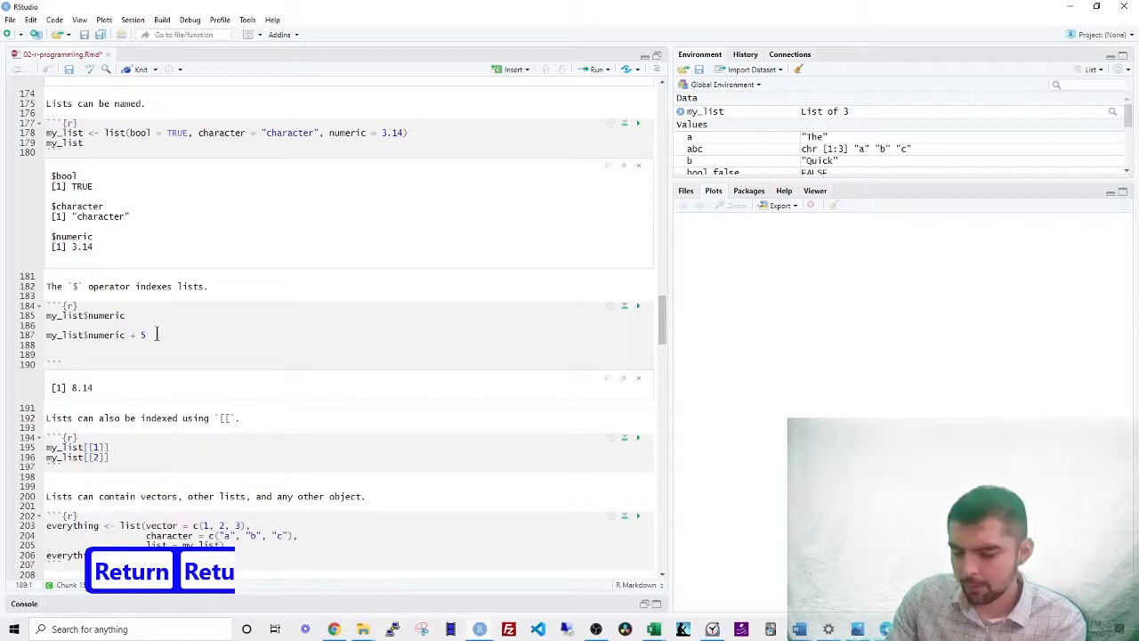
type("my_")
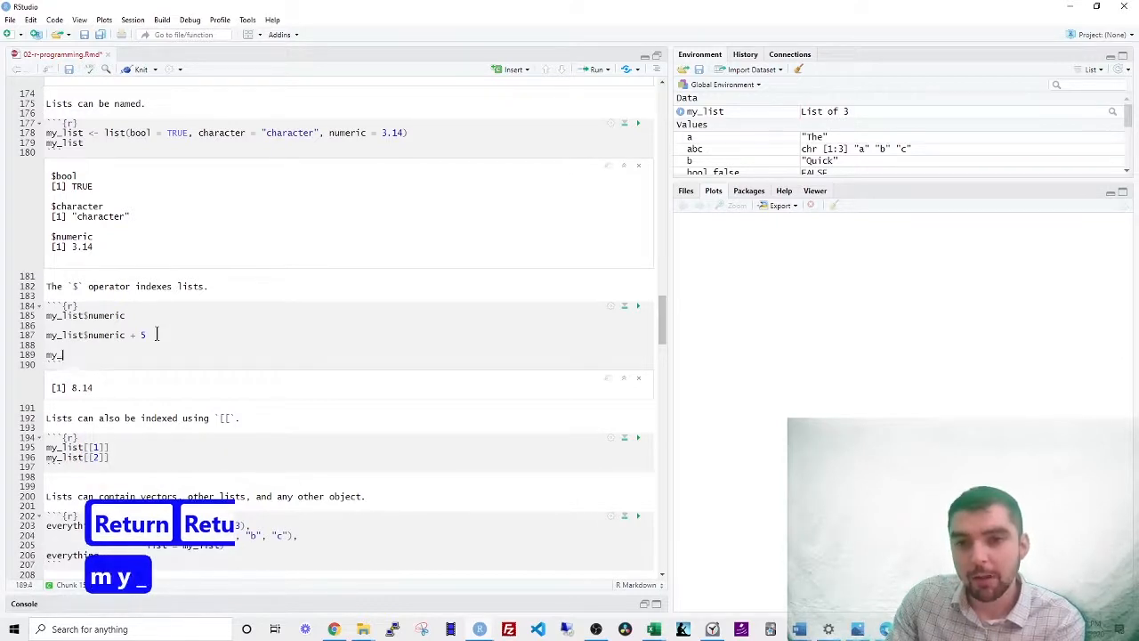
type("list")
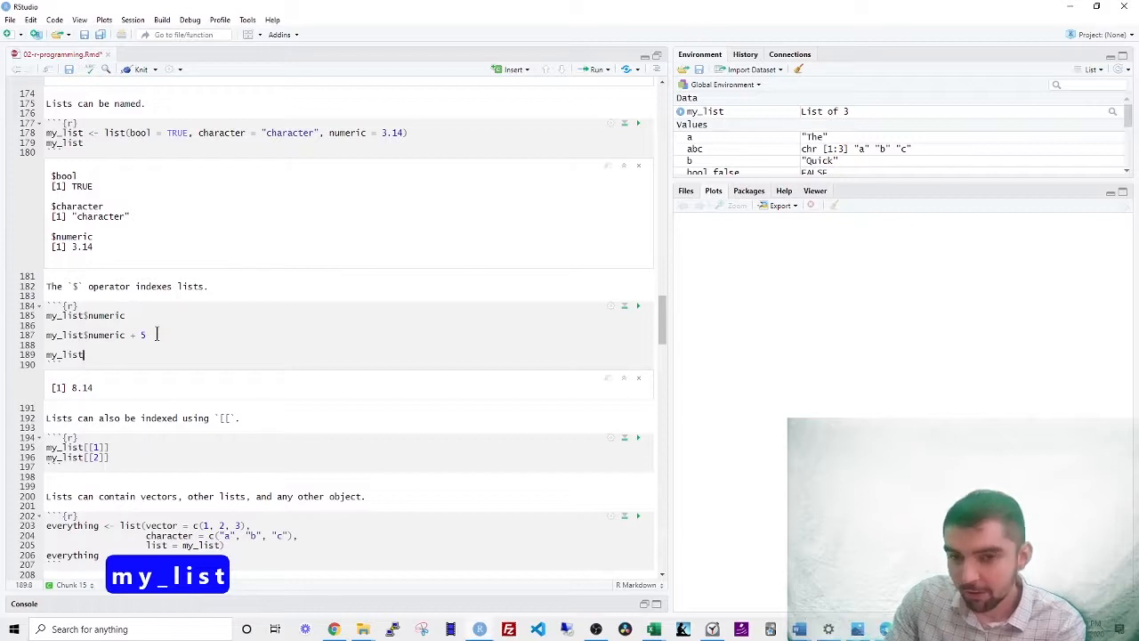
type("$")
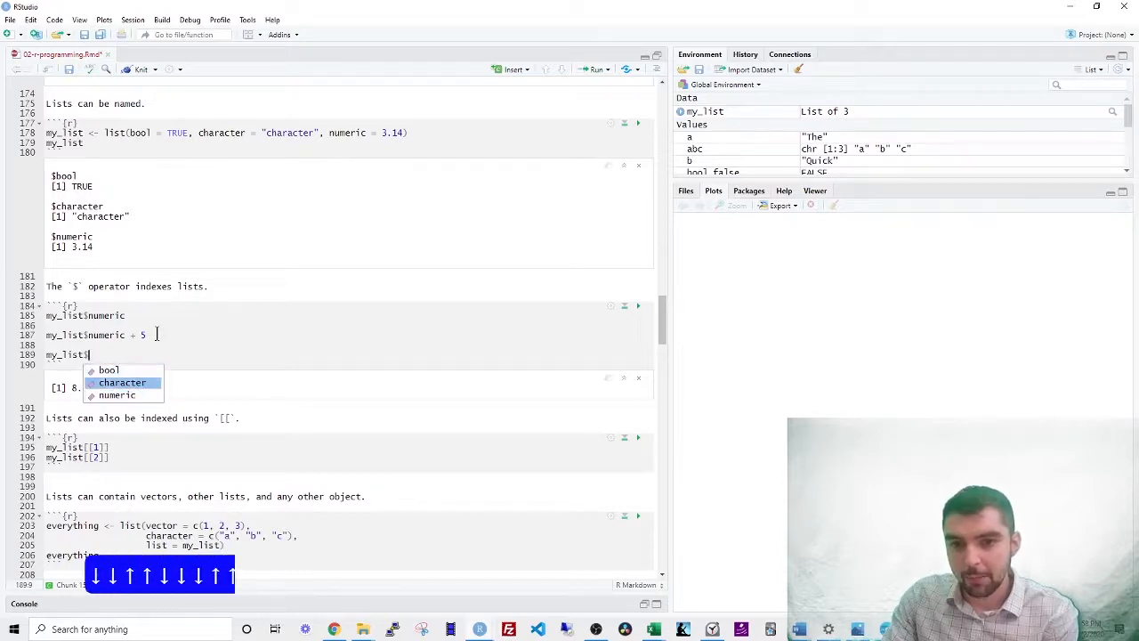
key("Tab")
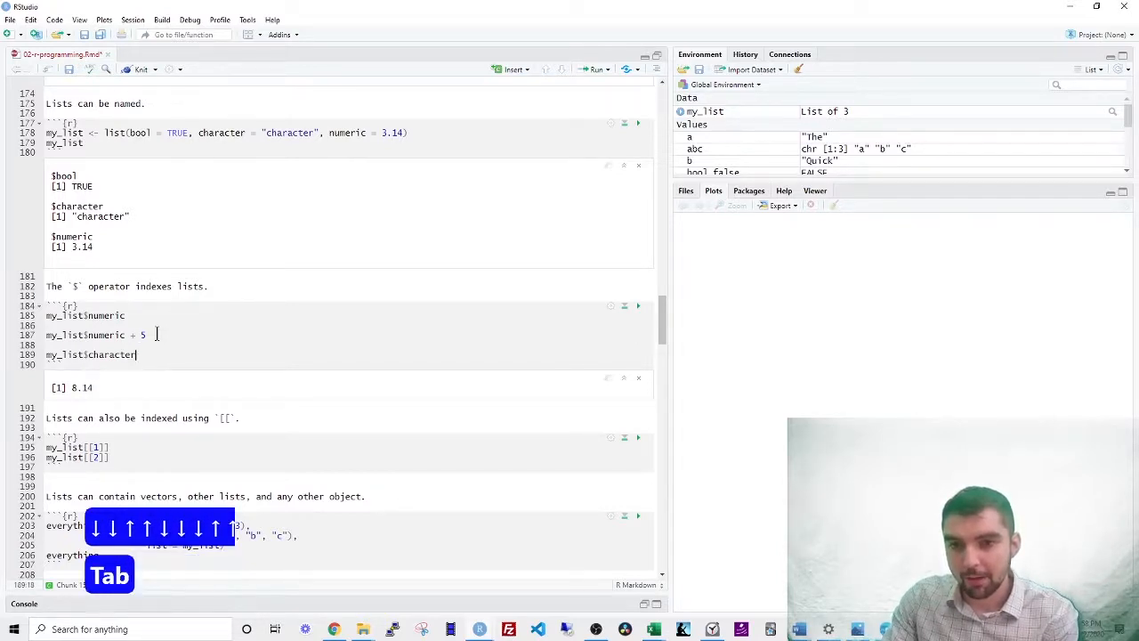
key("ctrl+Return")
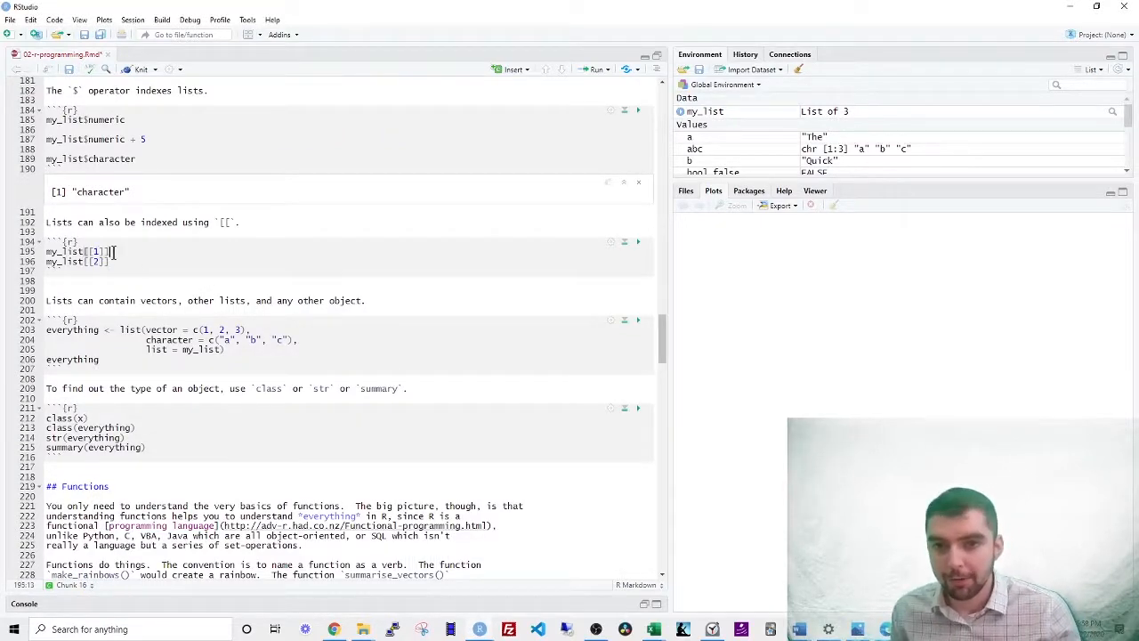
- Run my_list[[ ]] indexing returning "character", then create and print the everything list
key("ctrl+Return")
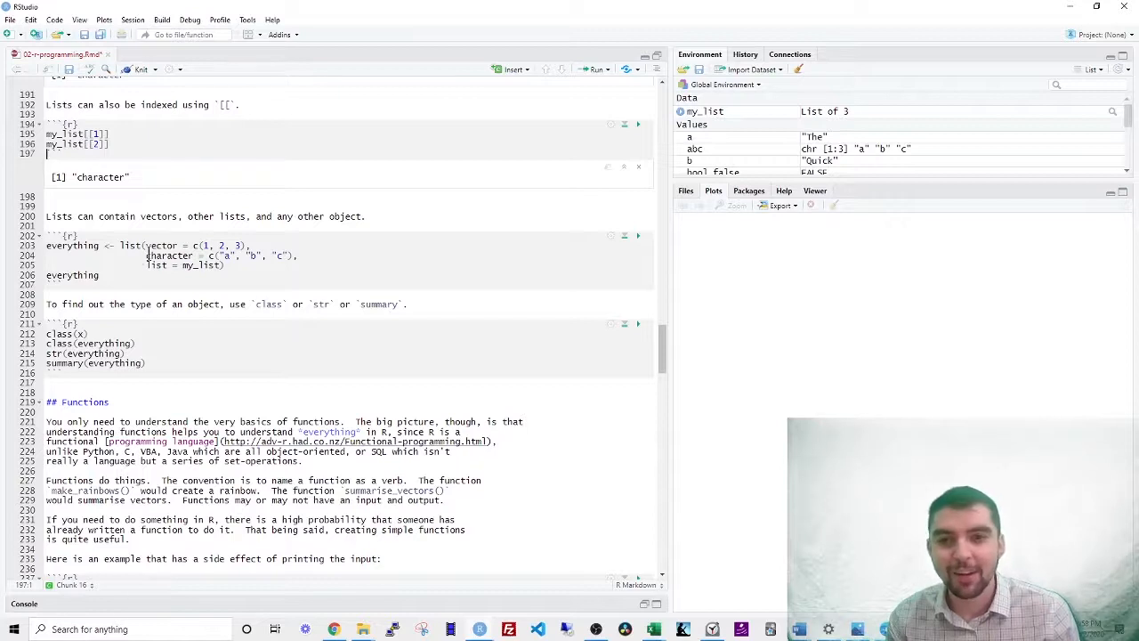
left_click(162, 245)
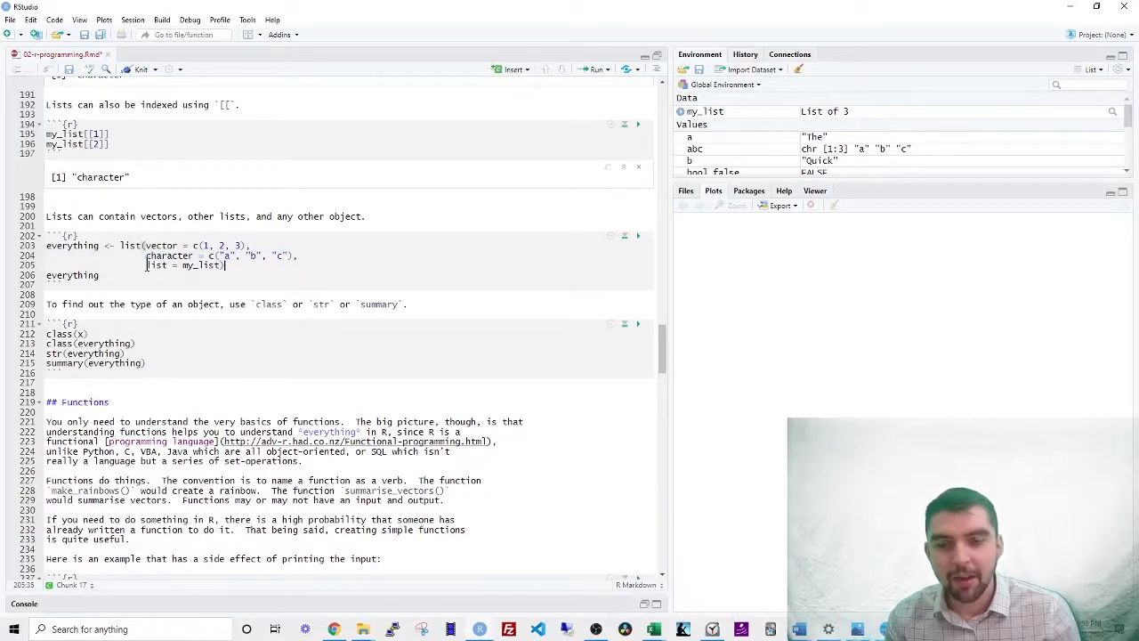
key("Ctrl+Return")
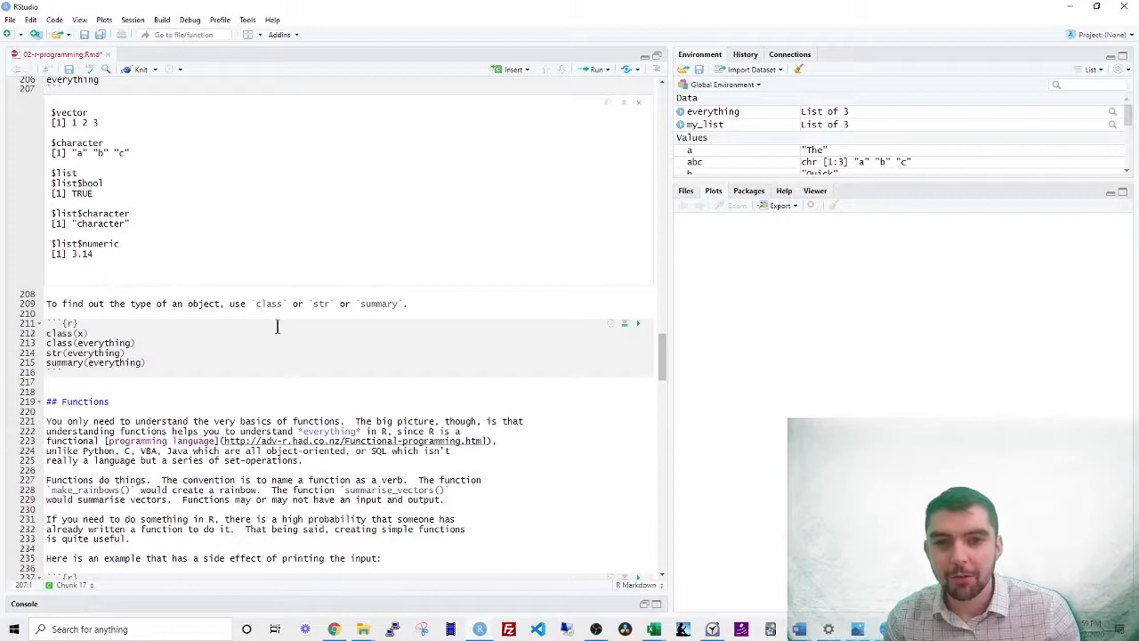
mouse_move(384, 313)
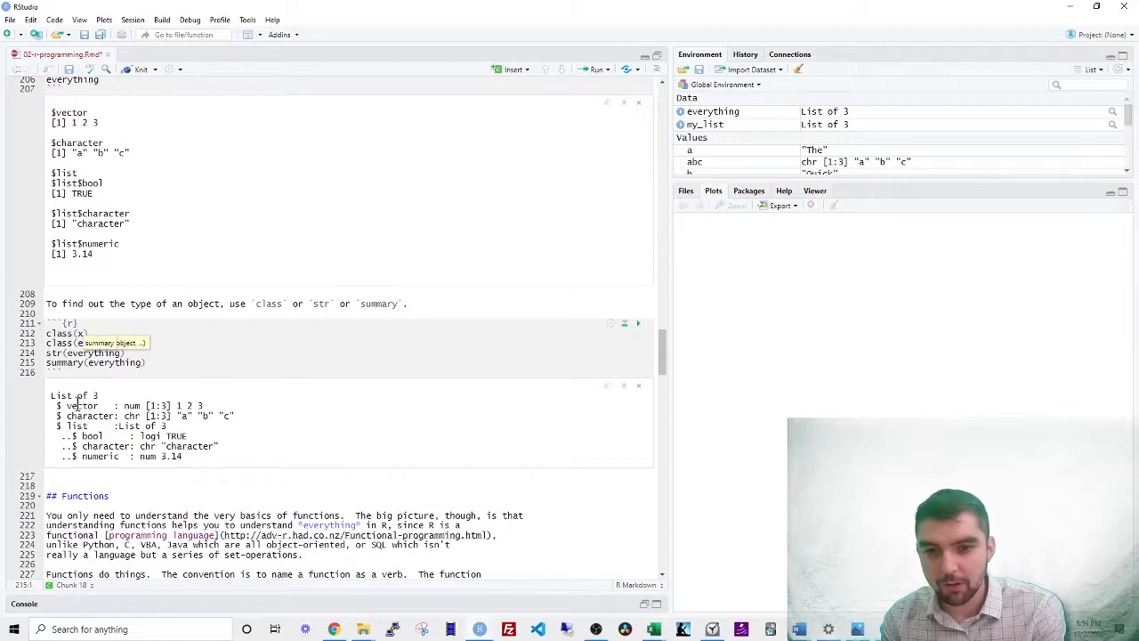
- Highlight entries in the str(everything) structure output
double_click(82, 406)
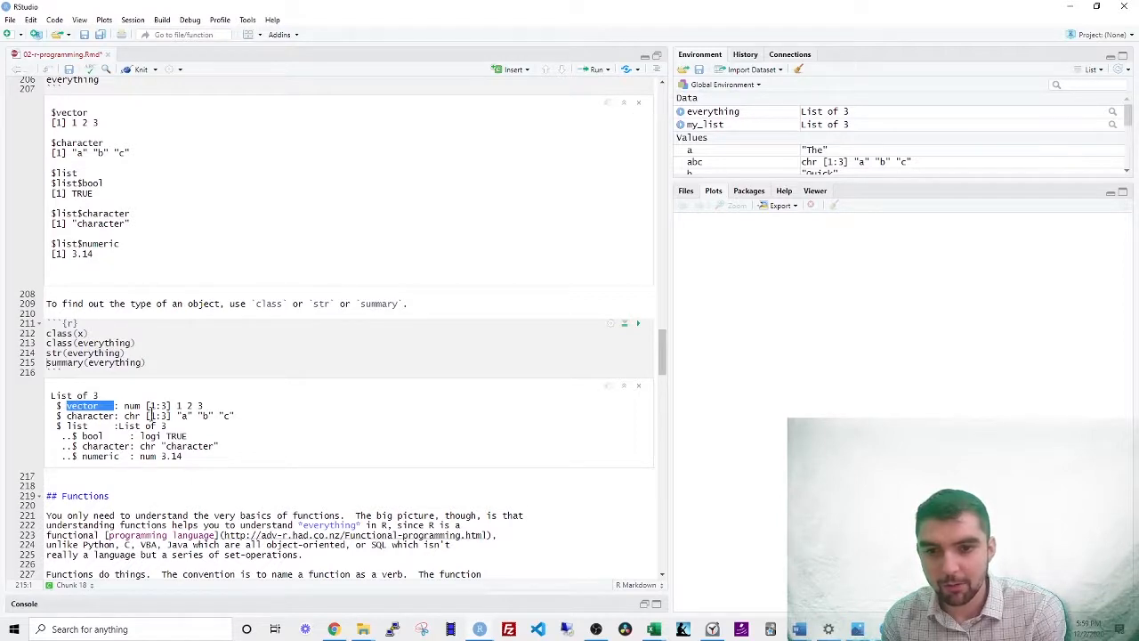
double_click(89, 415)
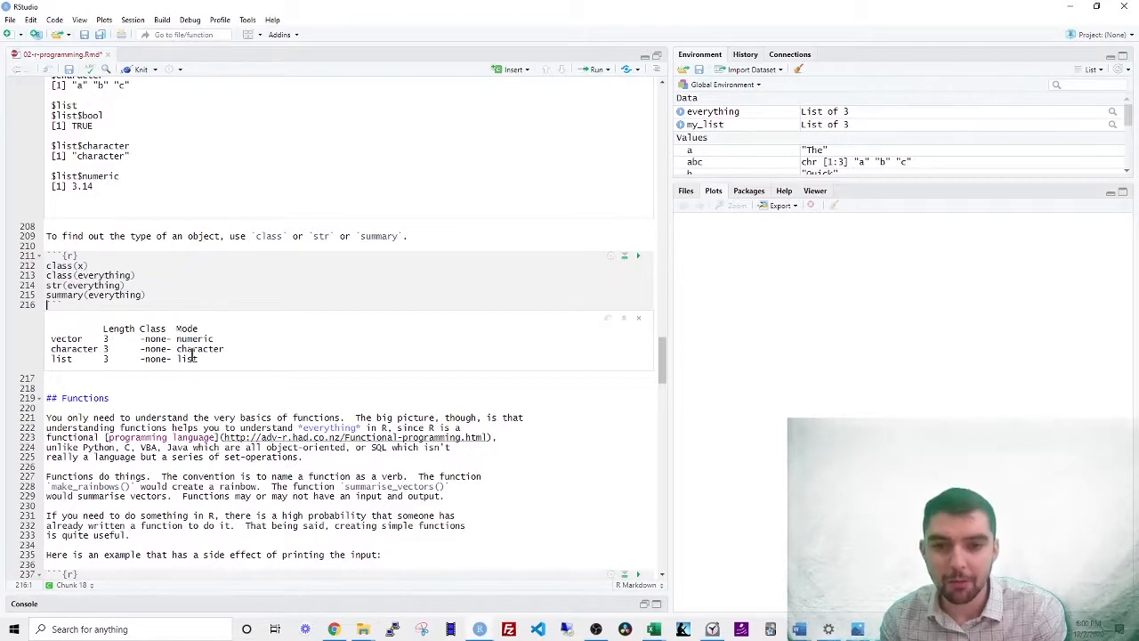
scroll("down", 3)
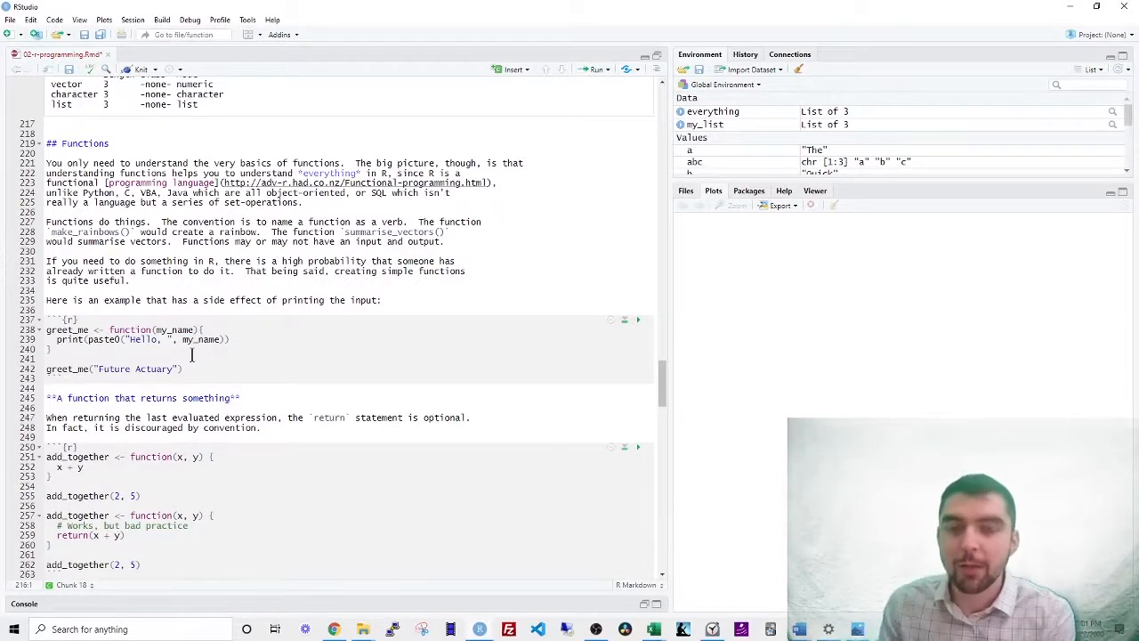
scroll("down", 3)
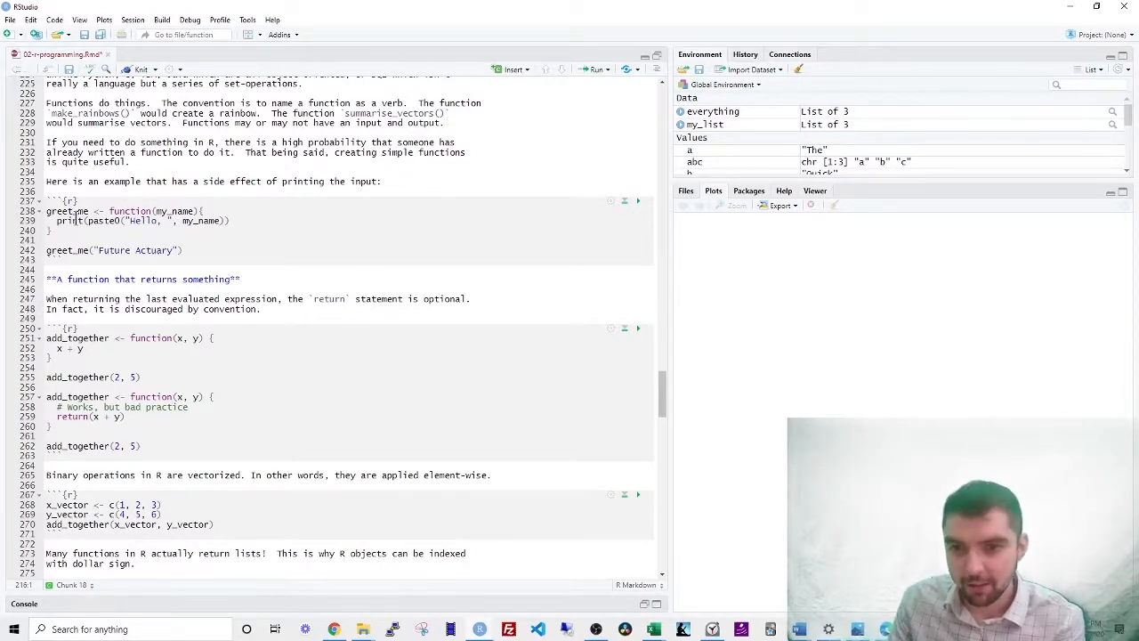
- Undo the return() wrapper, run greet_me printing "Hello, Future Actuary", and name the my_name argument
double_click(64, 211)
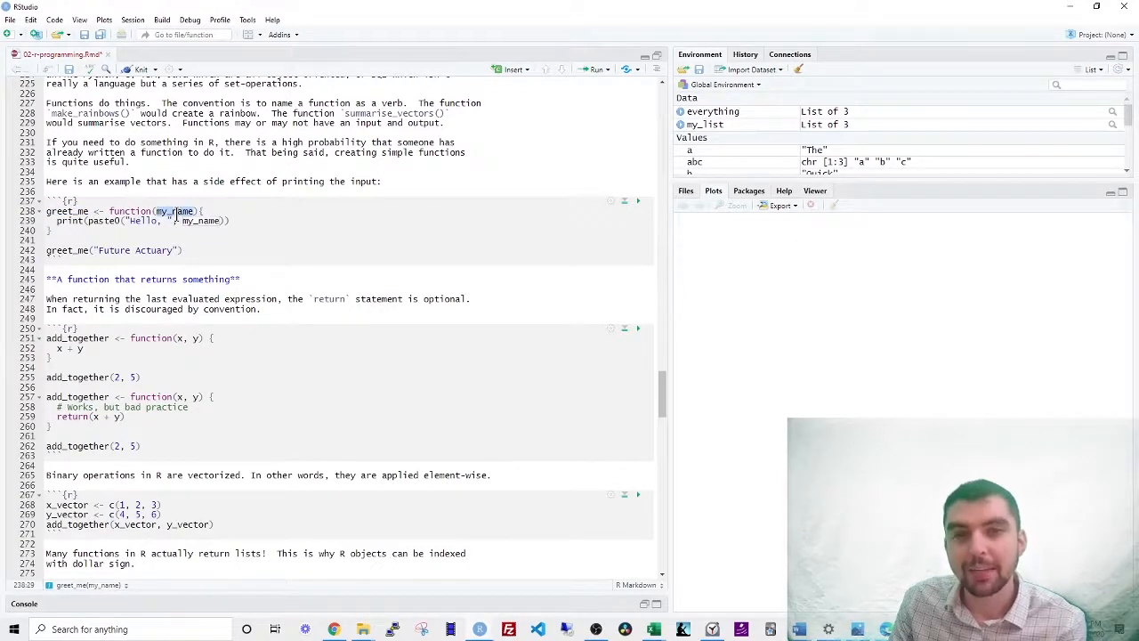
key("ctrl+Return")
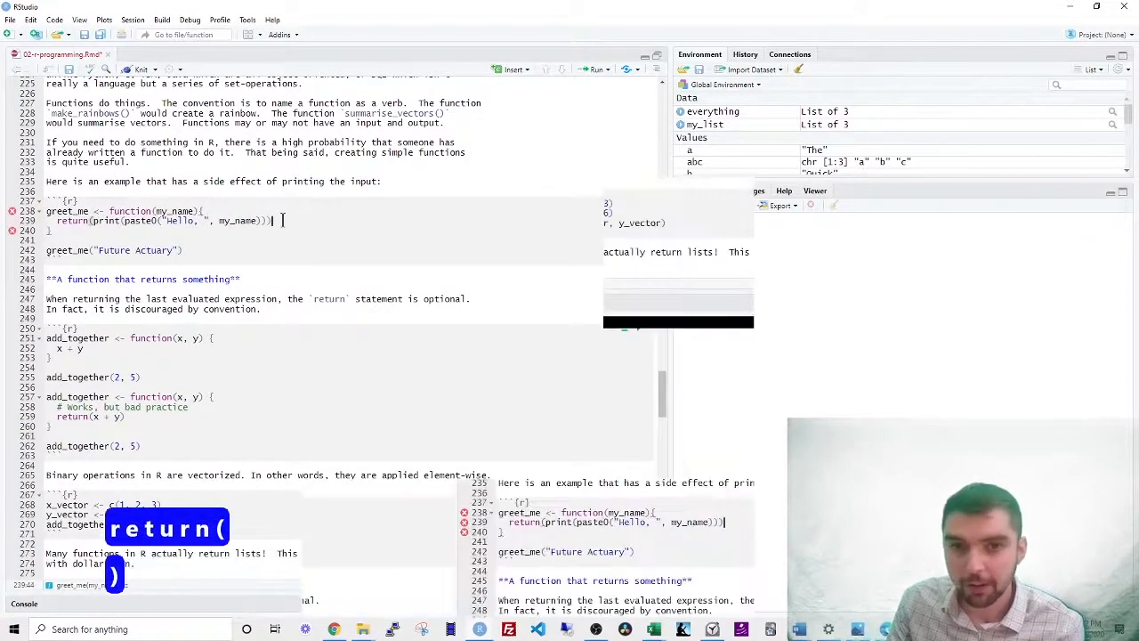
key("ctrl+z")
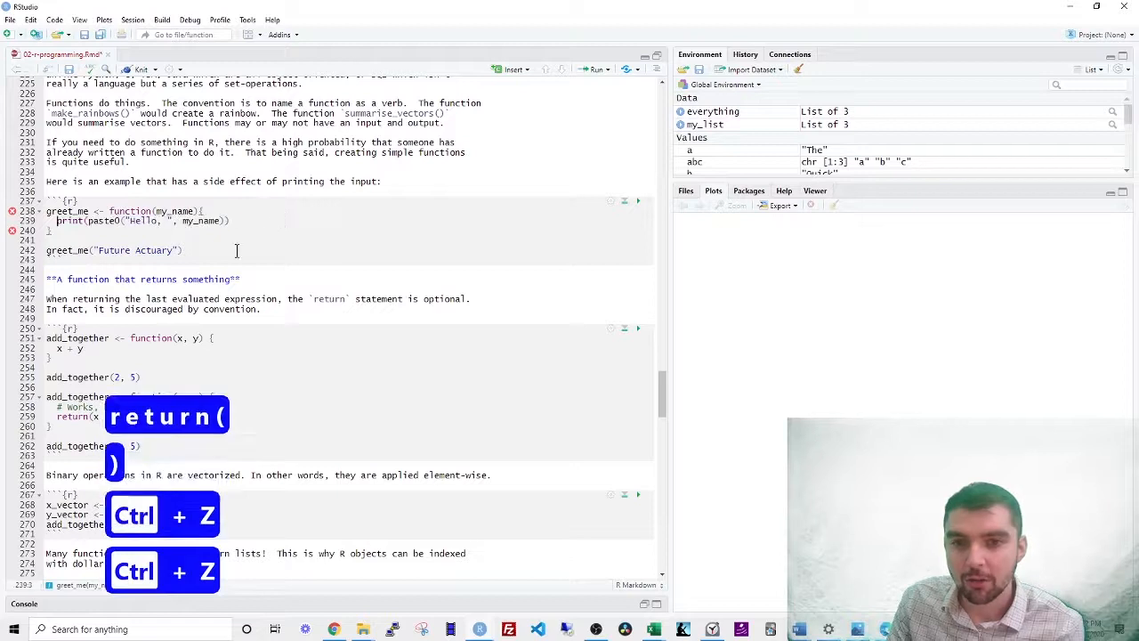
key("ctrl+z")
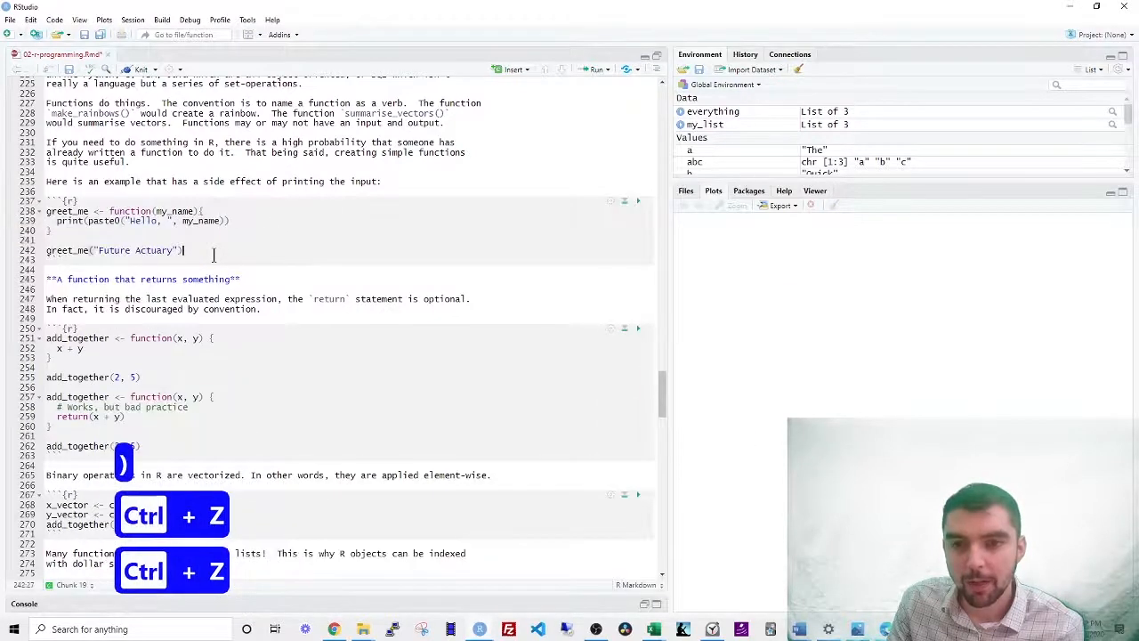
key("ctrl+z")
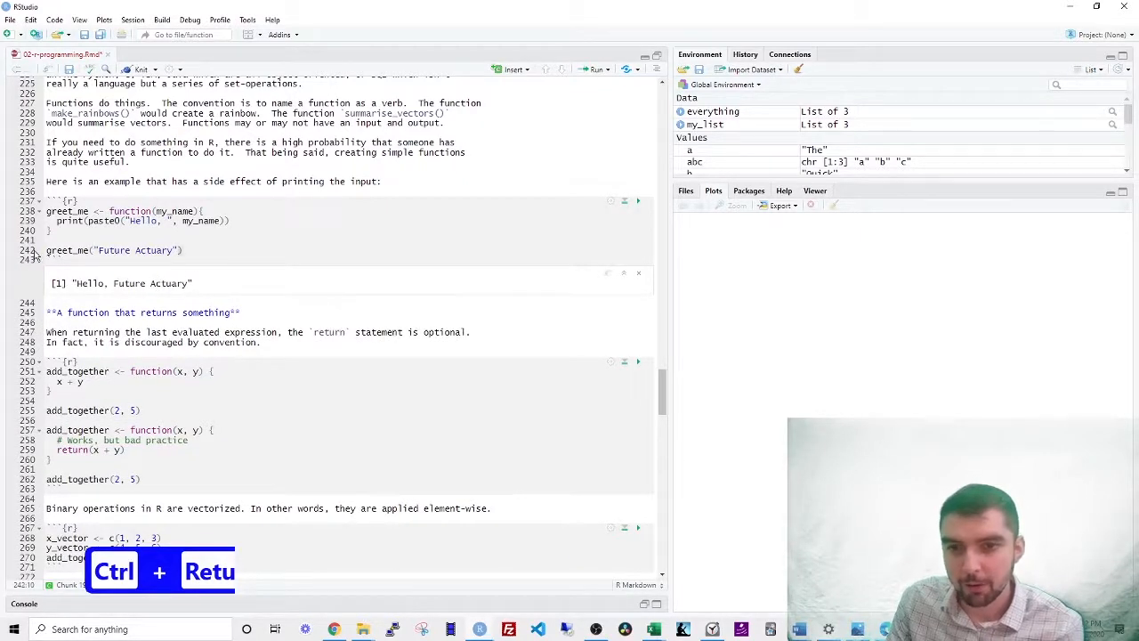
type("my_name =")
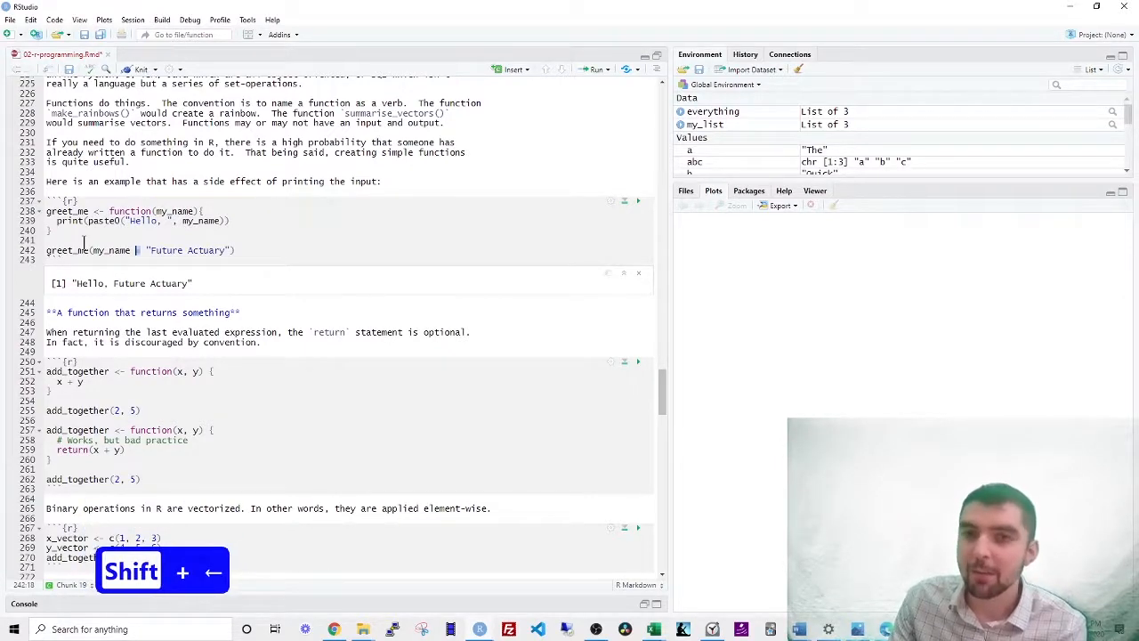
scroll("down", 3)
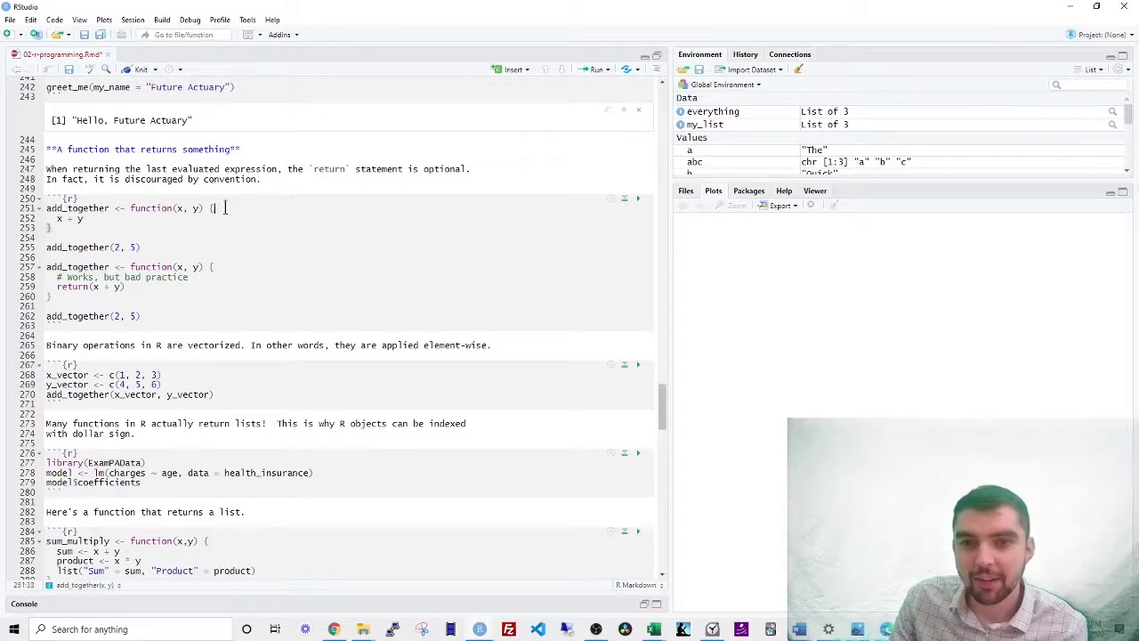
- Run the add_together definitions and add_together(2, 5) returning 7
key("ctrl+Return")
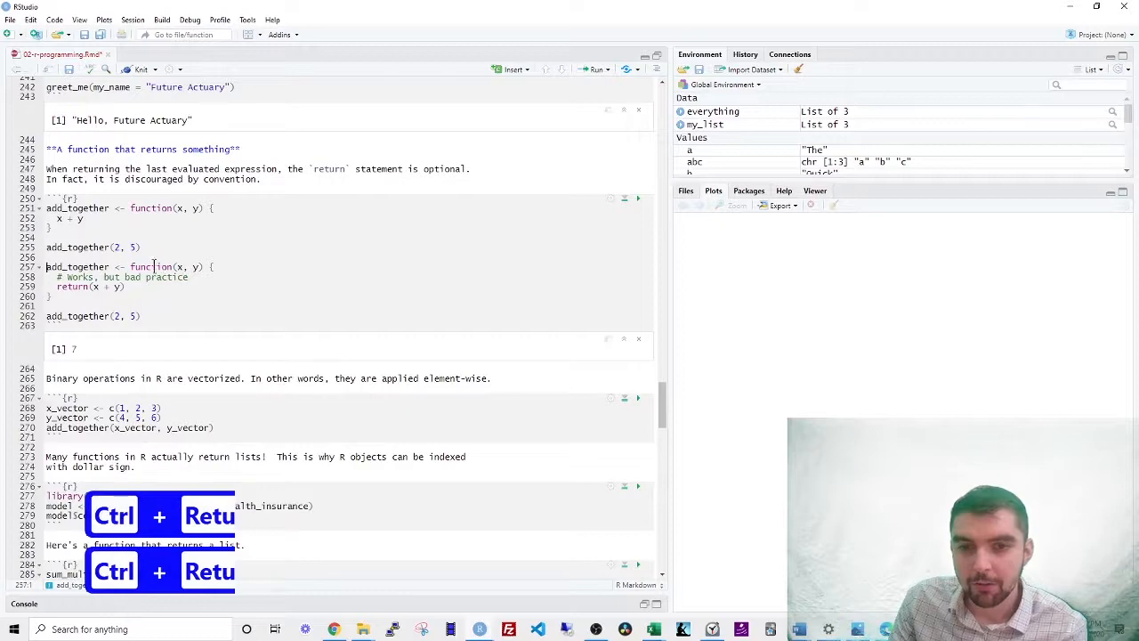
key("ctrl+Return")
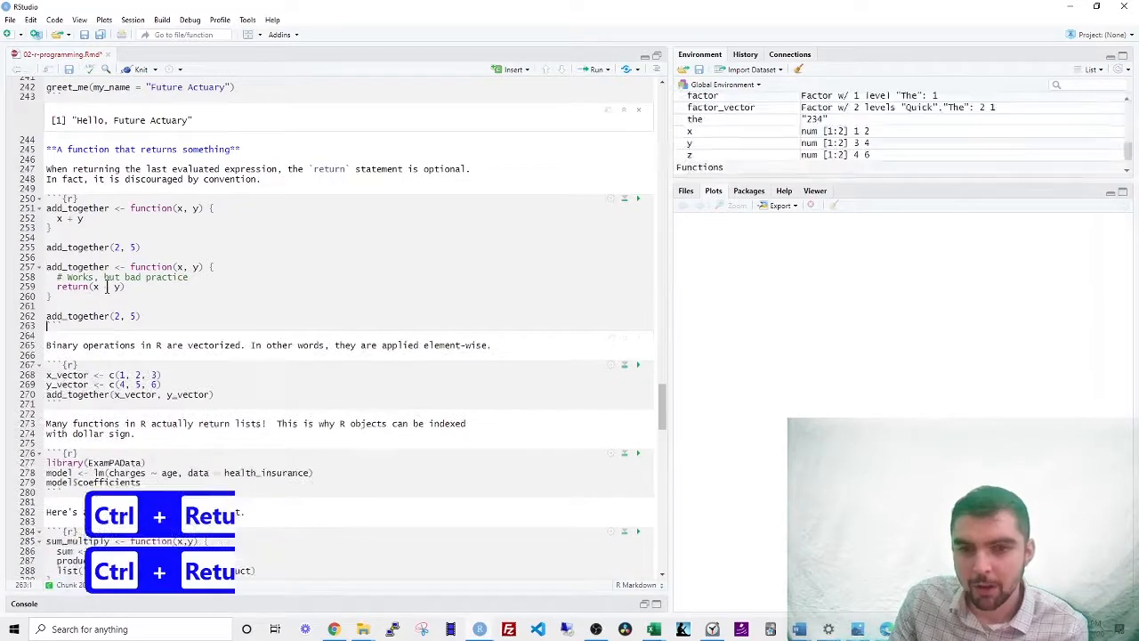
key("ctrl+Return")
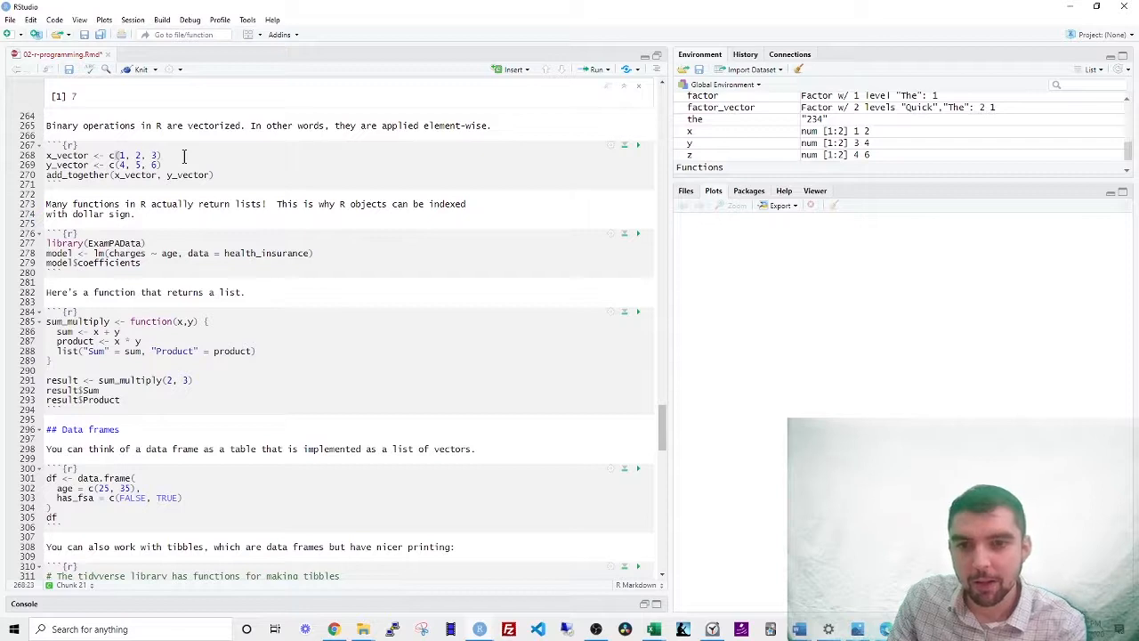
- Create x_vector and y_vector and add them element-wise to get 5 7 9
key("ctrl+Return")
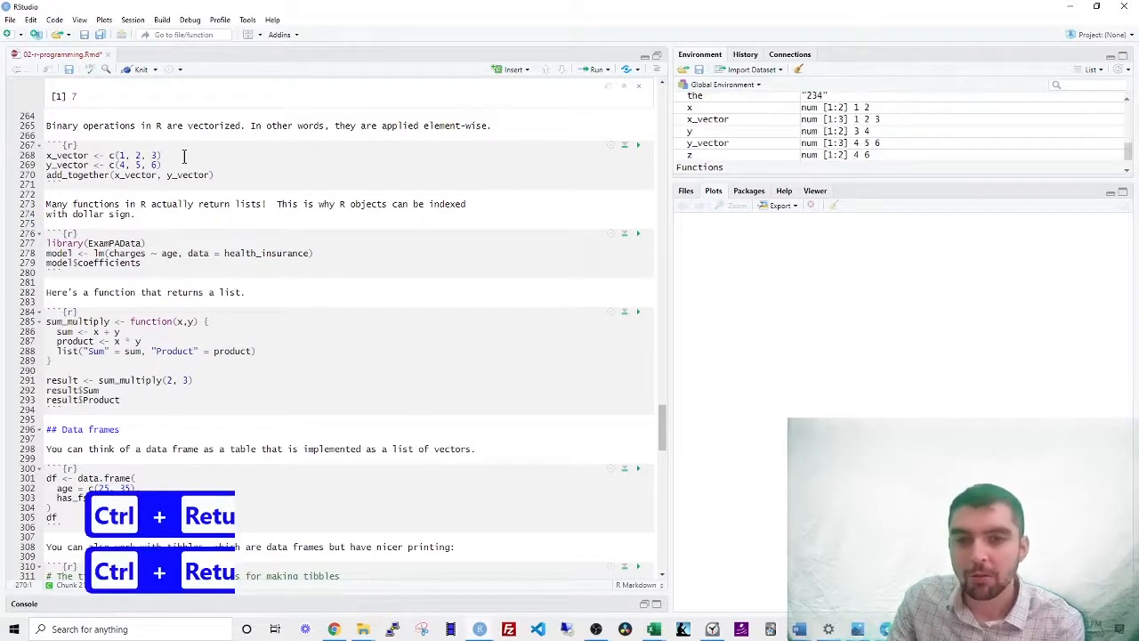
key("ctrl+Return")
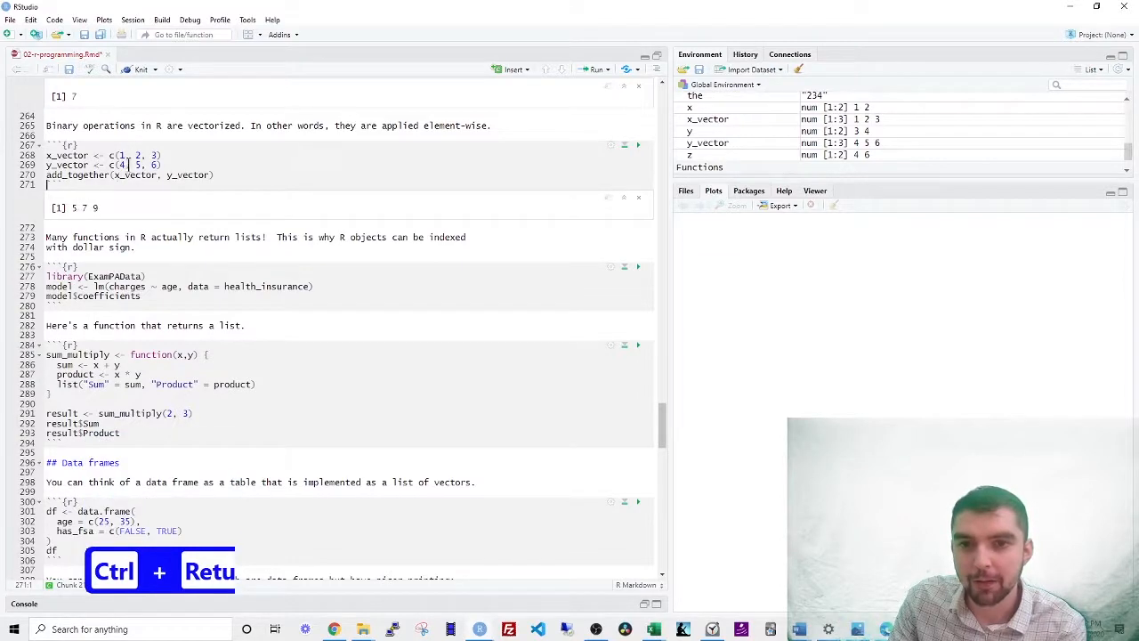
key("ctrl+Return")
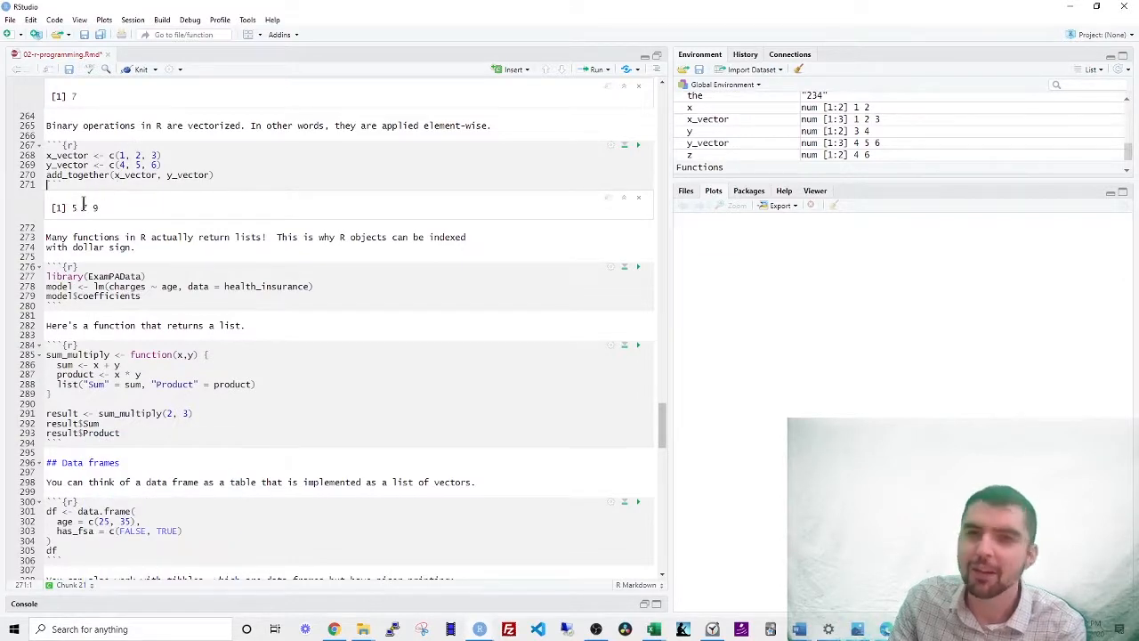
scroll("down", 3)
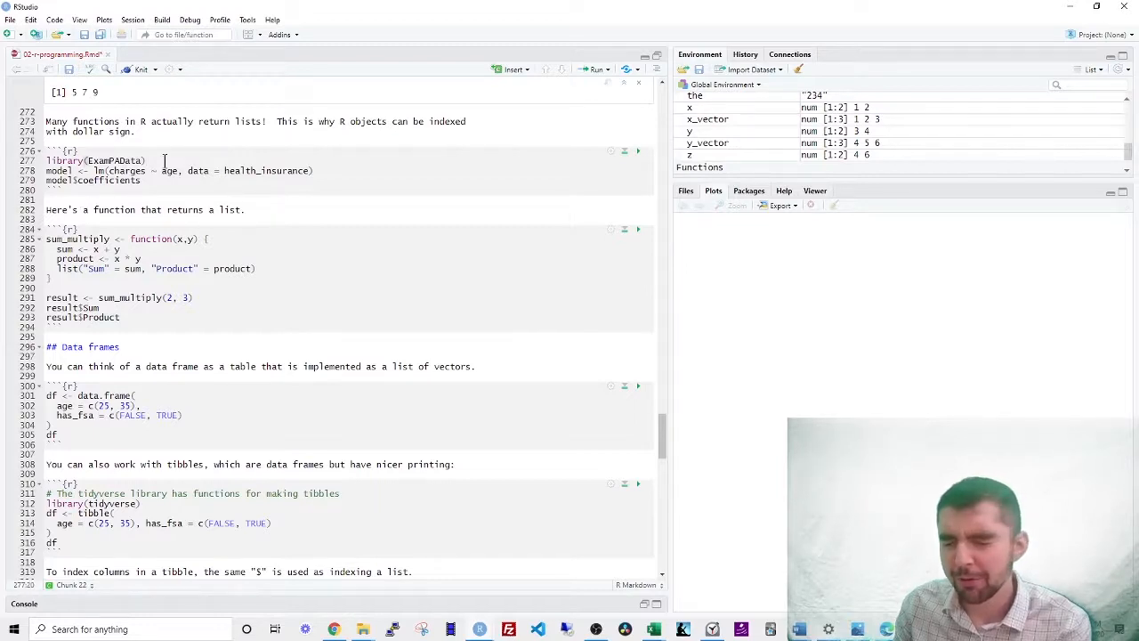
- Load ExamPAData and fit the lm of charges on age from health_insurance, then show the model
key("ctrl+Return")
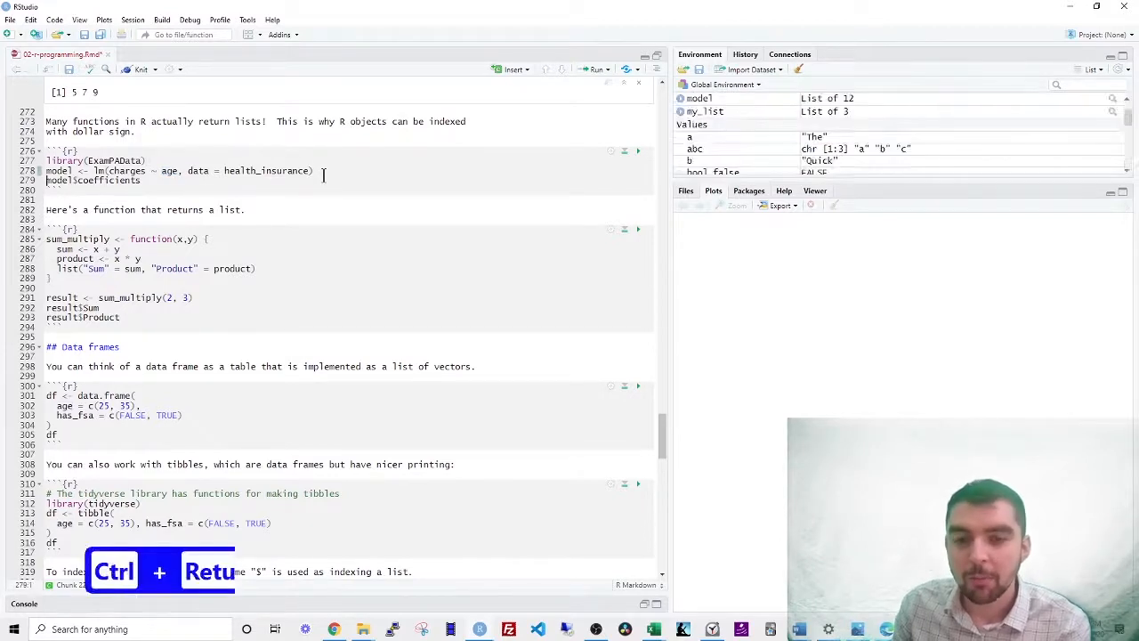
key("ctrl+Return")
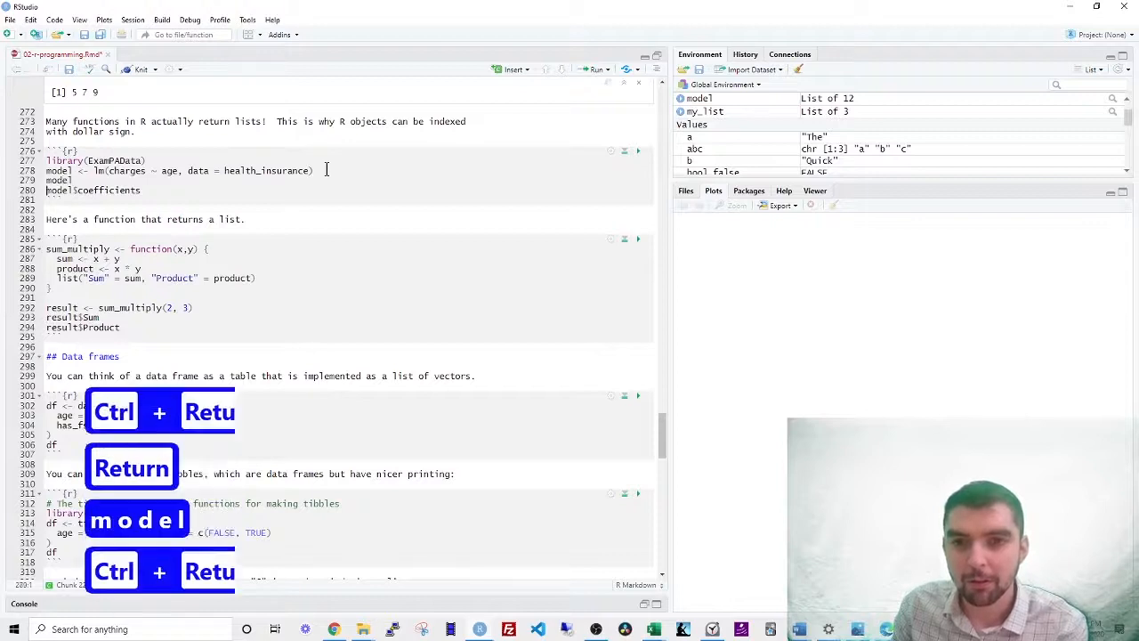
key("ctrl+Return")
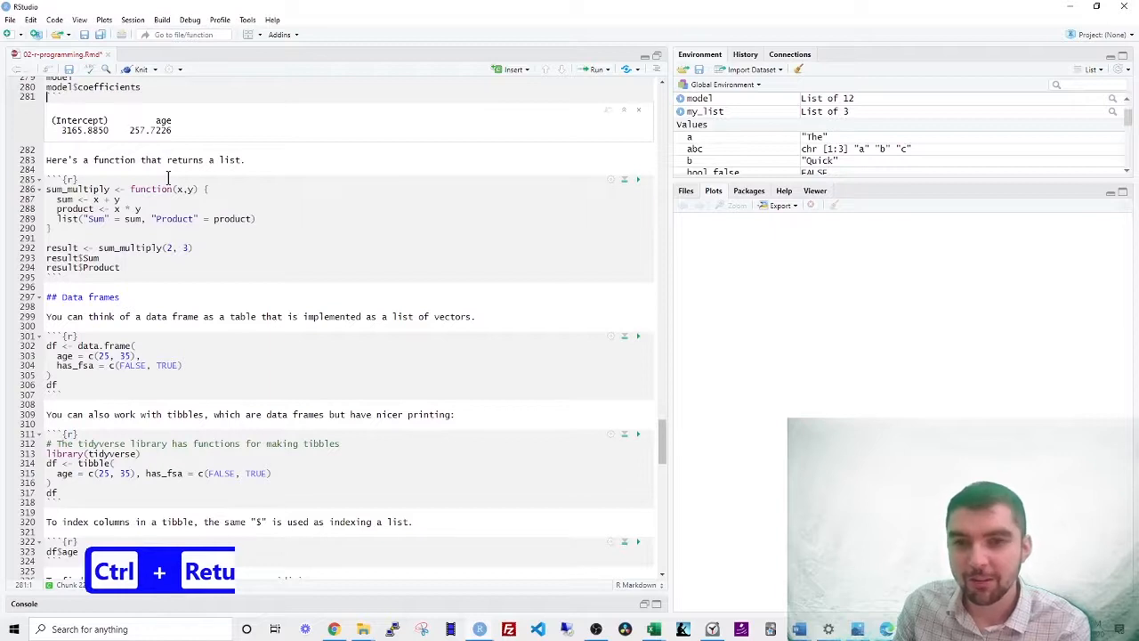
- Show the model coefficients, then define sum_multiply and store its result for 2 and 3
key("ctrl+Return")
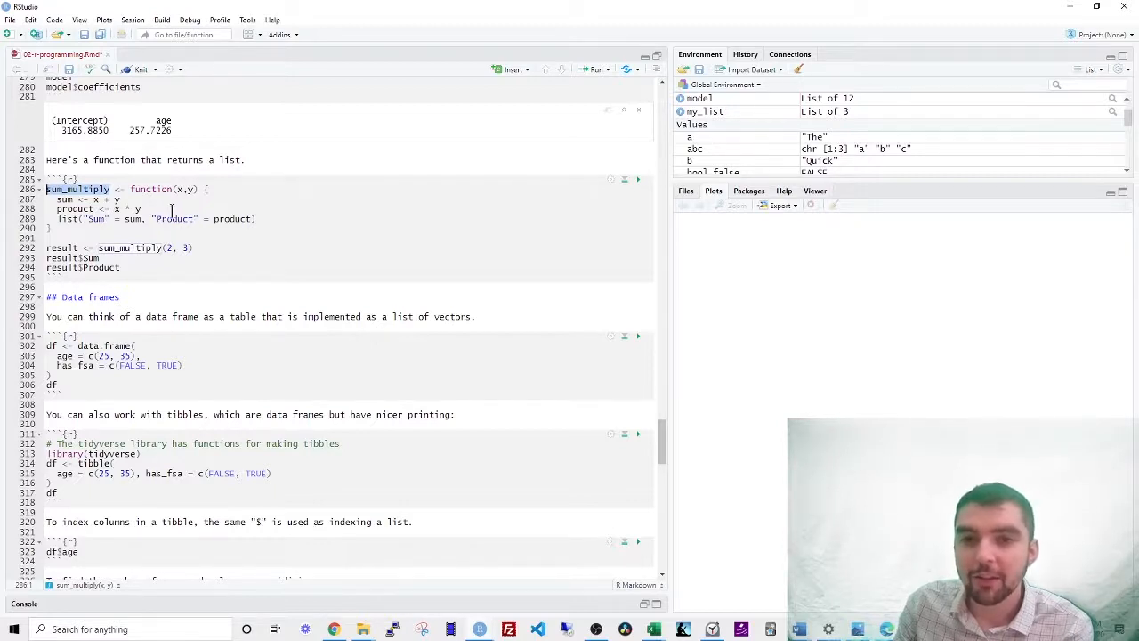
key("ctrl+Return")
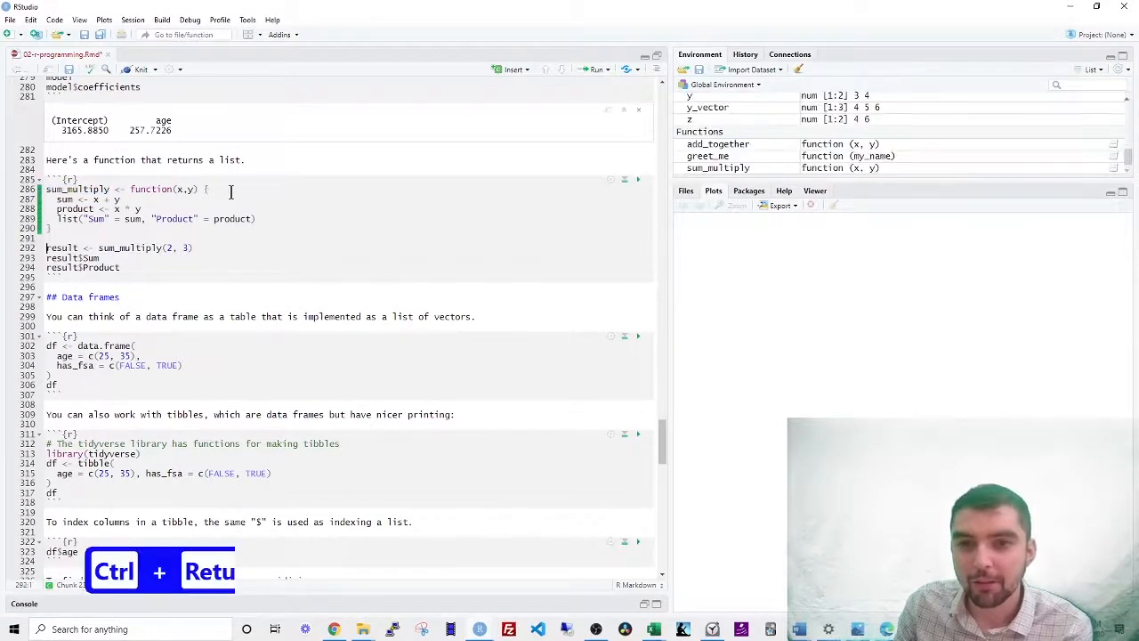
key("ctrl+Return")
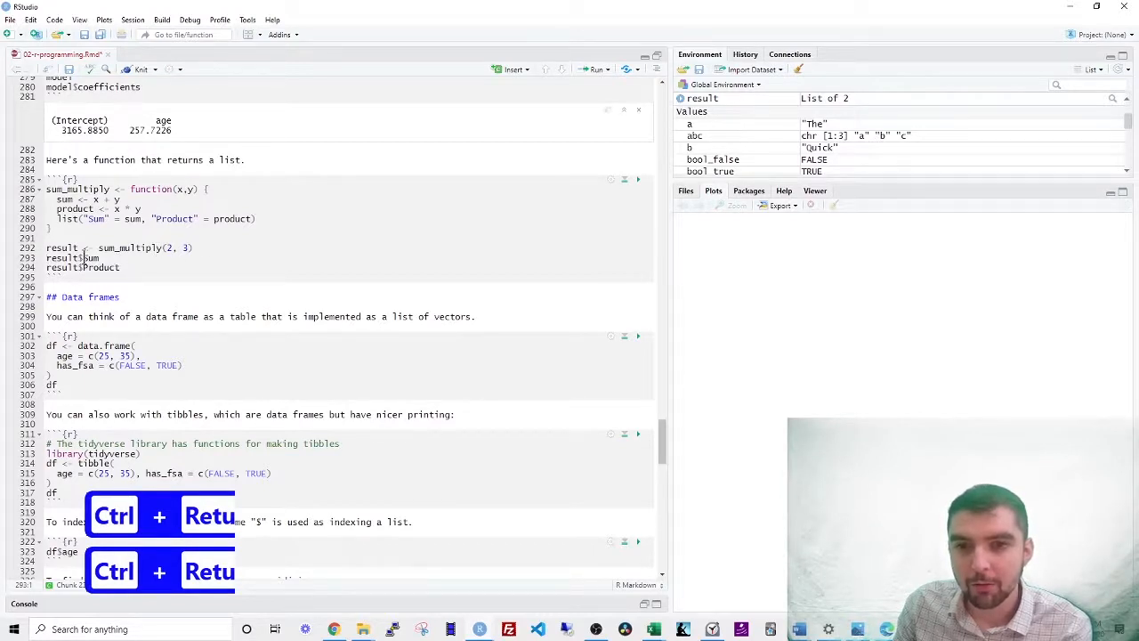
- Print result$Sum (5), result$Product (6) and the full result list
key("ctrl+Return")
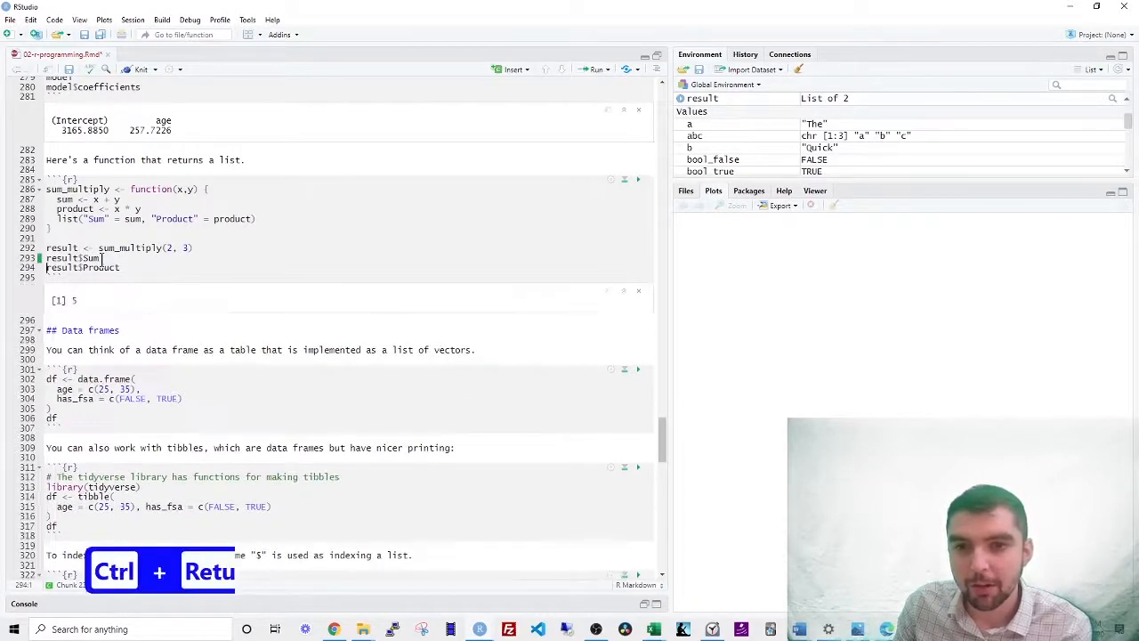
key("ctrl+Return")
type("r")
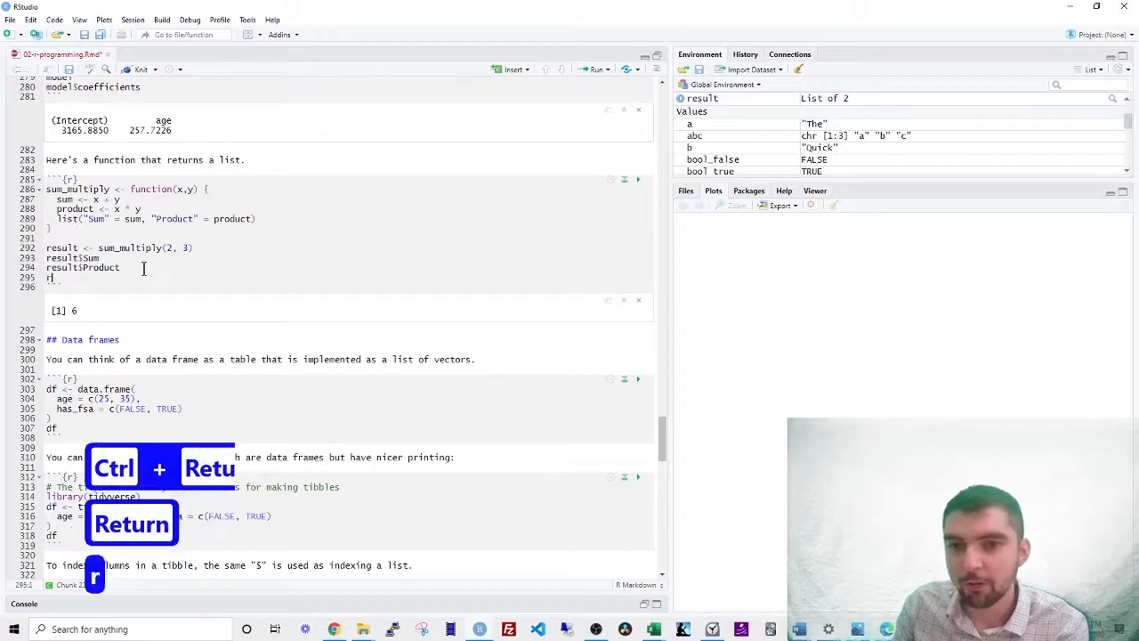
key("ctrl+Return")
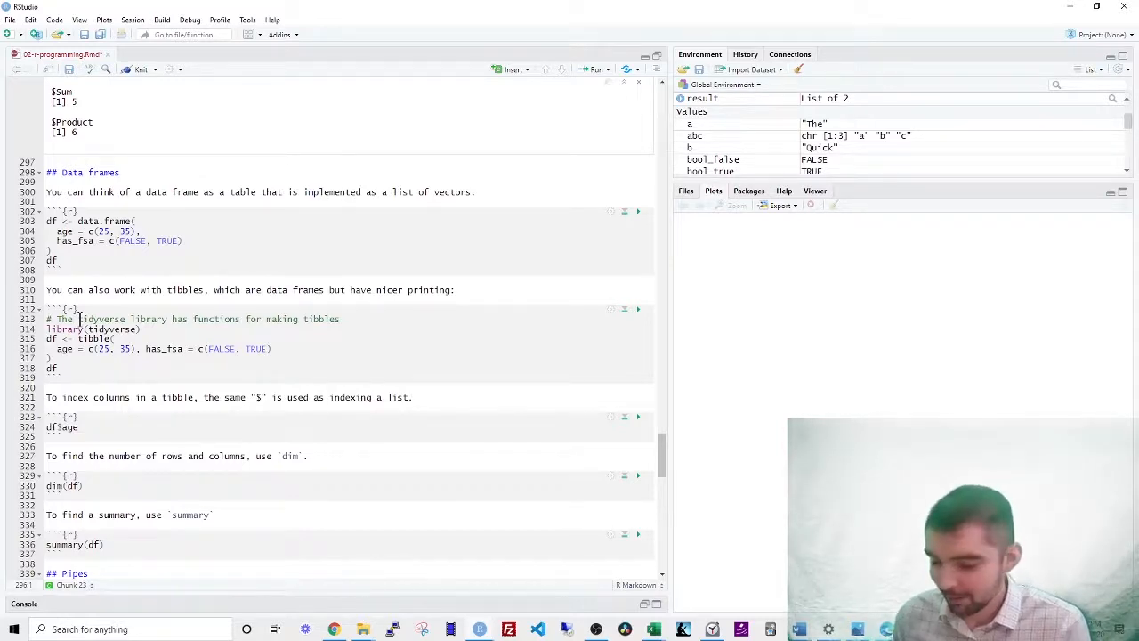
- Create the df data frame with ages 25, 35 and has_fsa FALSE, TRUE and print it
left_click(136, 221)
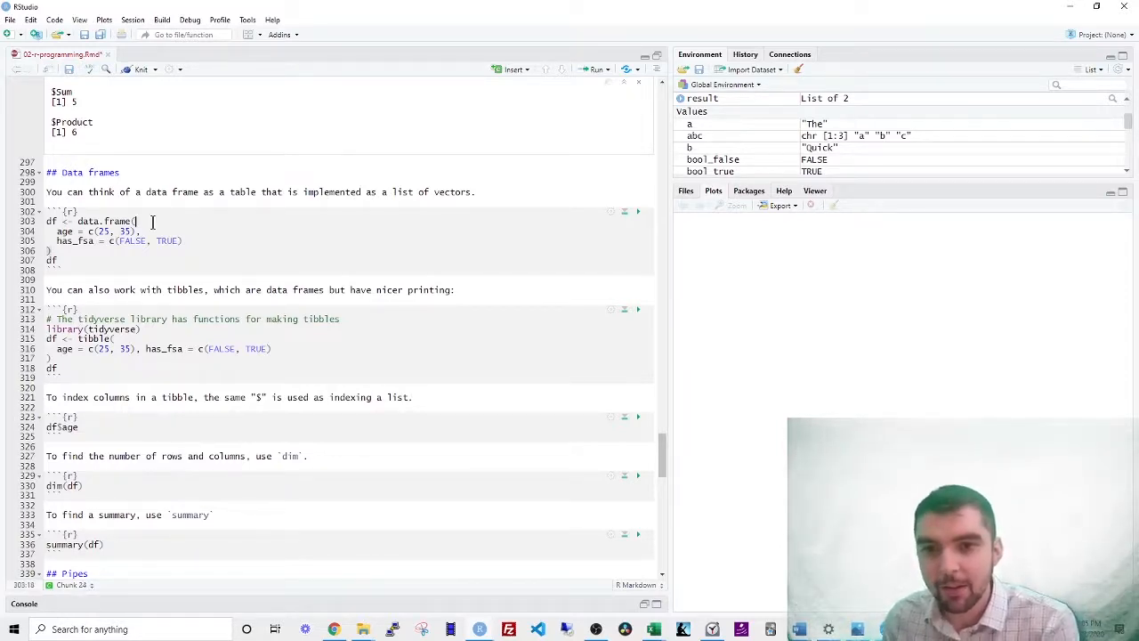
key("ctrl+Return")
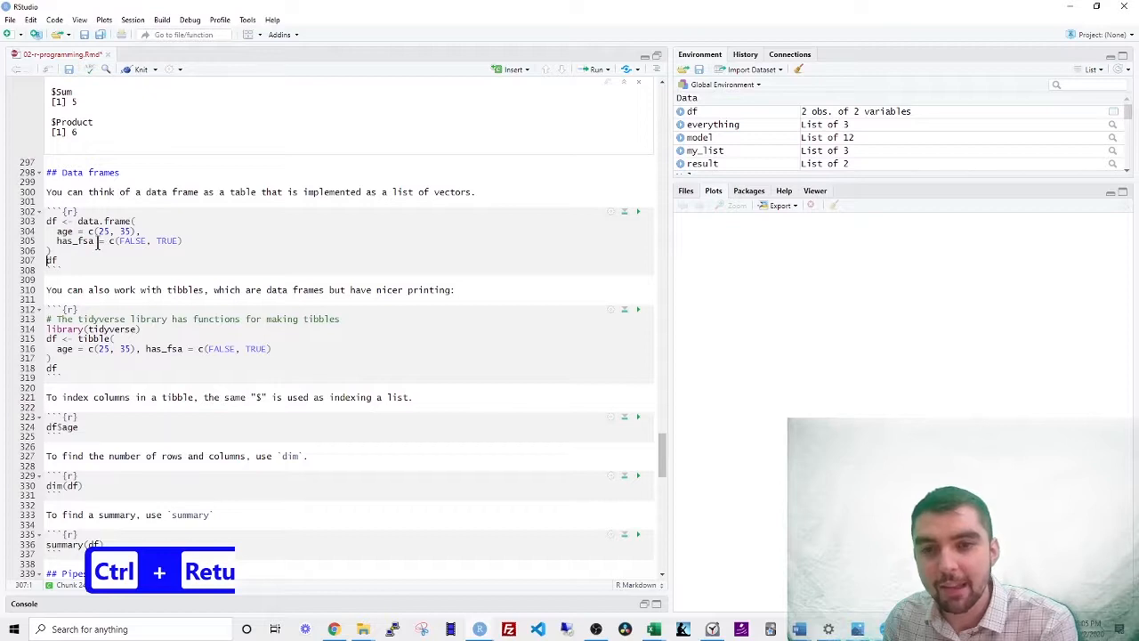
key("ctrl+Return")
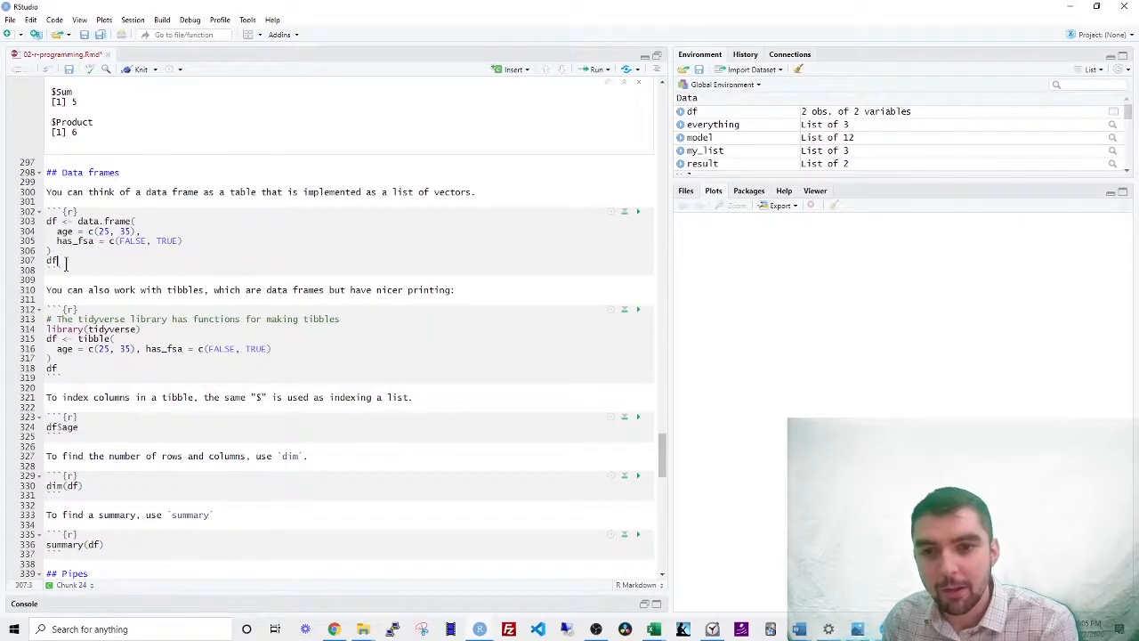
key("ctrl+Return")
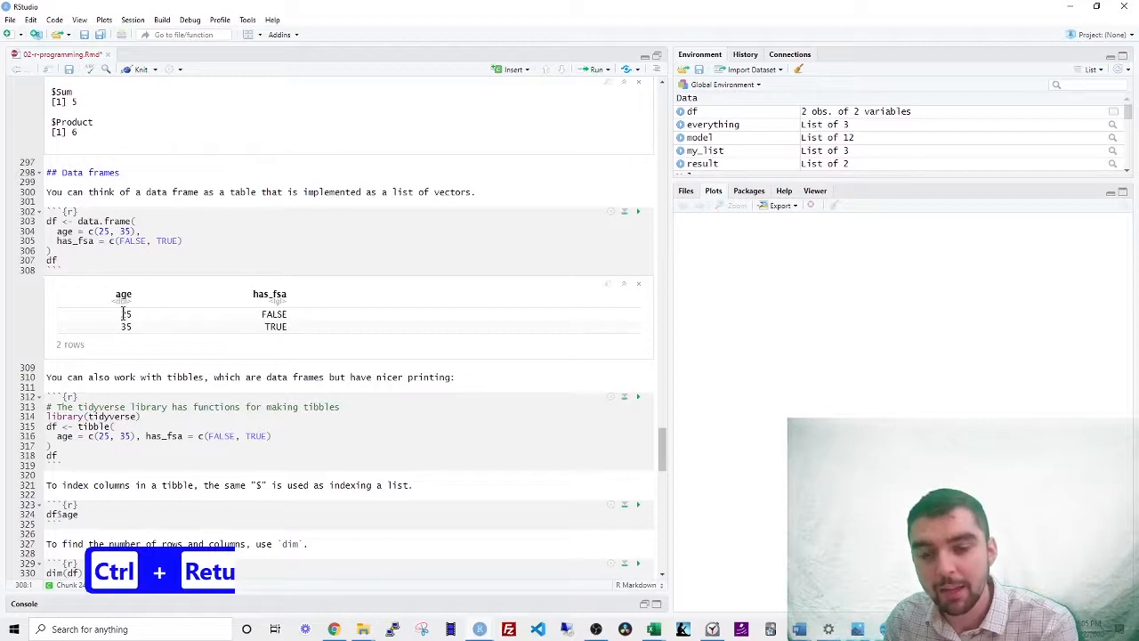
- Print the 10,000-row, 13-column patient_length_of_stay tibble in the console
key("ctrl+Return")
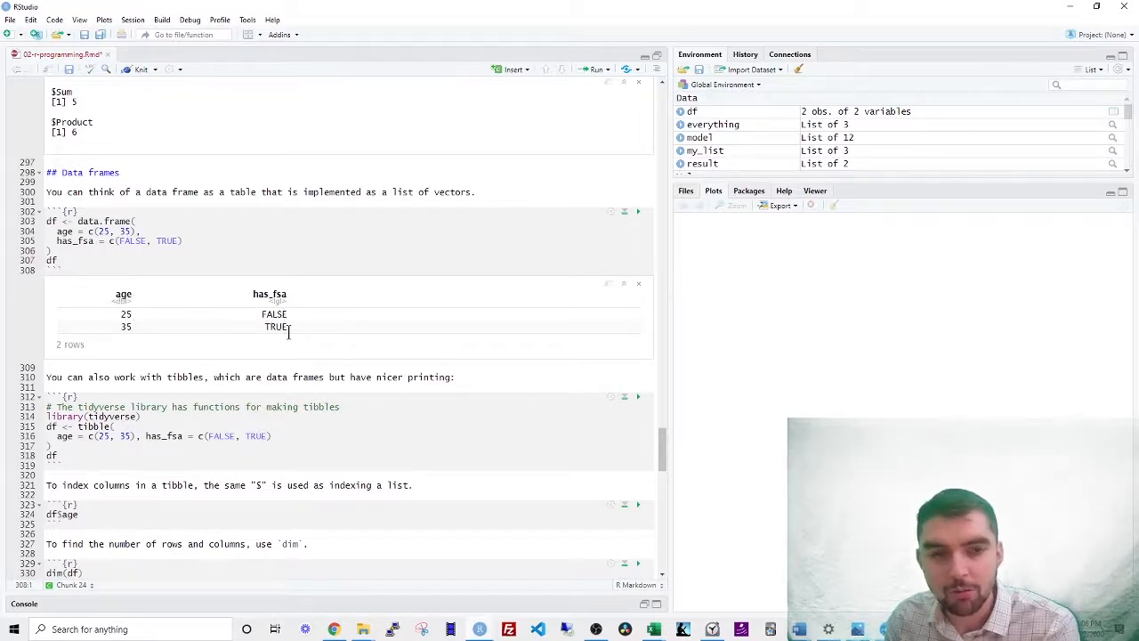
scroll("down", 3)
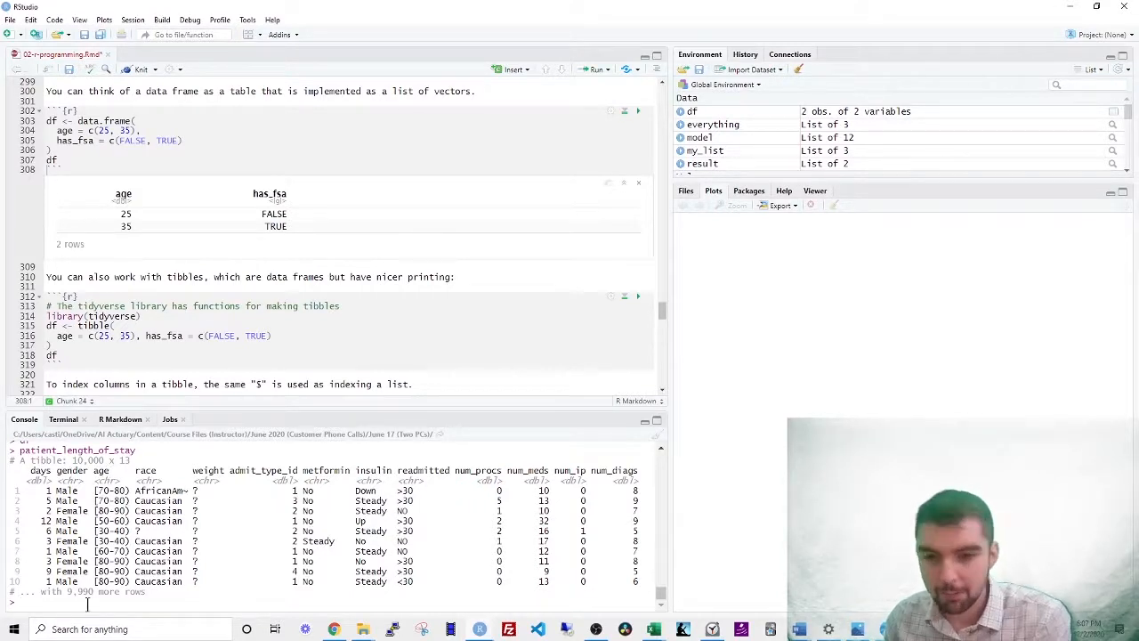
- Convert patient_length_of_stay with as.data.frame in the console and reprint it as a plain data frame
type("patient_length_of_stay <-")
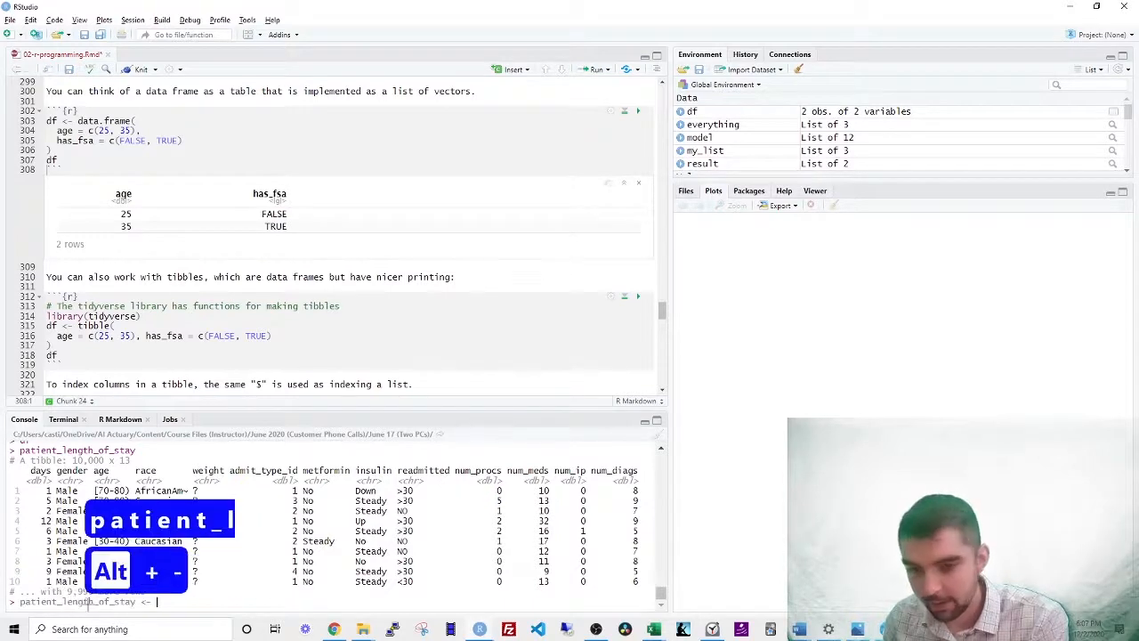
type("d")
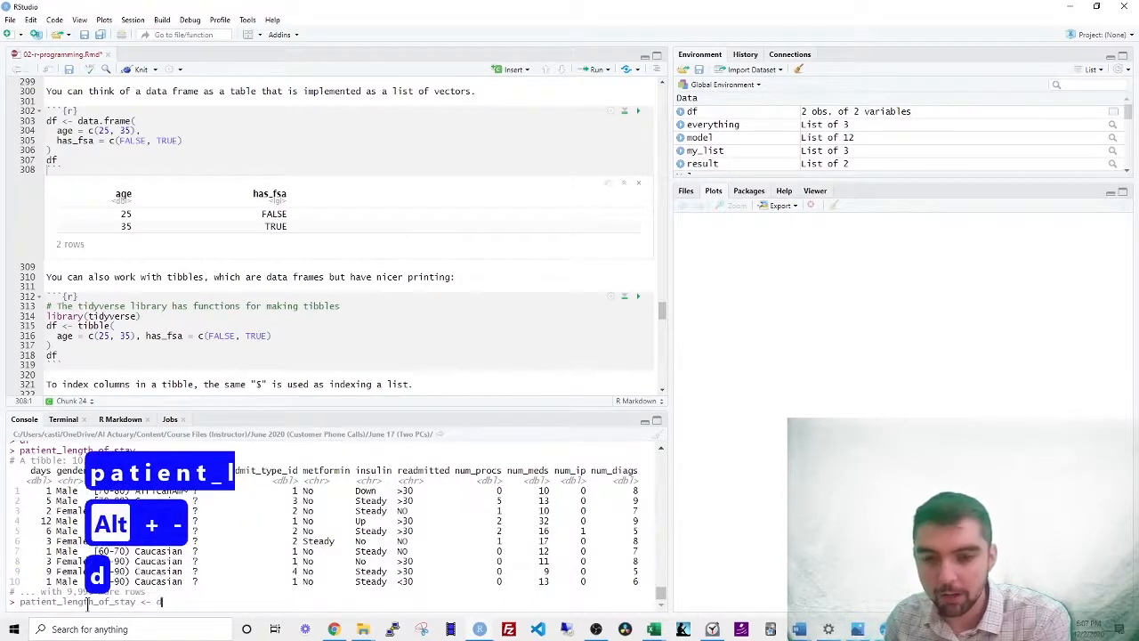
type("as.data.frame(patient_le")
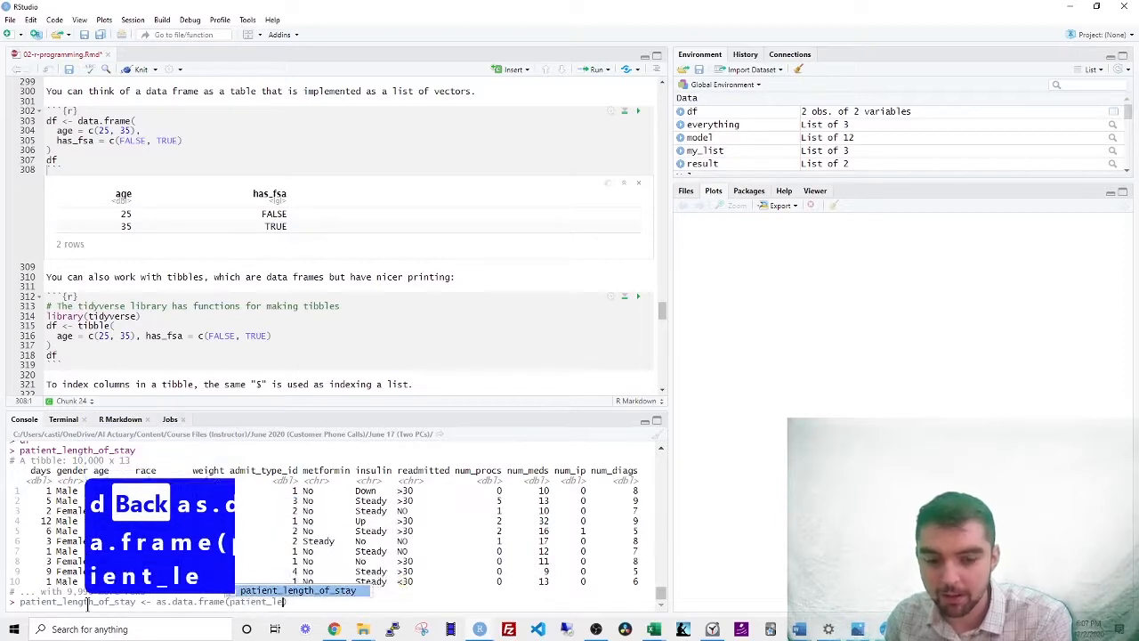
key("Return")
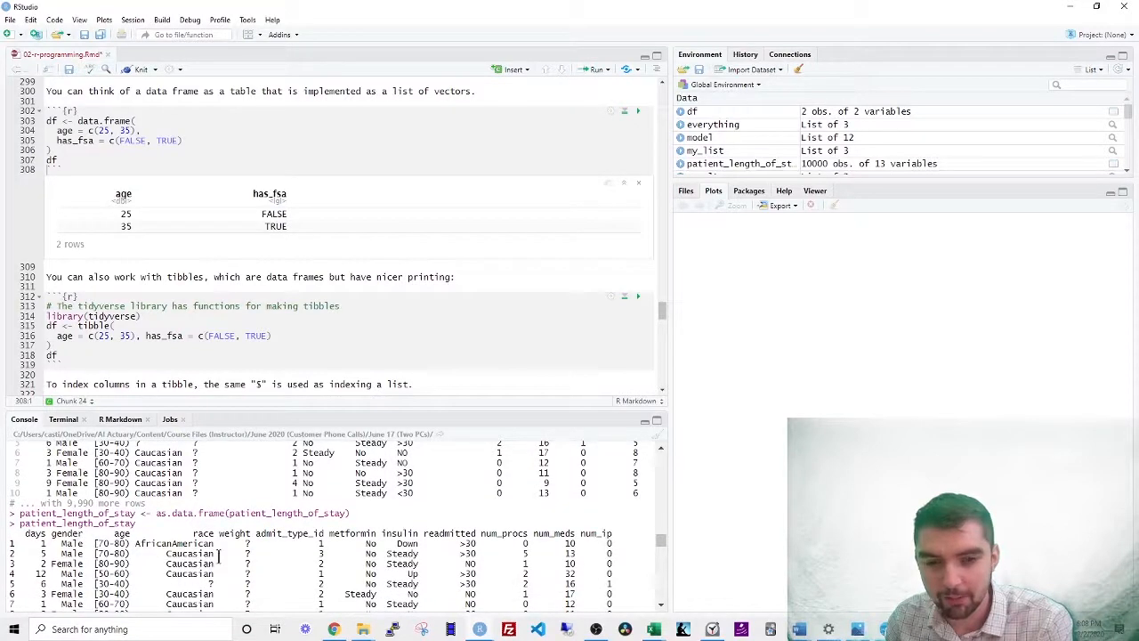
scroll("down", 3)
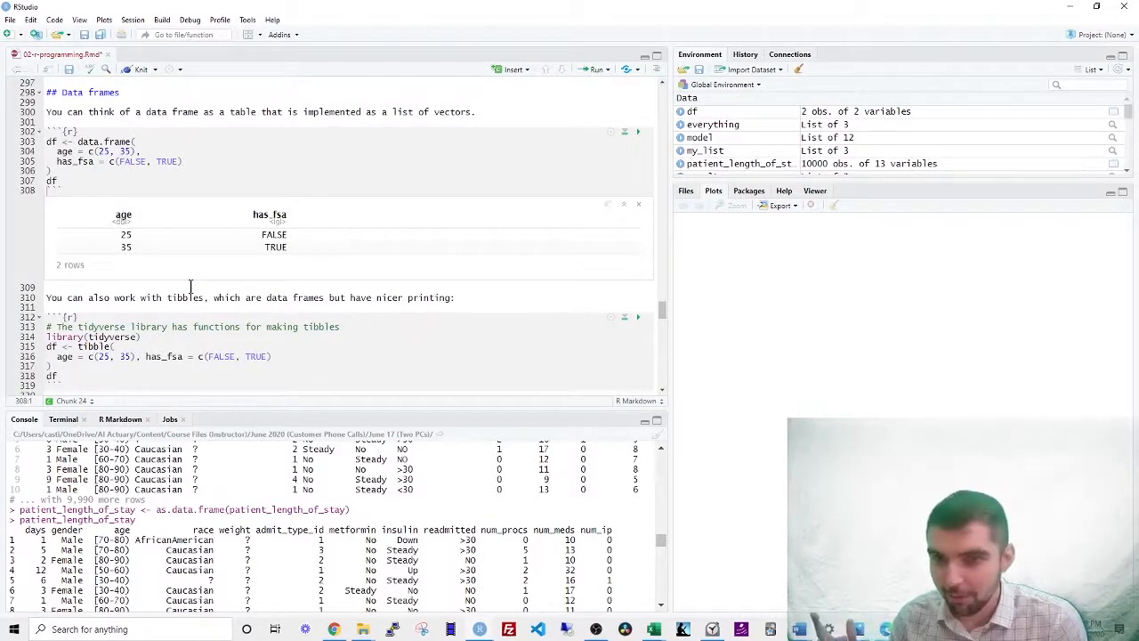
- Run the tibble chunk, loading tidyverse and printing df as a 2-row age and has_fsa tibble
scroll("down", 3)
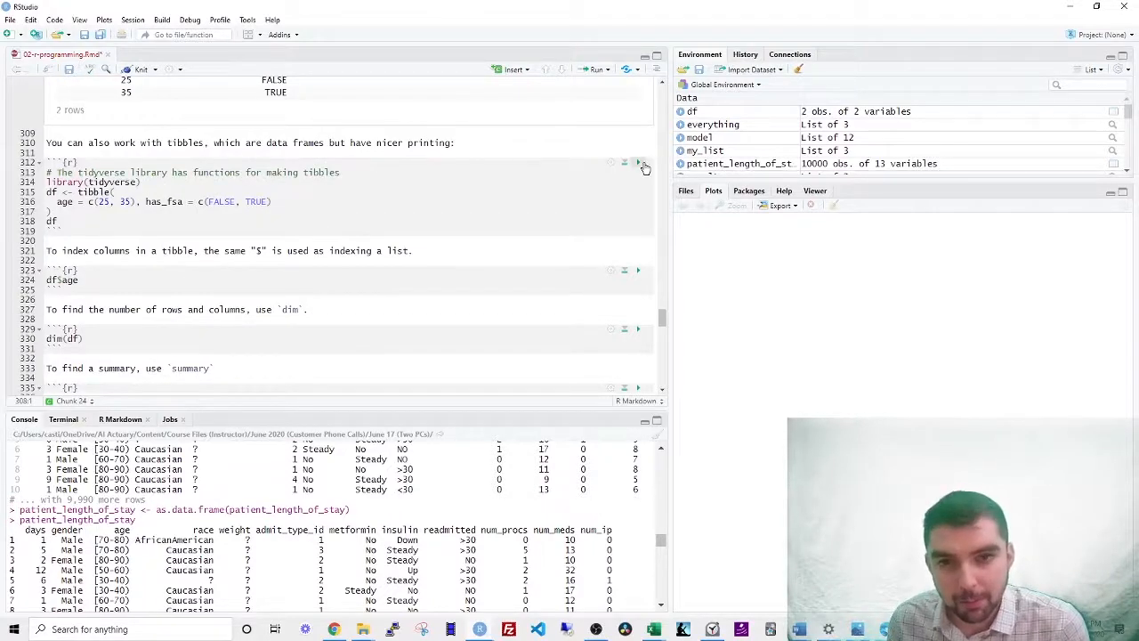
left_click(638, 163)
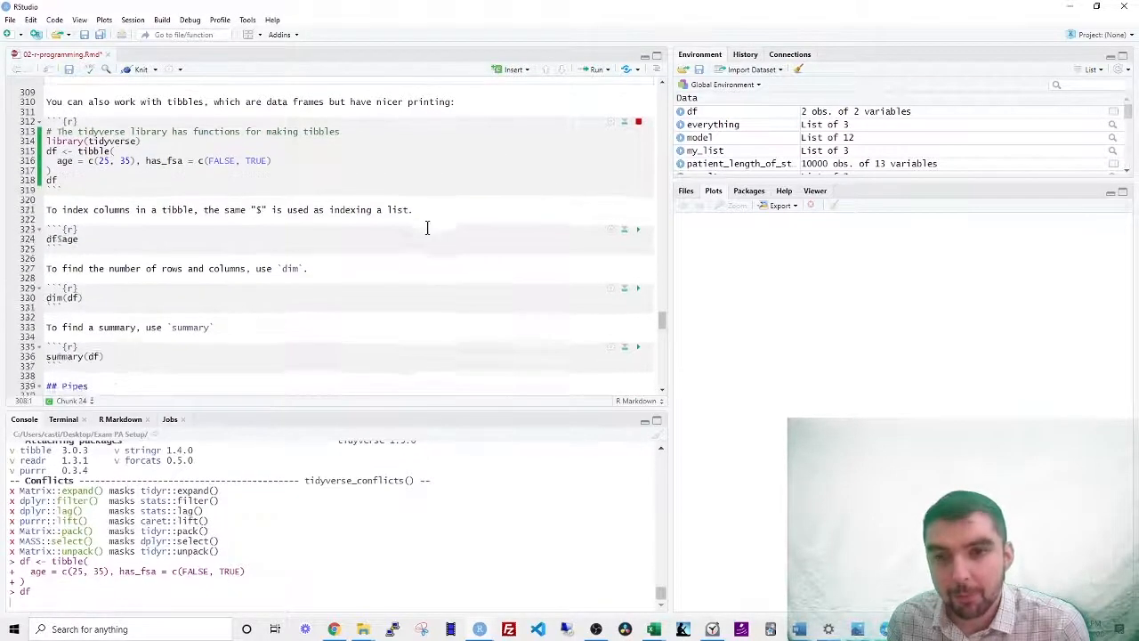
left_click(637, 121)
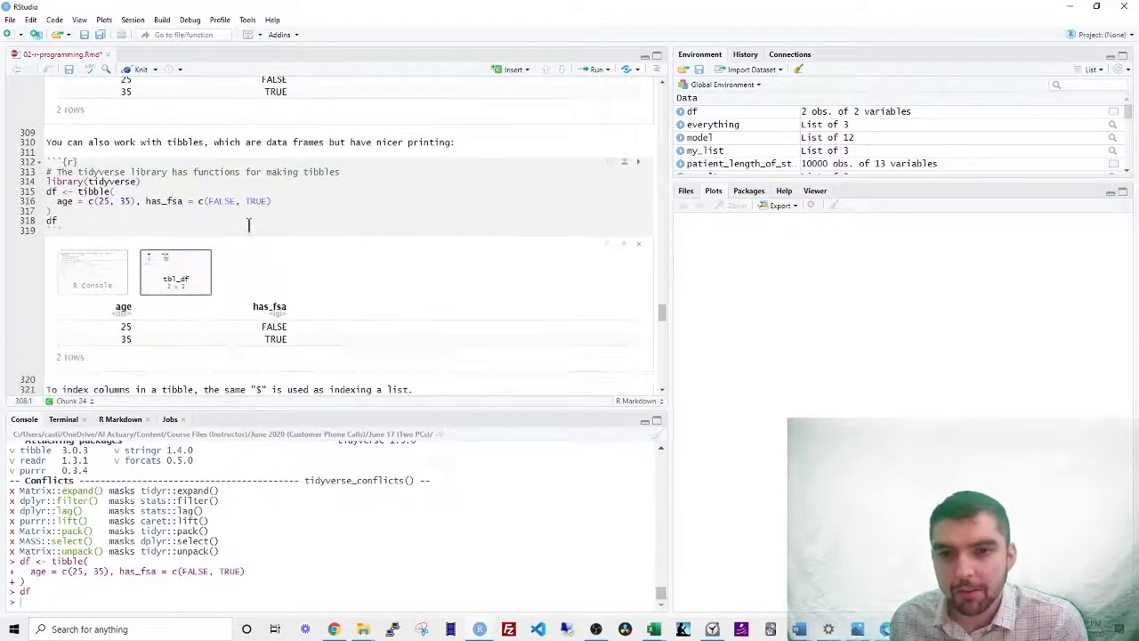
scroll("down", 3)
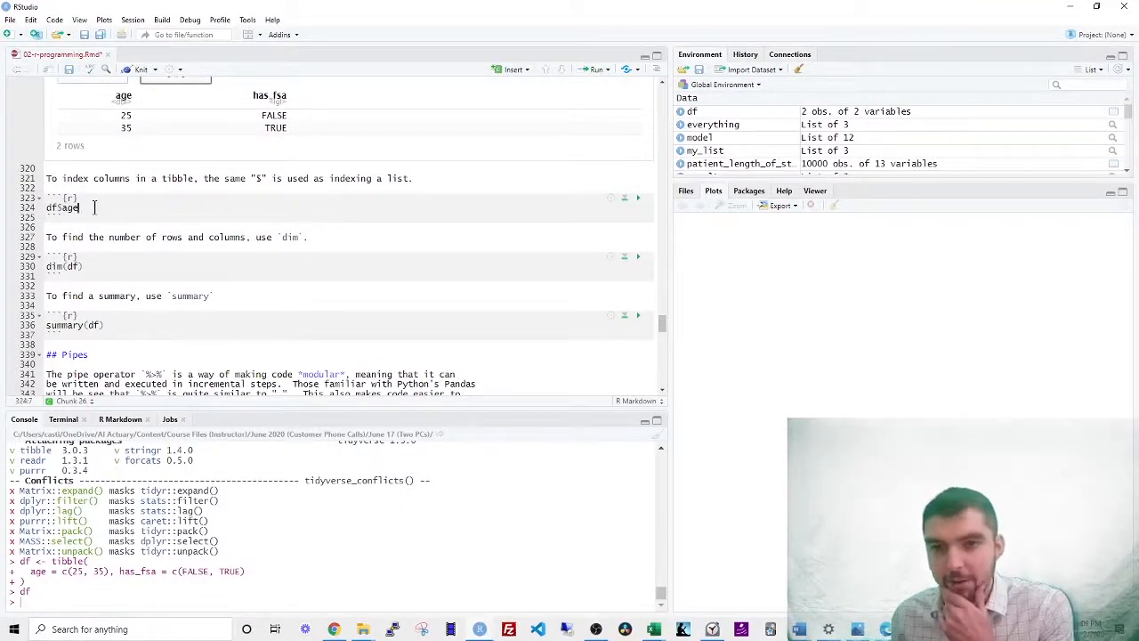
- Run df$age (25 35), dim(df) (2 2) and summary(df) with age statistics and has_fsa counts
key("Ctrl+Return")
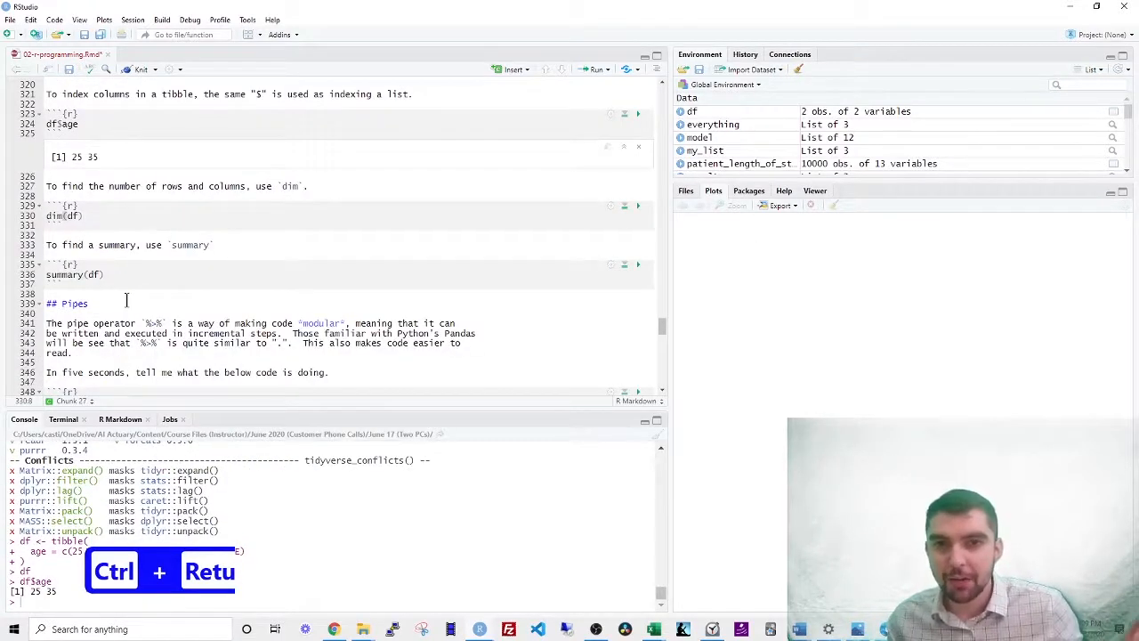
key("ctrl+Return")
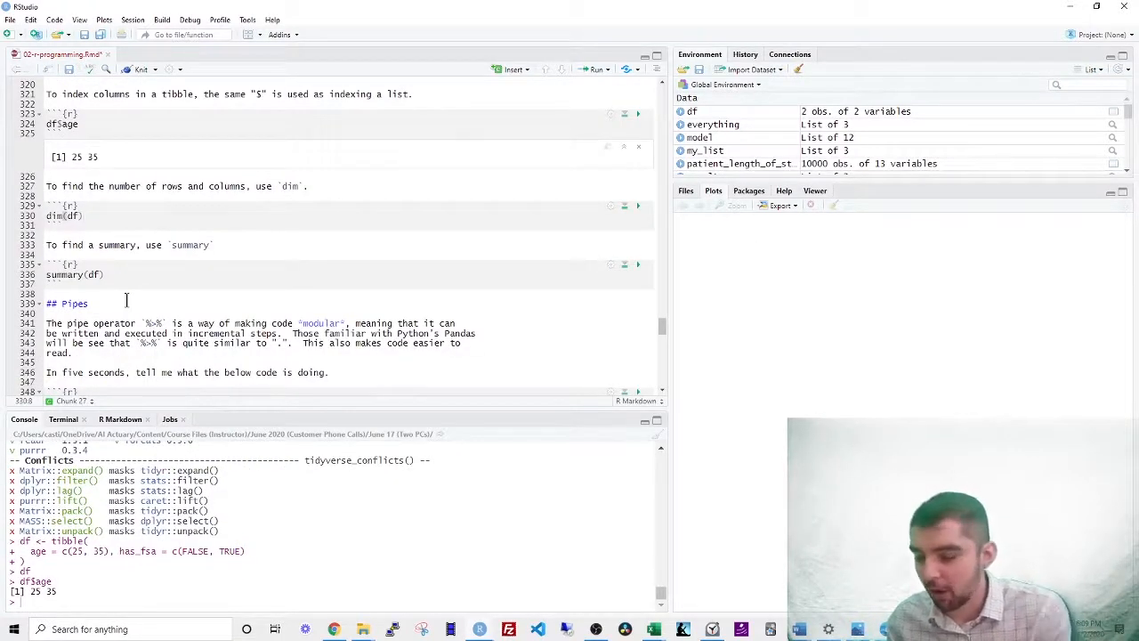
key("ctrl+Return")
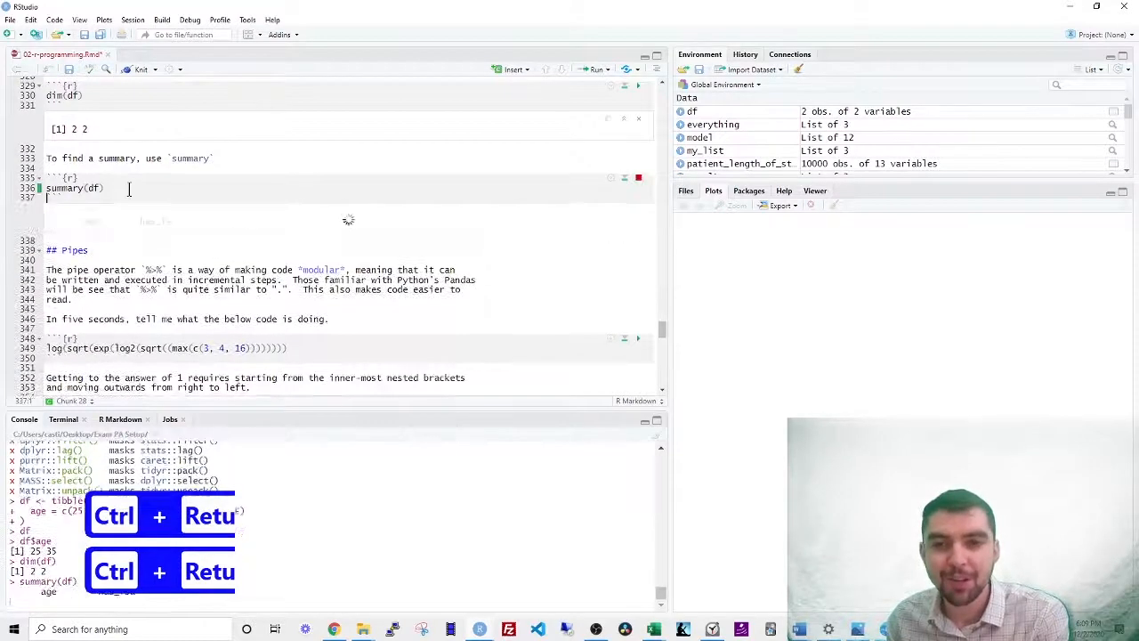
key("Ctrl+Return")
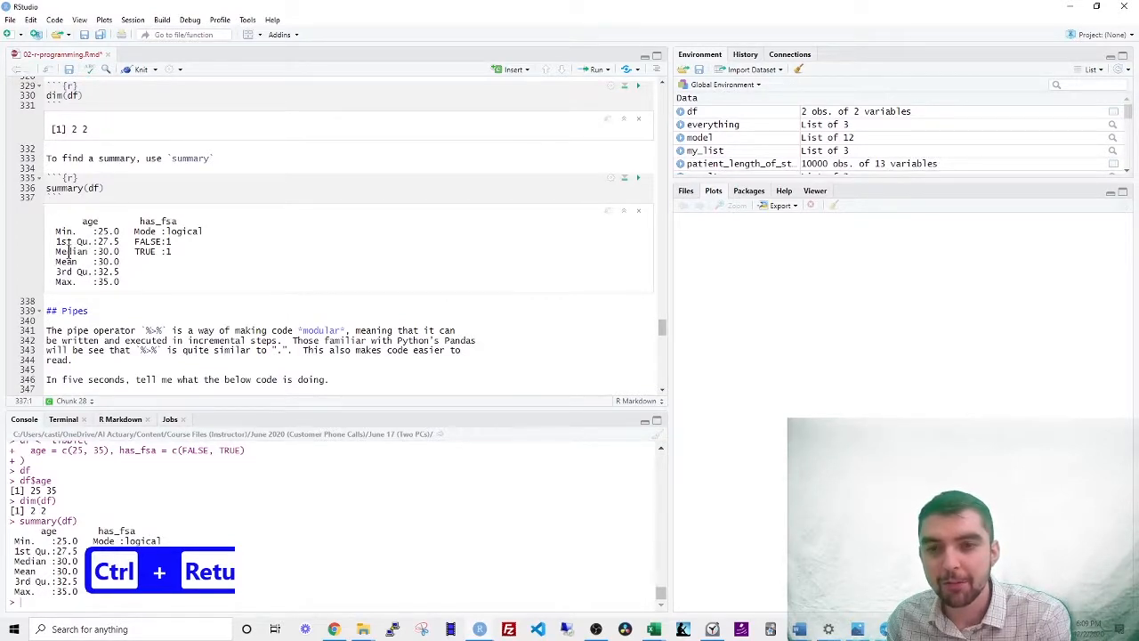
key("ctrl+Return")
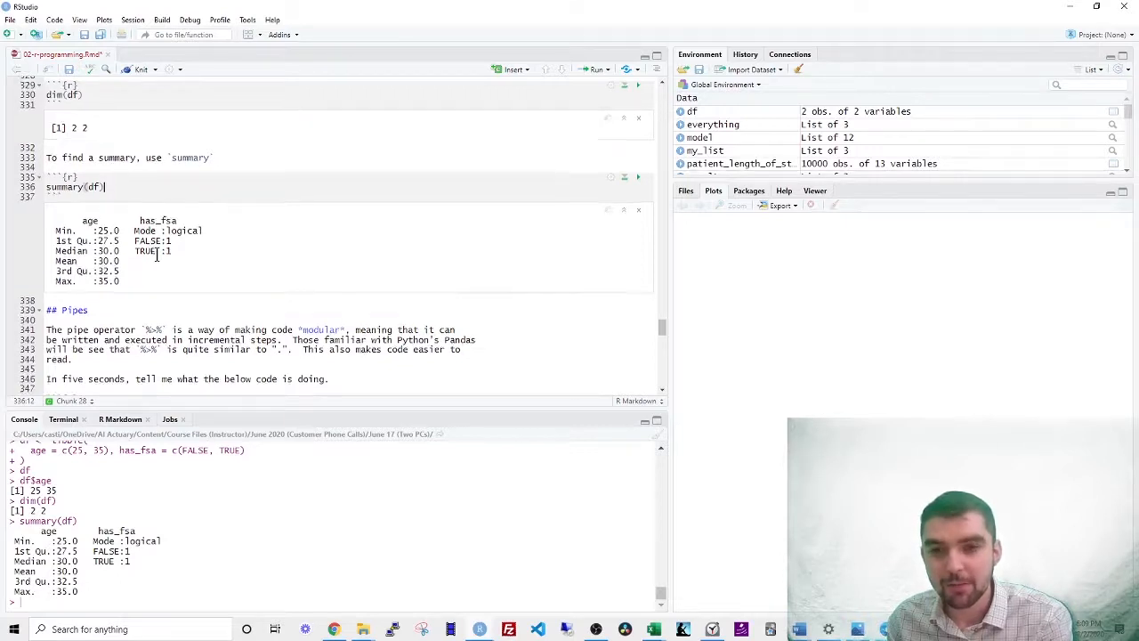
- Run the nested log(sqrt(exp(log2(sqrt(max(c(3, 4, 16))))))) line, returning 1, and highlight log2
scroll("down", 3)
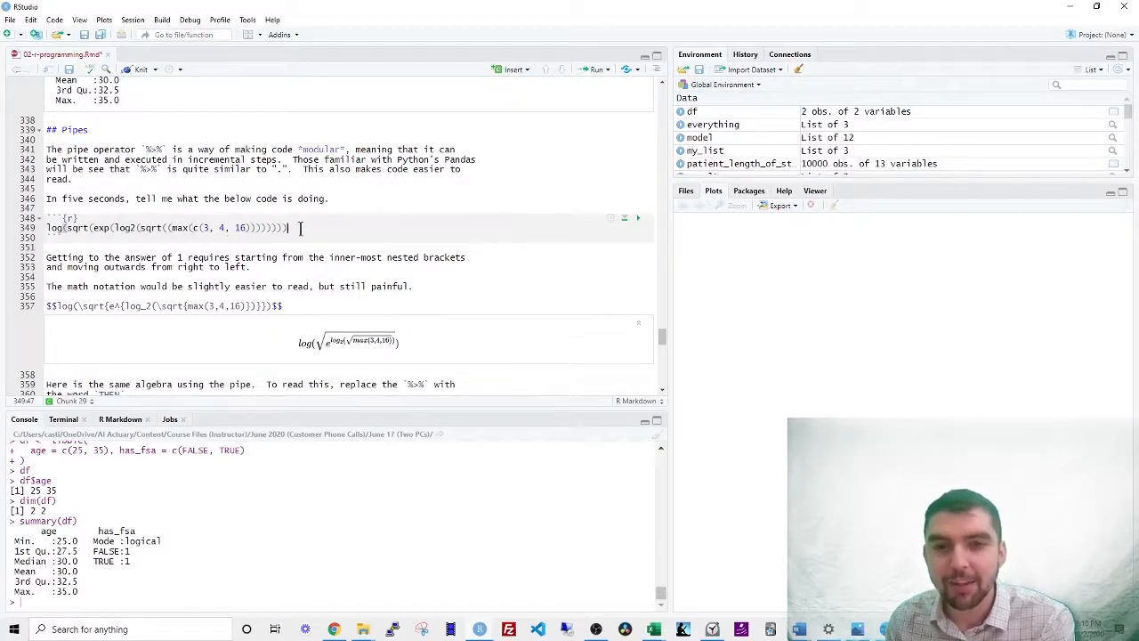
key("ctrl+Return")
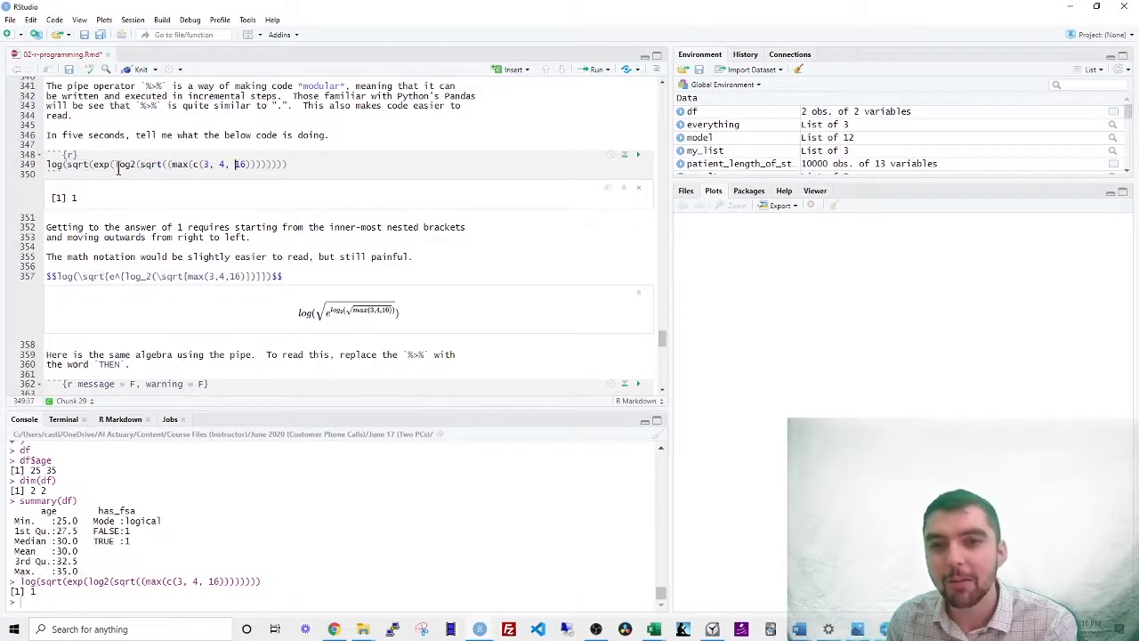
double_click(125, 164)
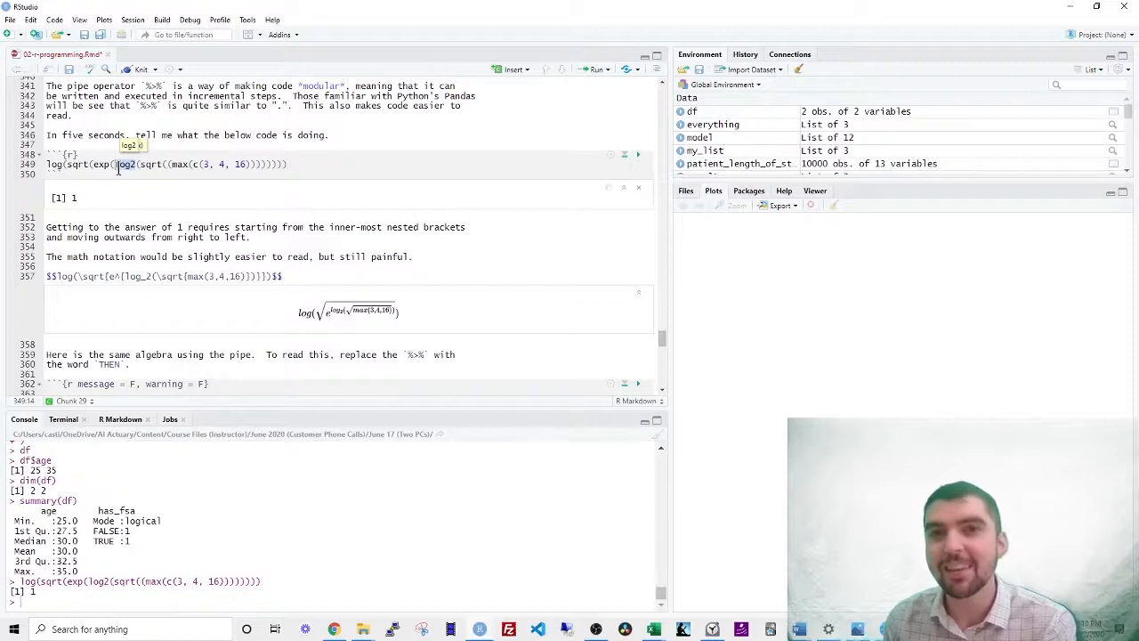
scroll("down", 3)
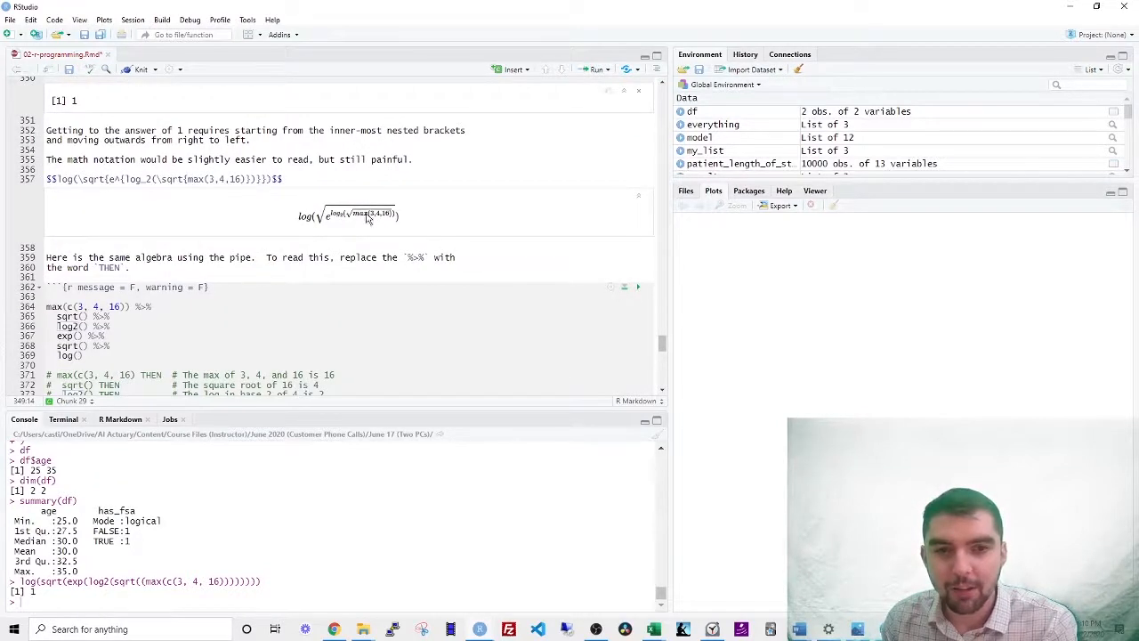
- Run the piped max(c(3, 4, 16)) %>% sqrt() %>% ... %>% log() chain, also returning 1
scroll("down", 3)
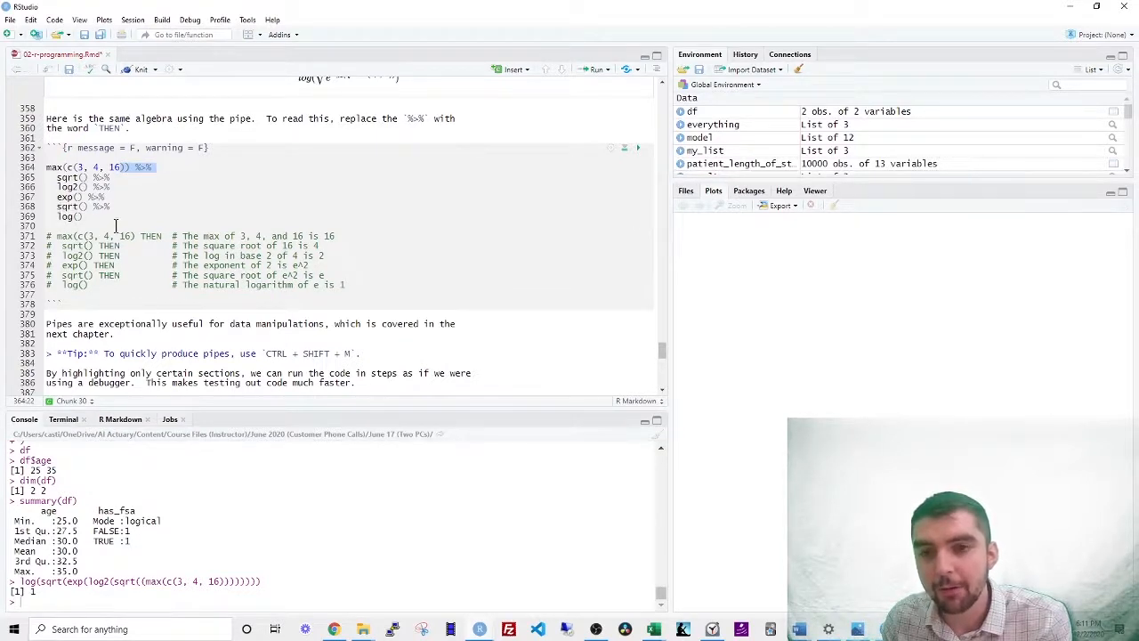
key("ctrl+Return")
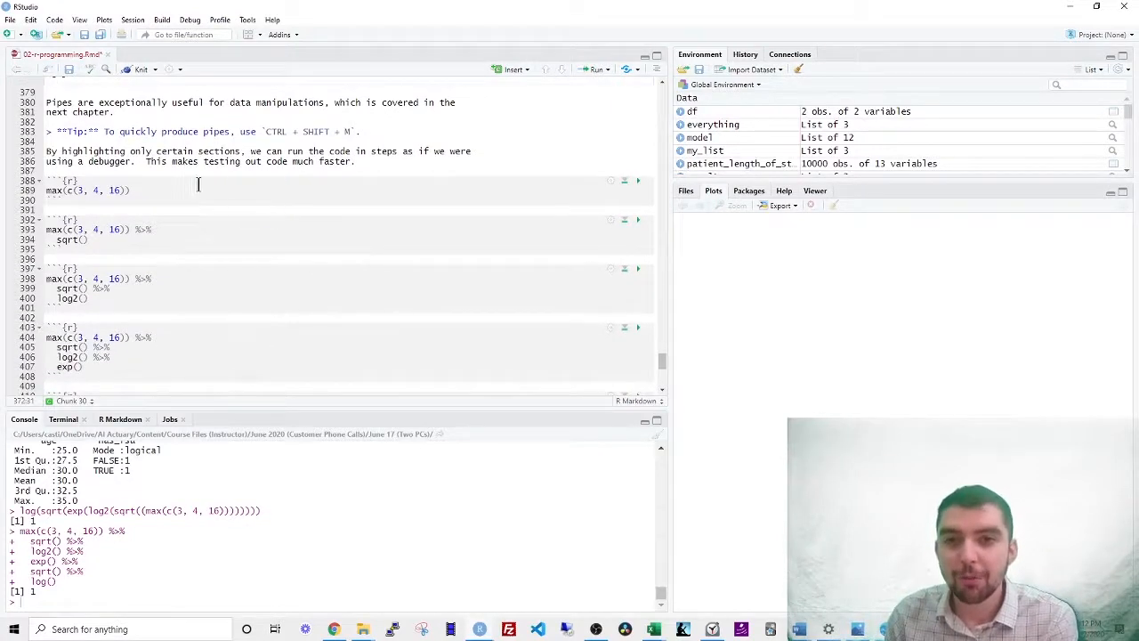
- Run the max(c(3, 4, 16)) chunk giving 16, then the max-then-sqrt chunk giving 4
left_click(129, 190)
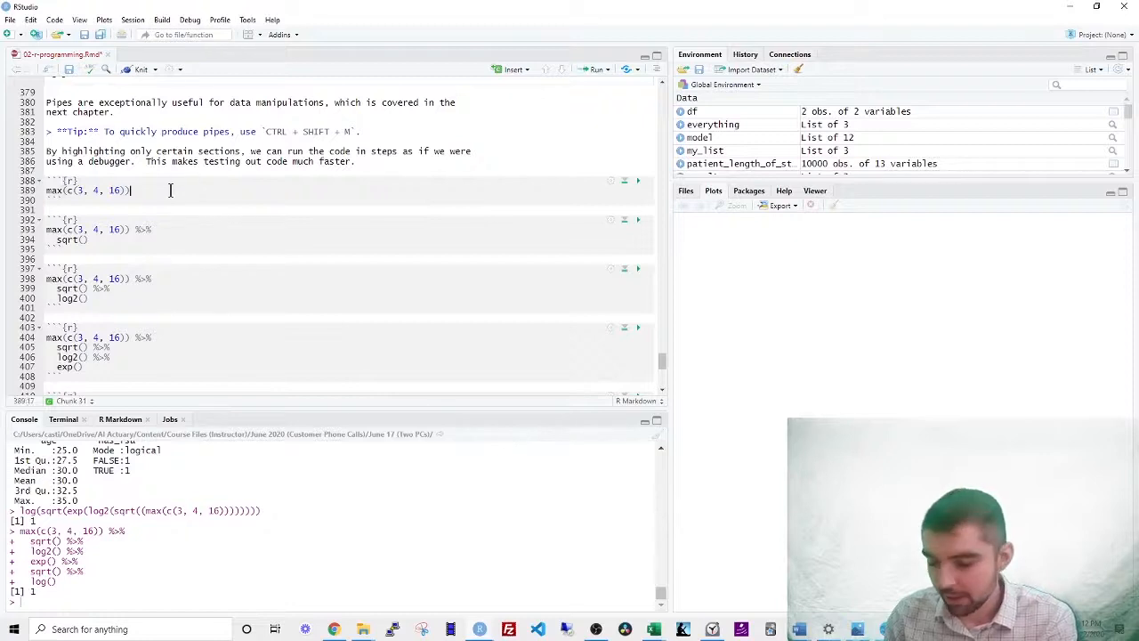
key("Ctrl+Shift+M")
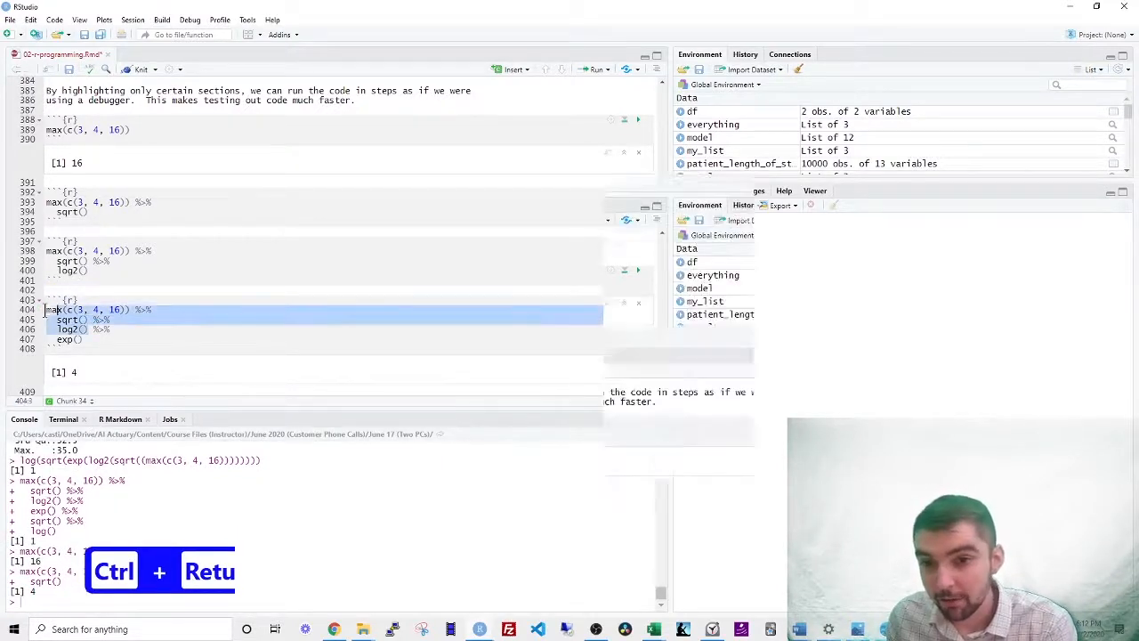
key("ctrl+Return")
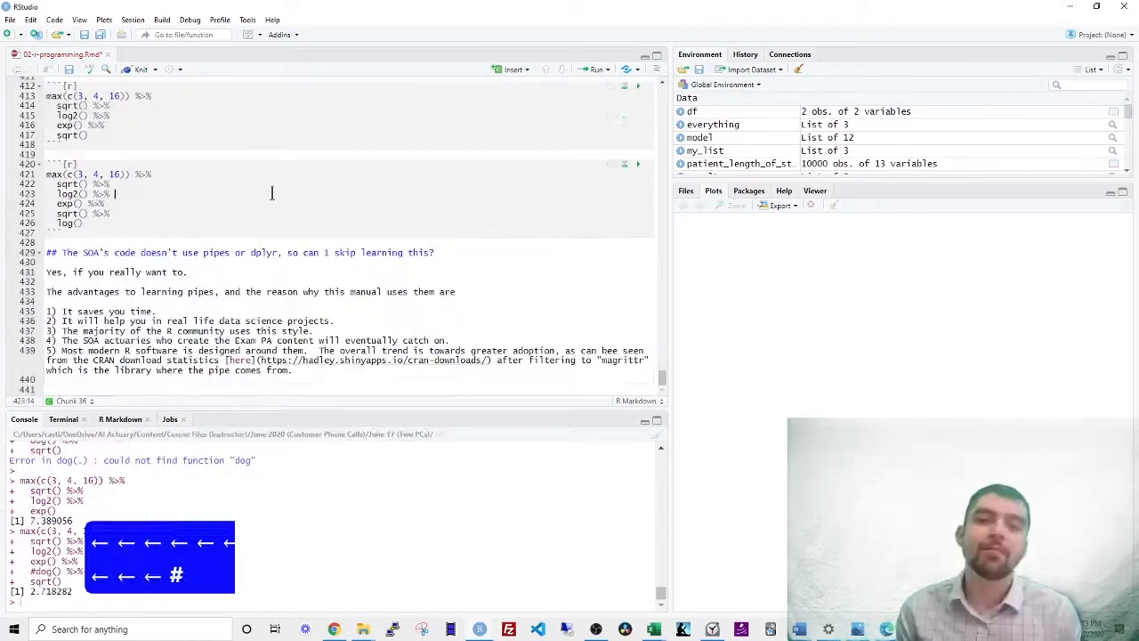